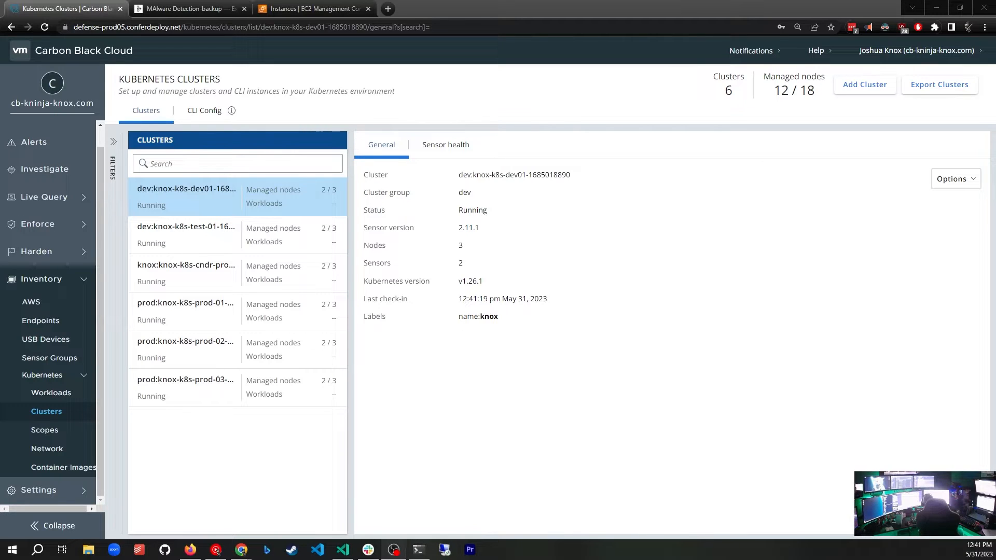
pyautogui.moveTo(114, 477)
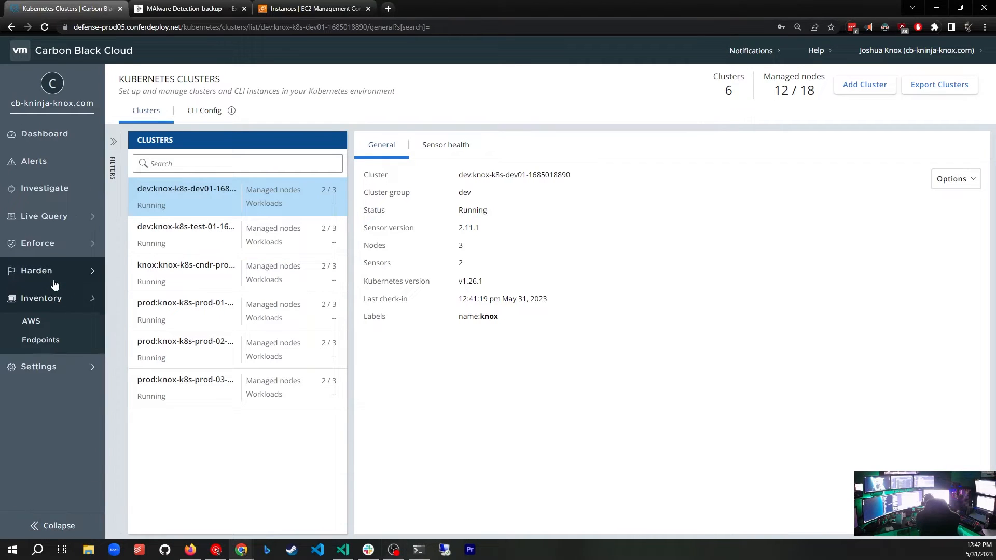
# Step: Navigate via Inventory > Kubernetes to the Container Images overview showing 33 images, 26 scanned
pyautogui.click(42, 297)
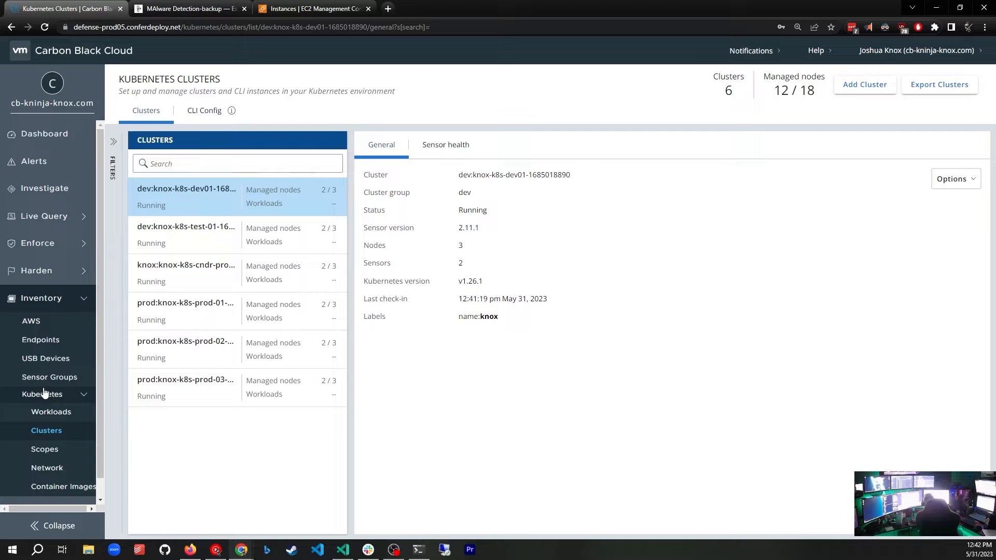
pyautogui.click(43, 394)
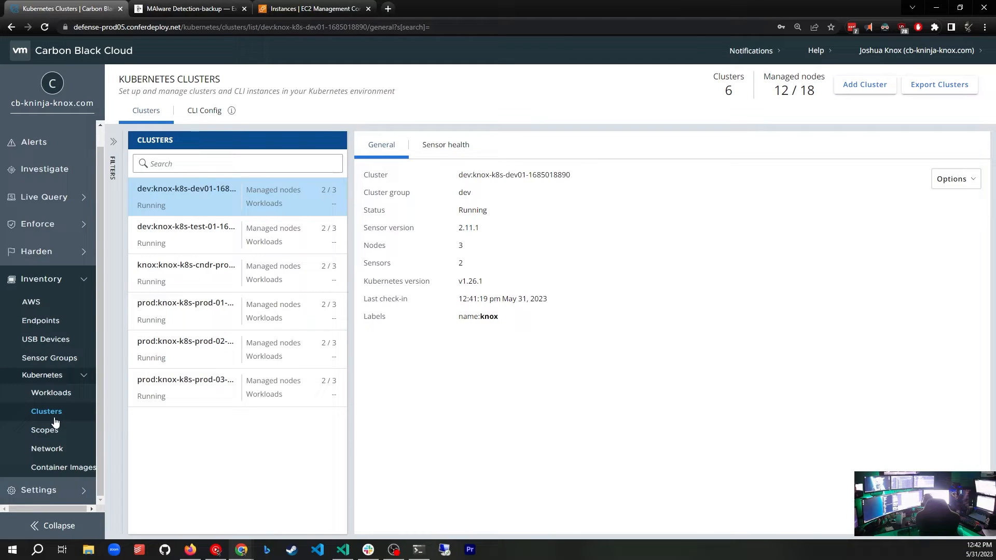
pyautogui.moveTo(216, 266)
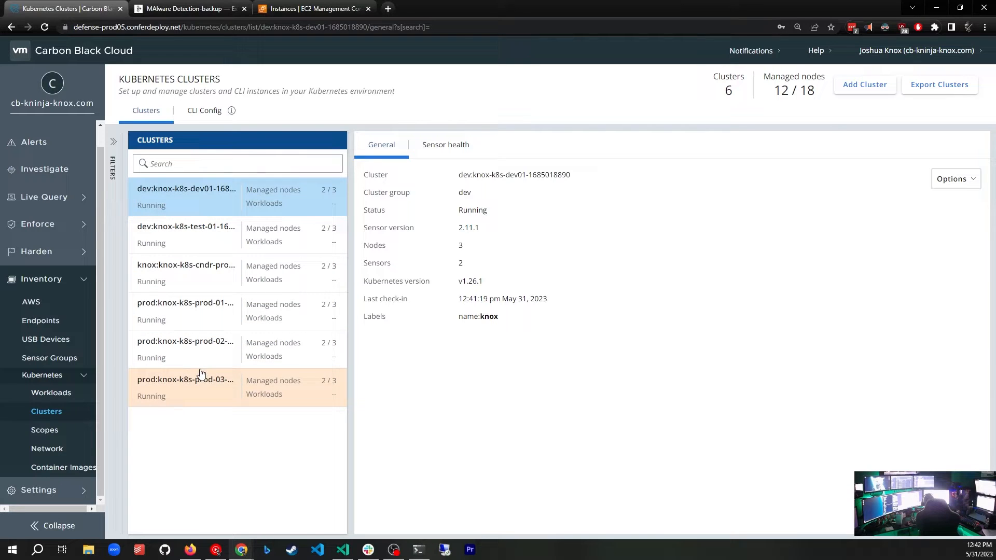
pyautogui.moveTo(184, 310)
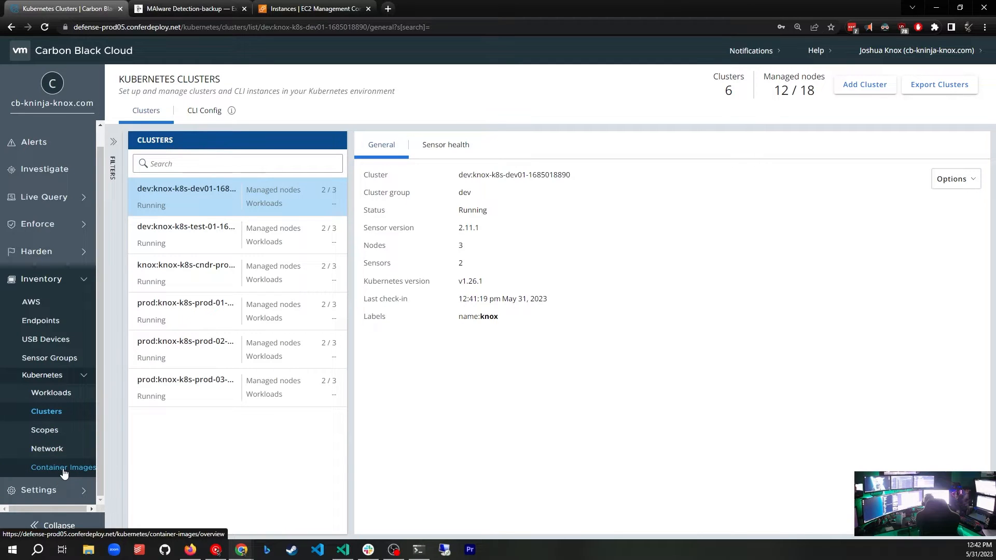
pyautogui.click(63, 467)
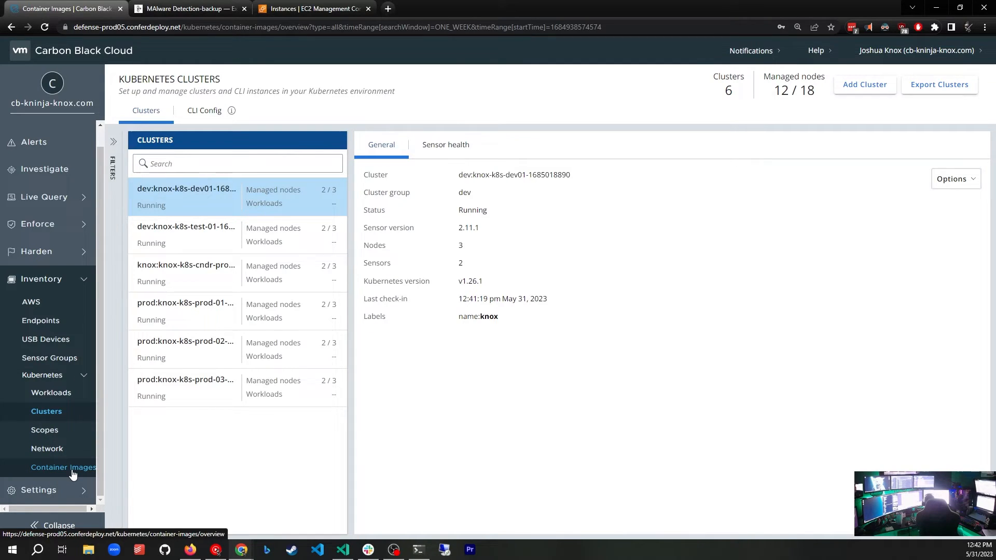
pyautogui.click(63, 467)
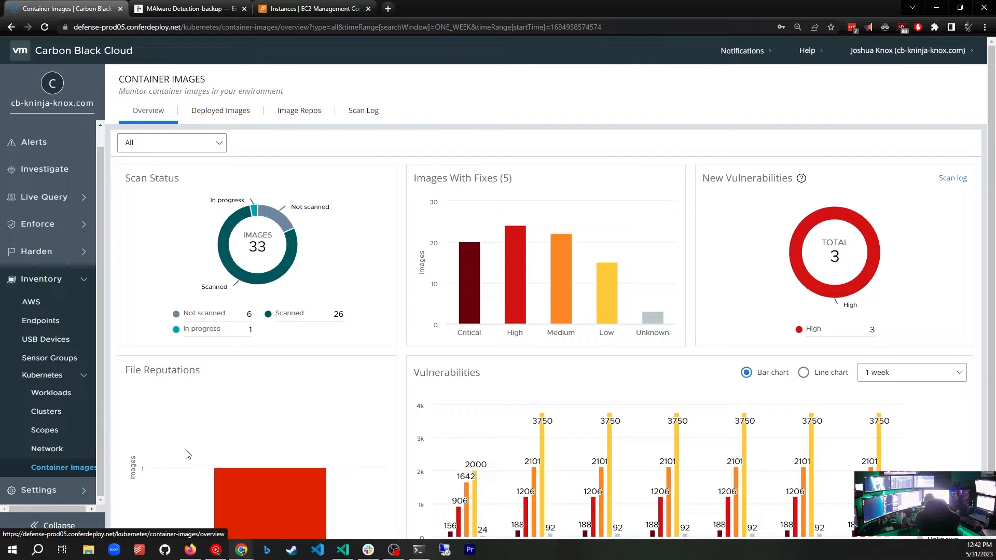
pyautogui.moveTo(279, 210)
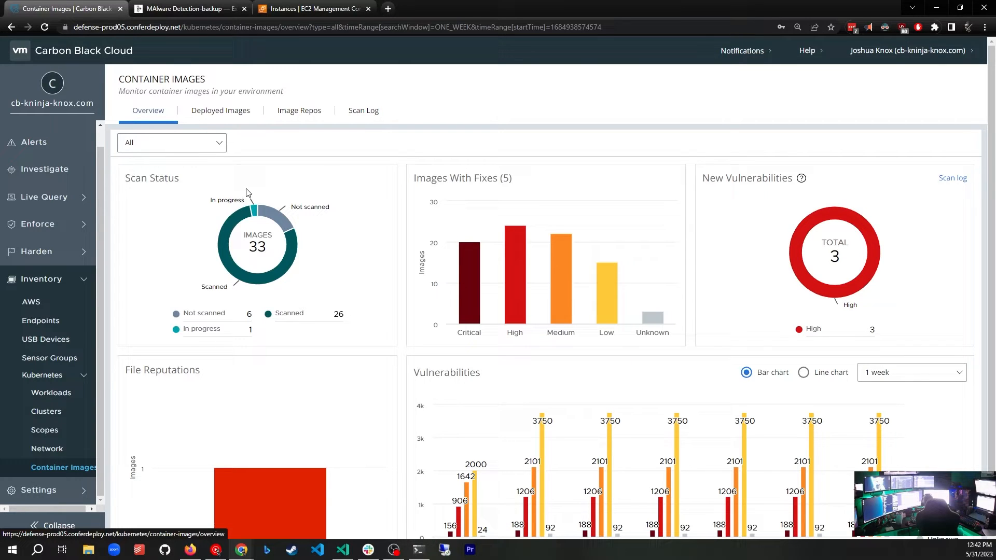
pyautogui.moveTo(469, 287)
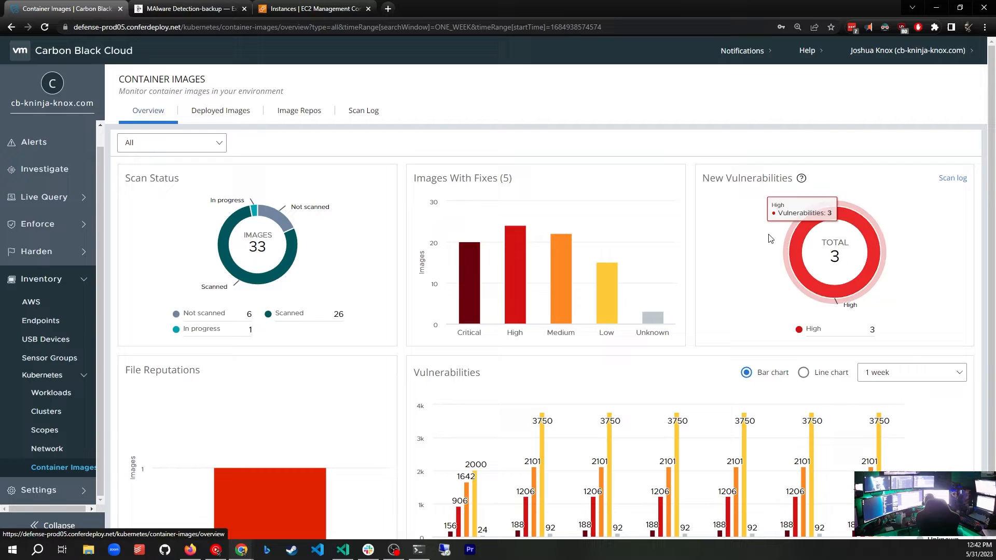
pyautogui.moveTo(745, 225)
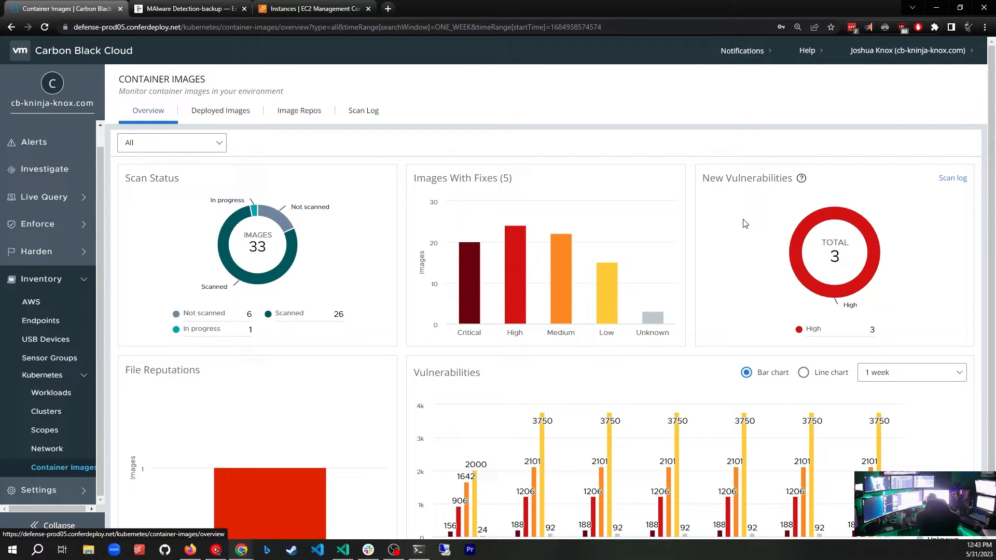
pyautogui.moveTo(834, 255)
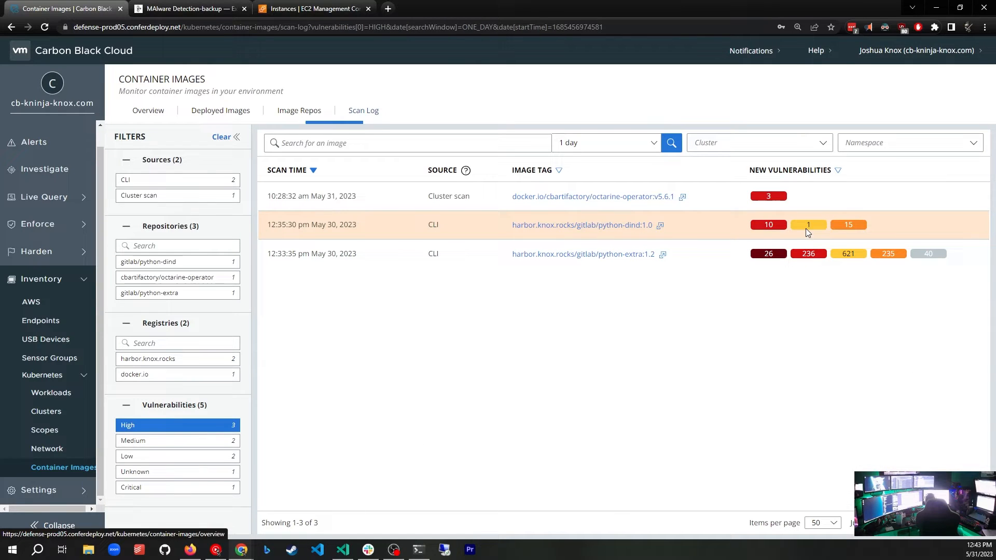
pyautogui.moveTo(597, 196)
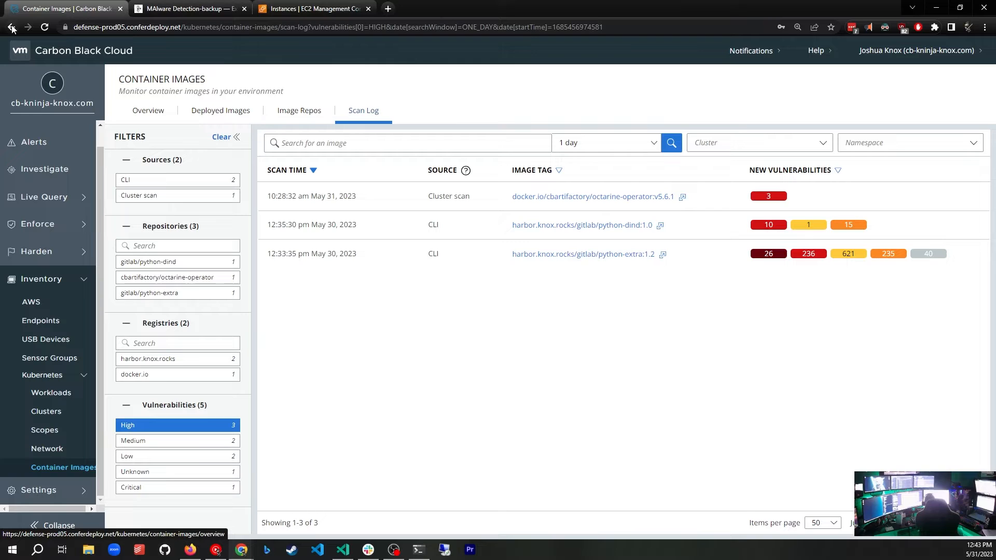
pyautogui.click(12, 27)
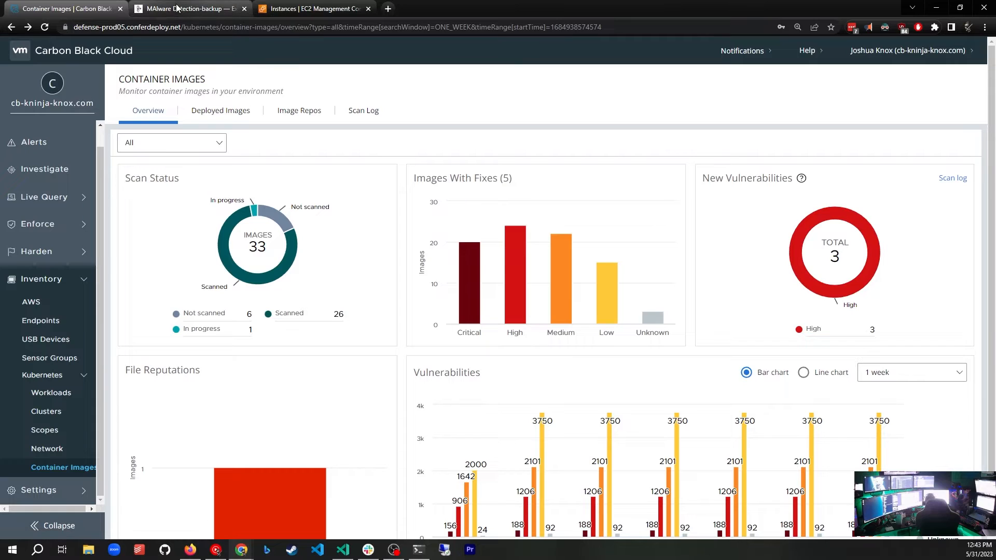
# Step: Switch to the Excalidraw tab showing the Build–Deploy–Run malware detection architecture diagram
pyautogui.click(185, 9)
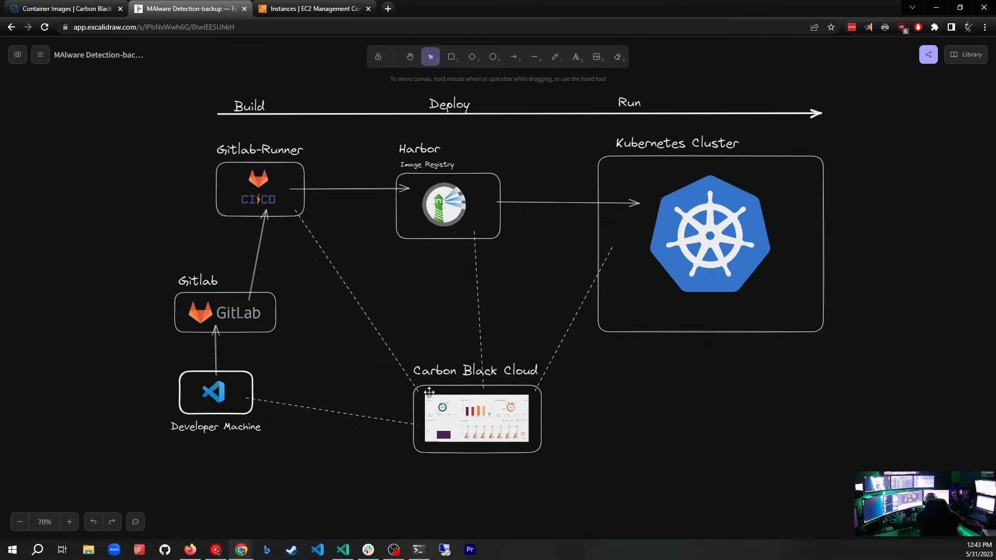
pyautogui.moveTo(335, 388)
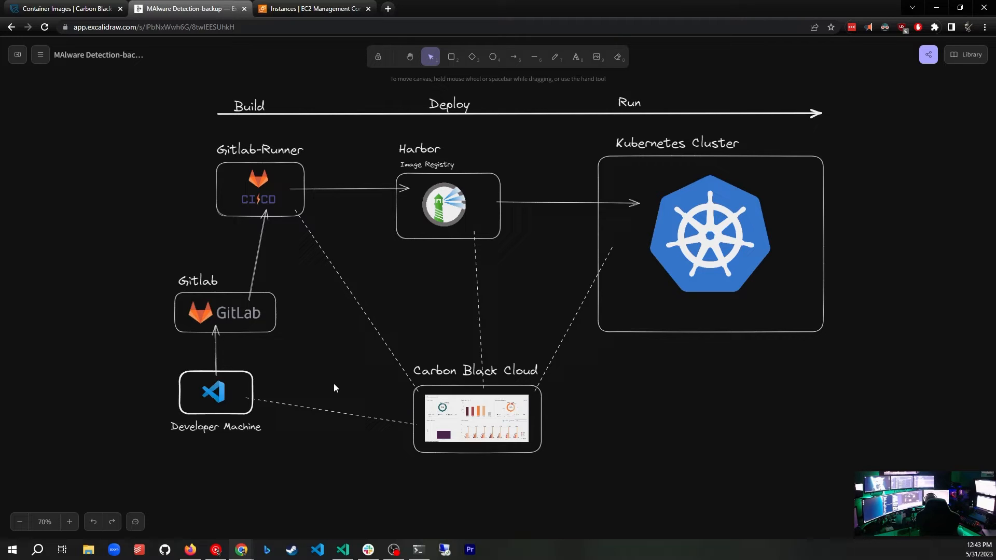
pyautogui.moveTo(332, 481)
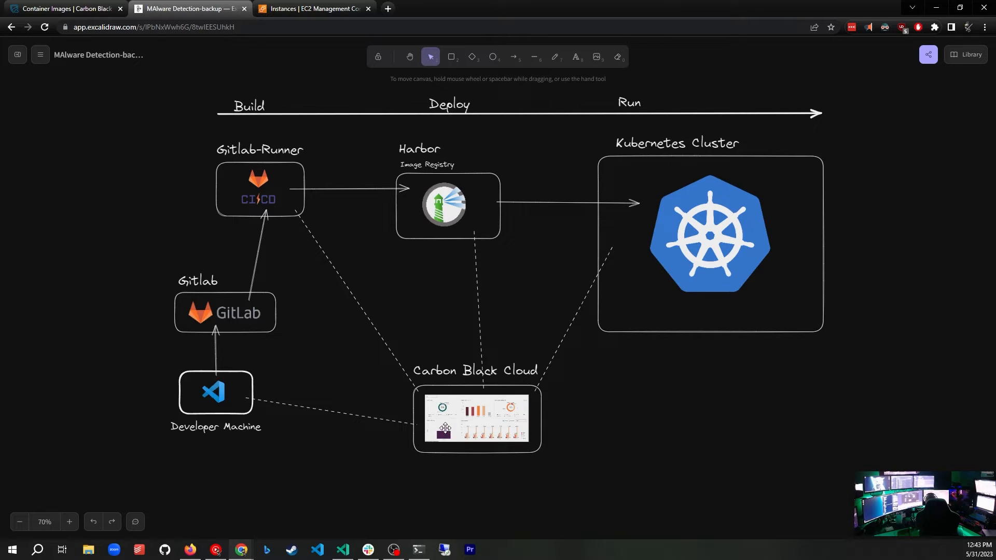
pyautogui.moveTo(428, 429)
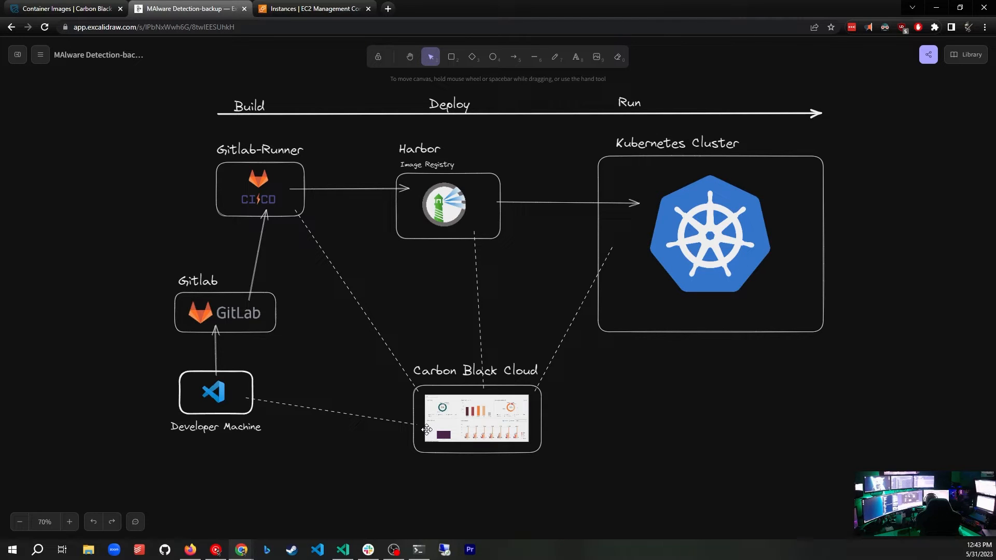
pyautogui.moveTo(186, 409)
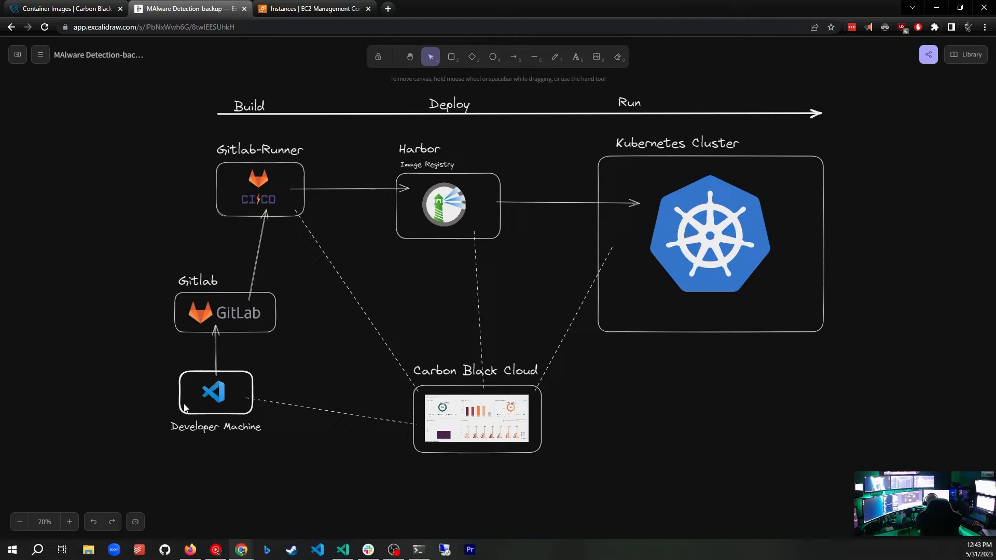
pyautogui.moveTo(215, 397)
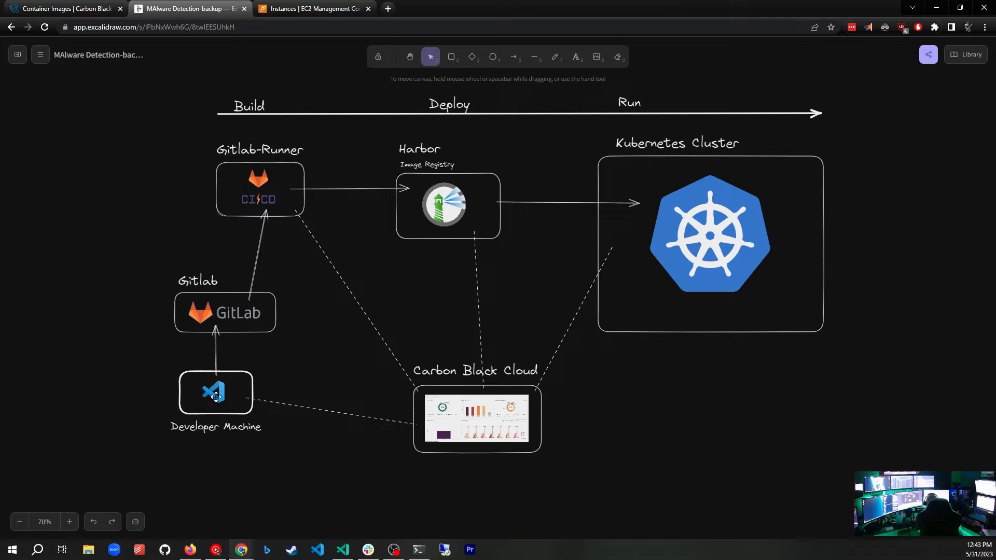
pyautogui.moveTo(200, 411)
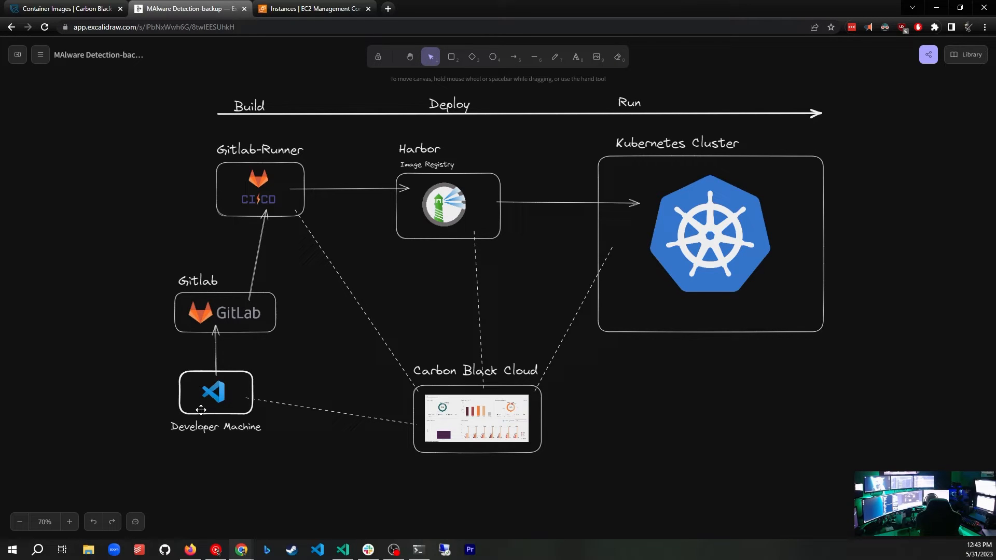
pyautogui.moveTo(213, 386)
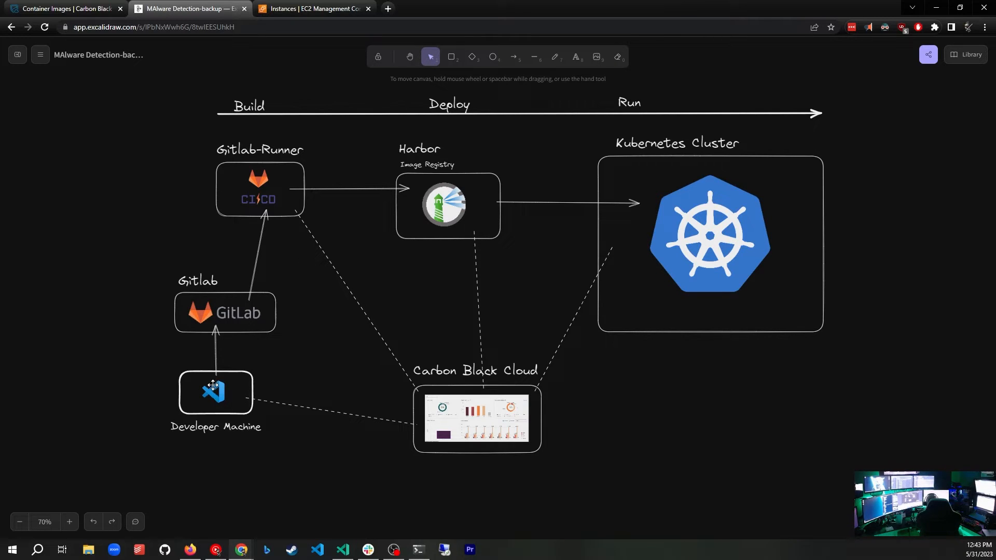
pyautogui.moveTo(440, 411)
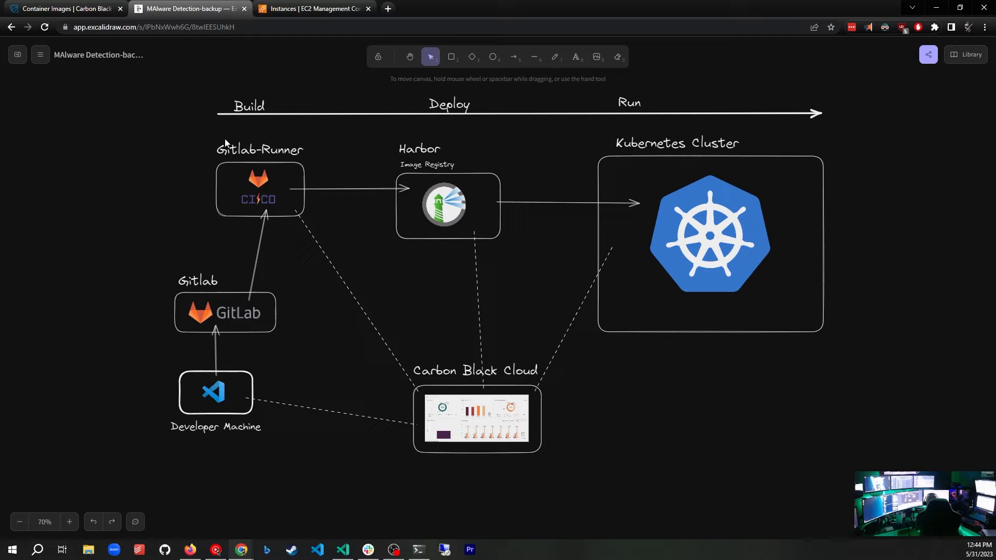
pyautogui.moveTo(264, 237)
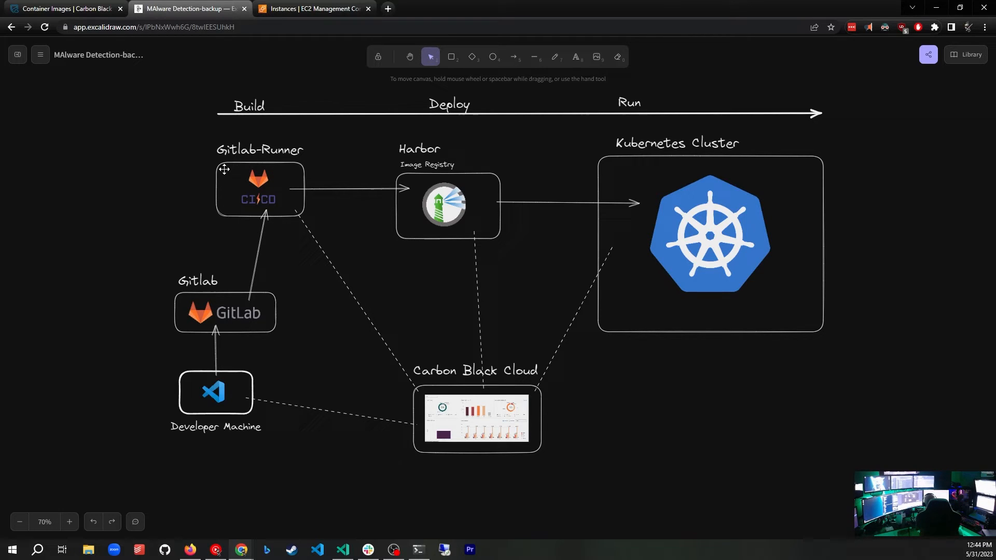
pyautogui.moveTo(279, 191)
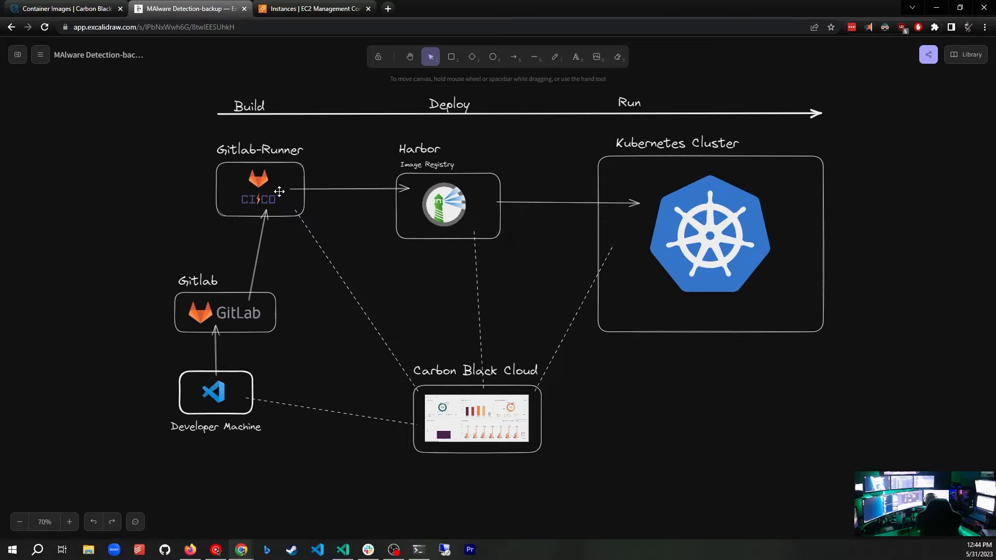
pyautogui.moveTo(462, 364)
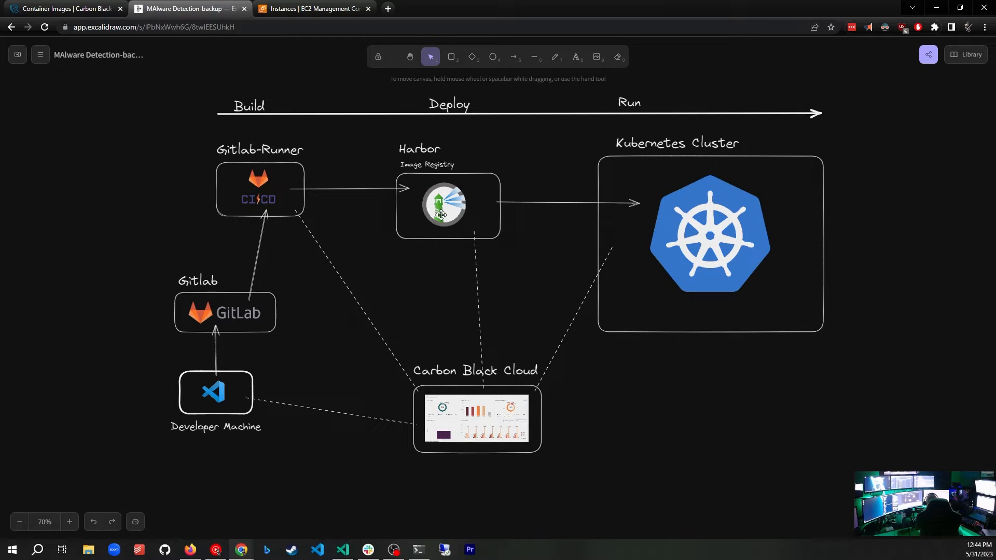
pyautogui.moveTo(442, 270)
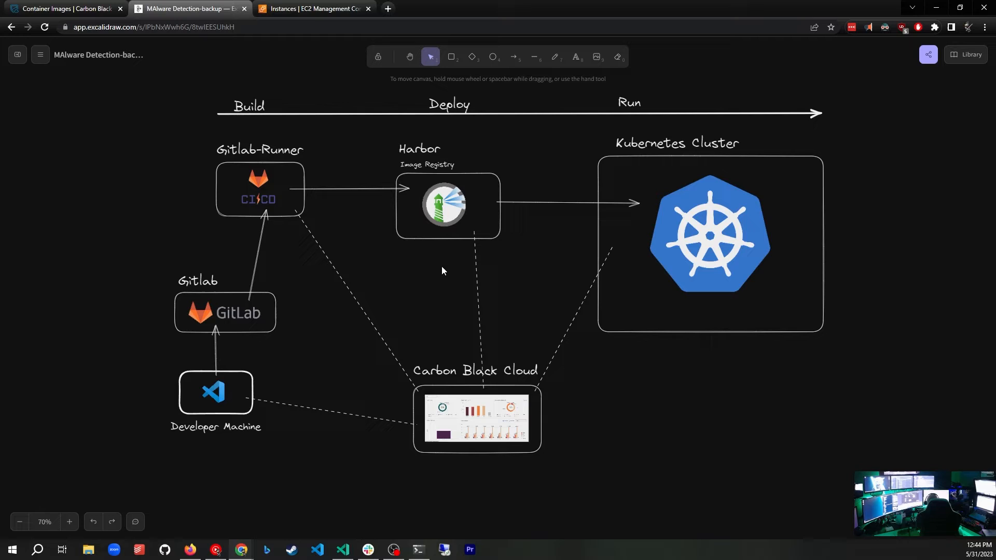
pyautogui.moveTo(730, 248)
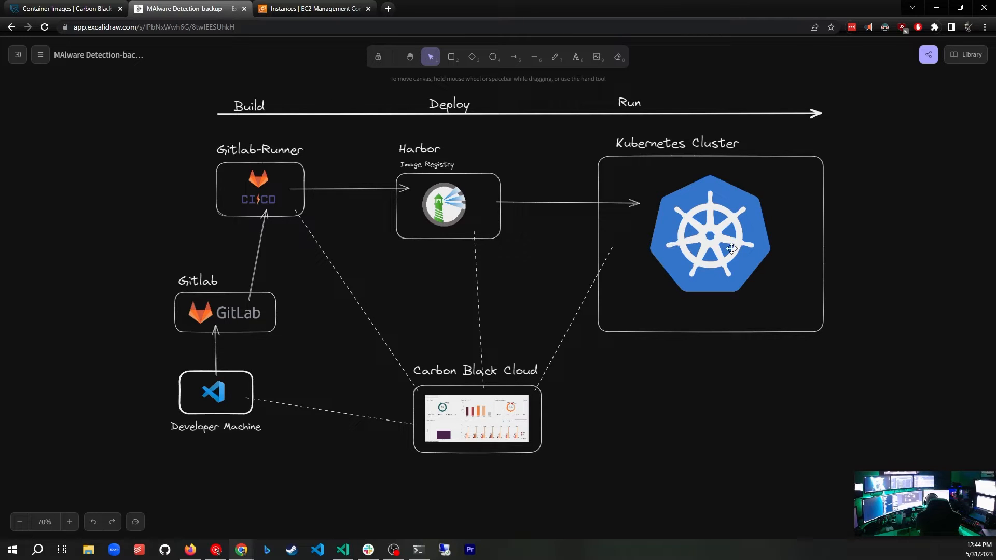
pyautogui.moveTo(651, 273)
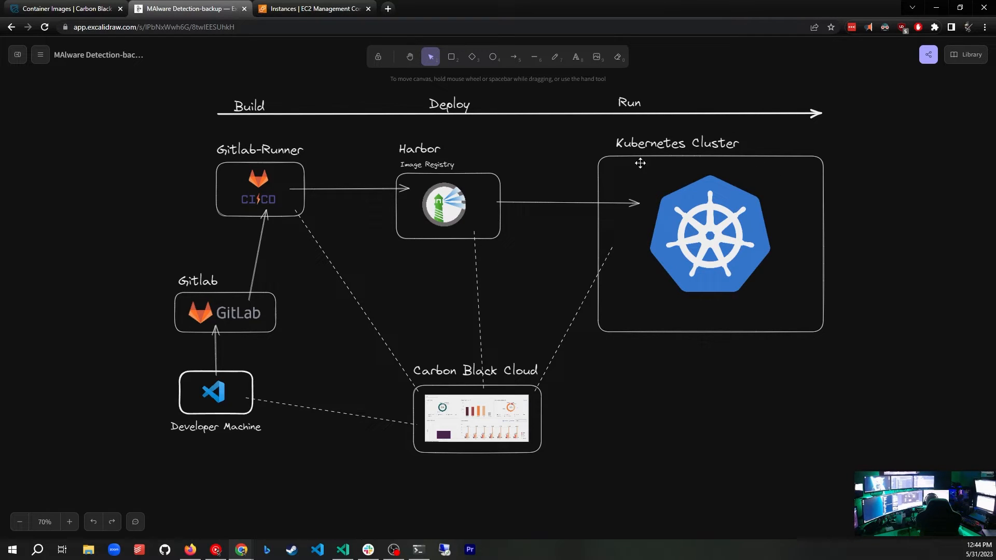
pyautogui.moveTo(647, 232)
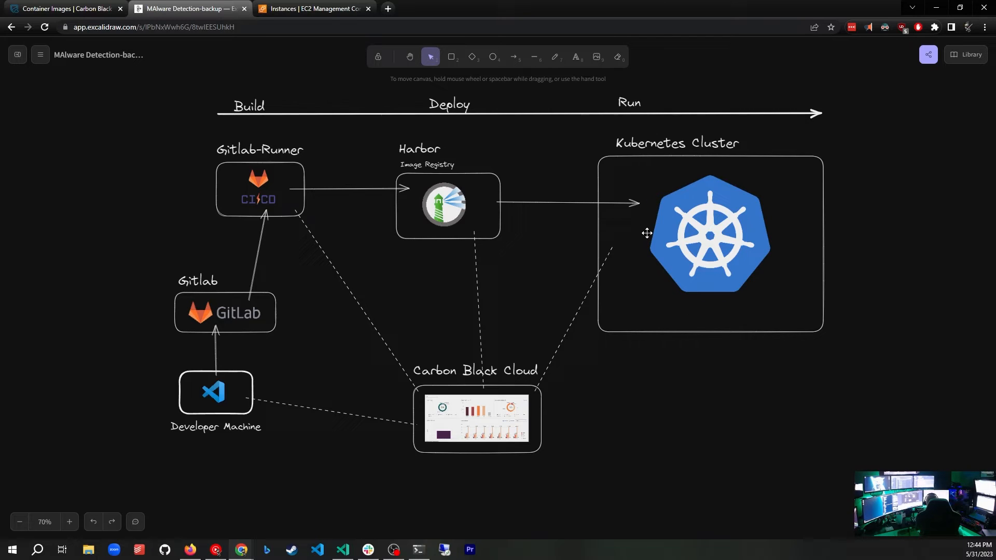
pyautogui.moveTo(665, 290)
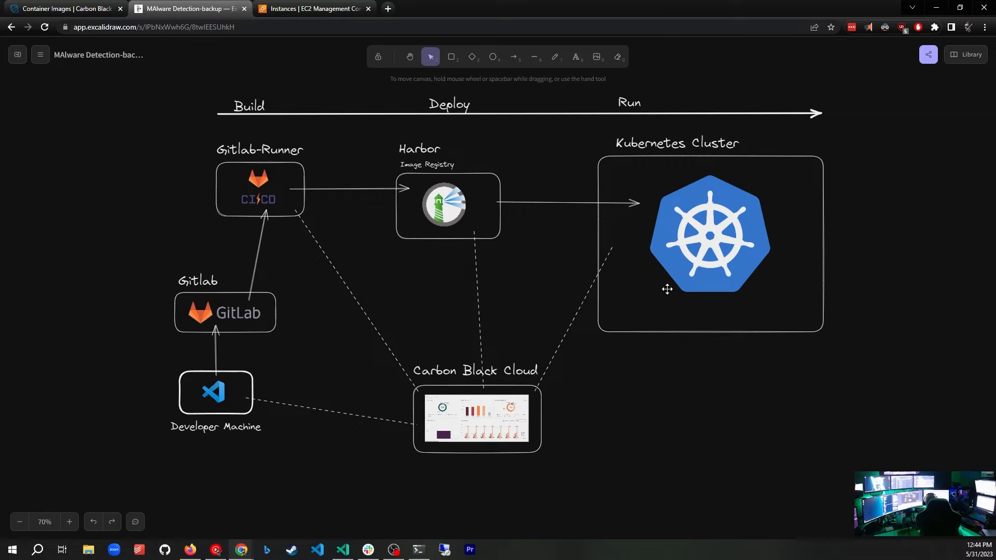
pyautogui.moveTo(369, 233)
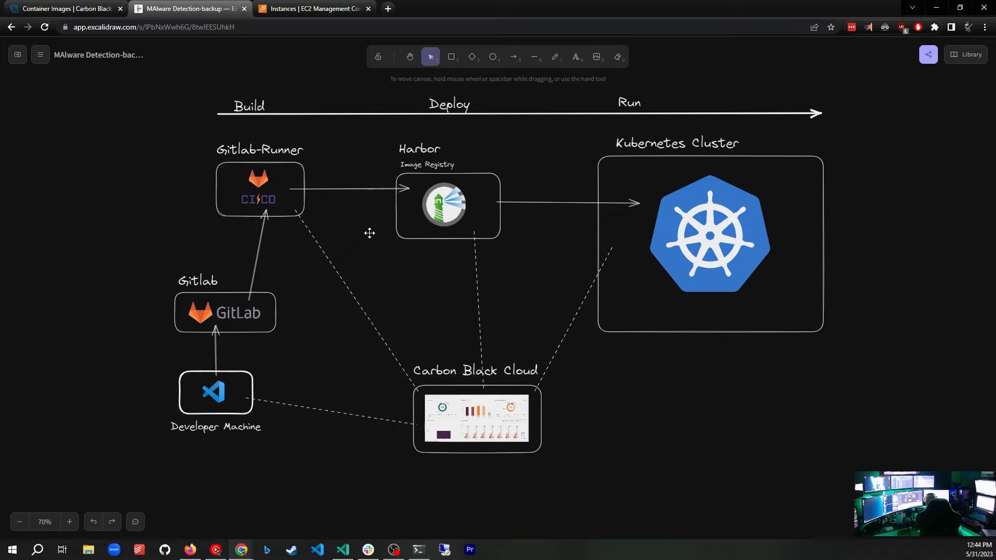
pyautogui.moveTo(757, 233)
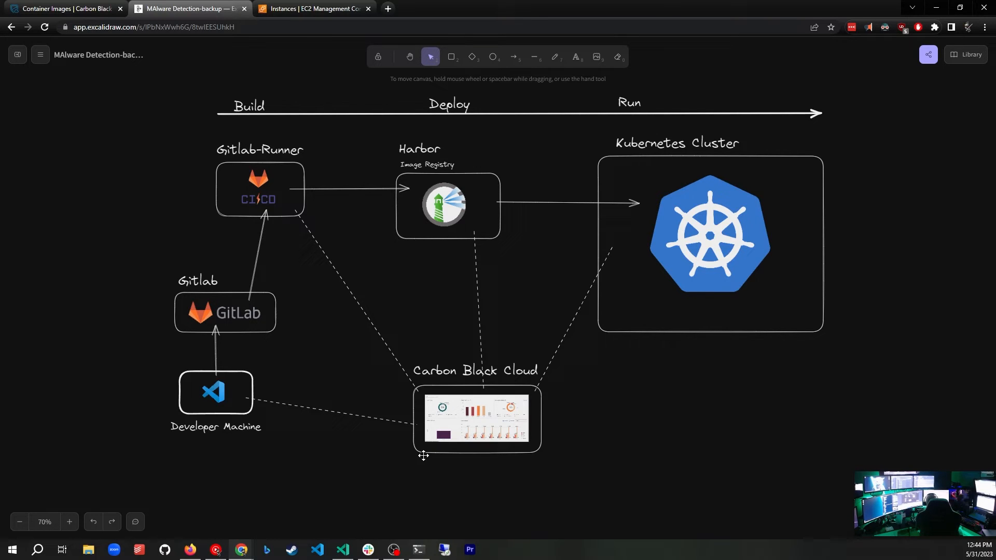
pyautogui.moveTo(462, 412)
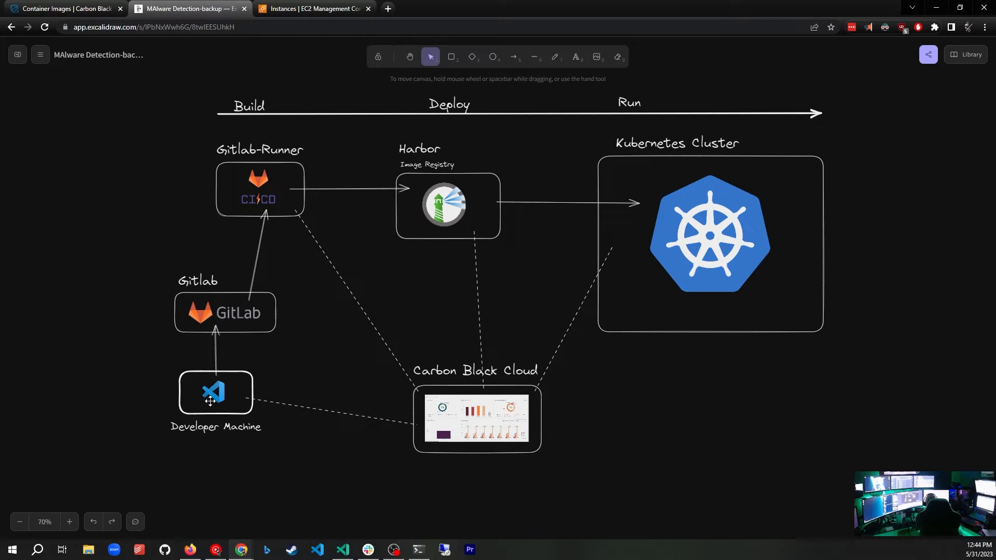
pyautogui.moveTo(199, 356)
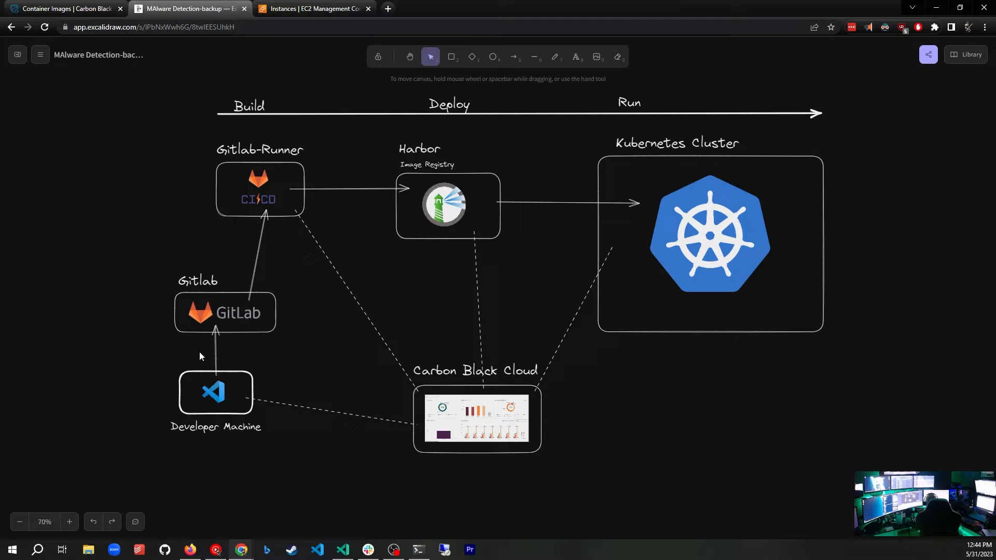
pyautogui.moveTo(195, 422)
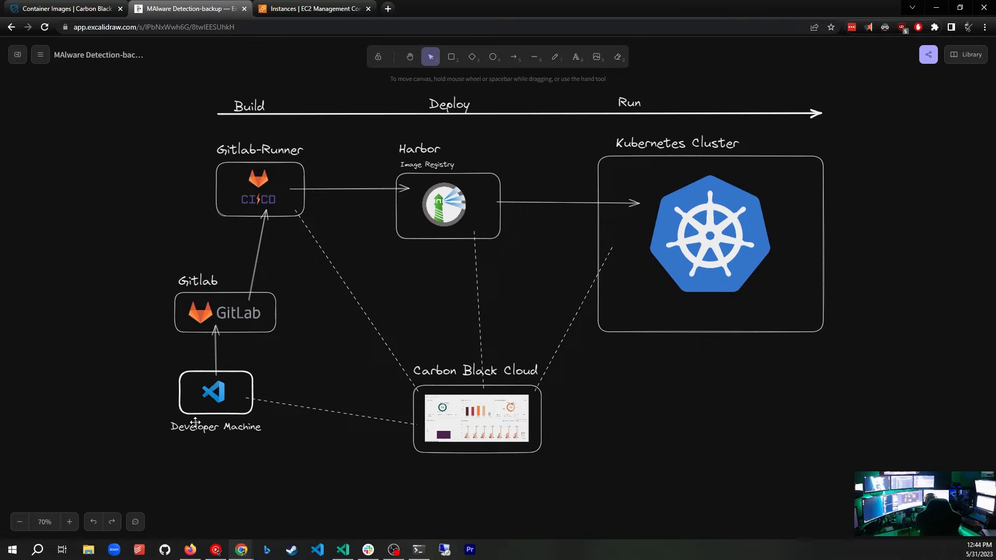
pyautogui.moveTo(449, 335)
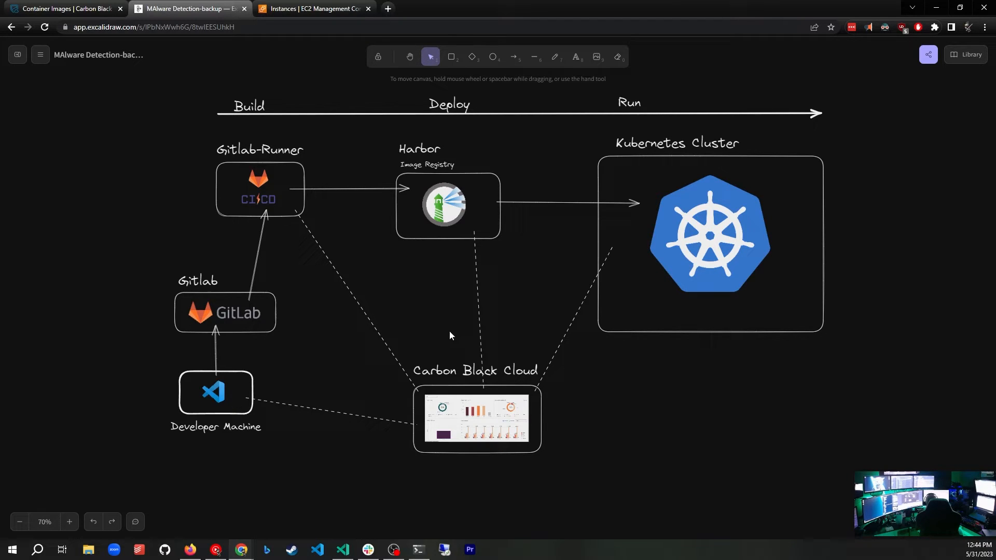
pyautogui.moveTo(225, 140)
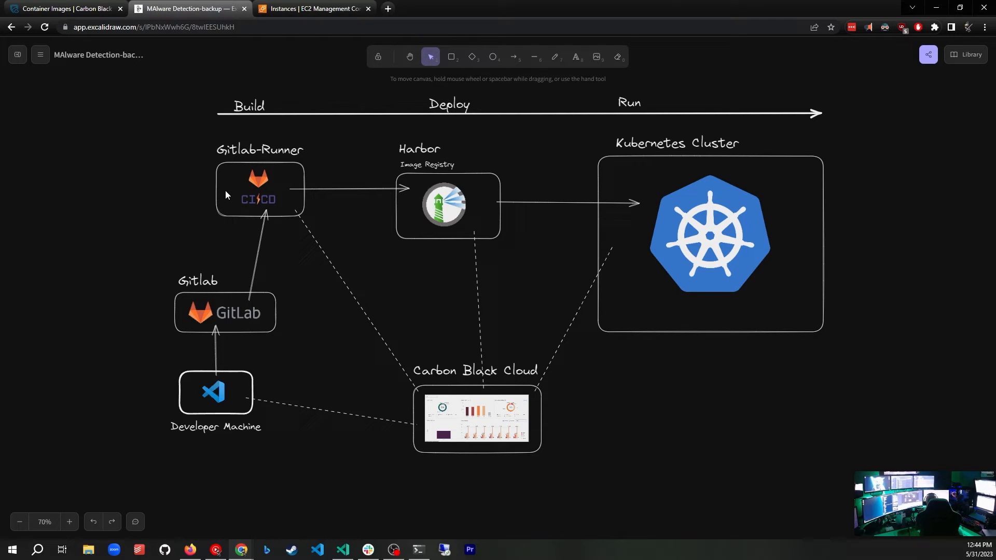
pyautogui.moveTo(613, 267)
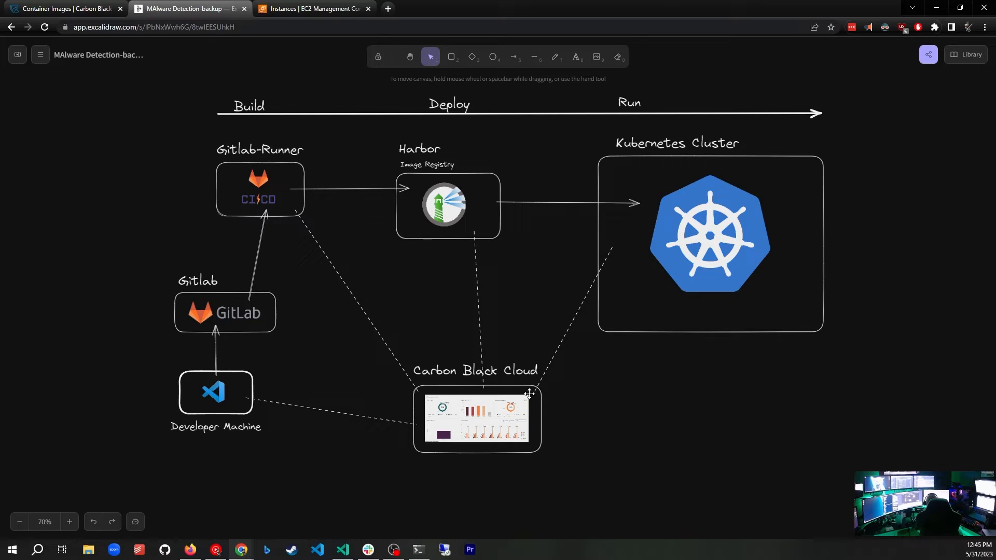
pyautogui.moveTo(412, 394)
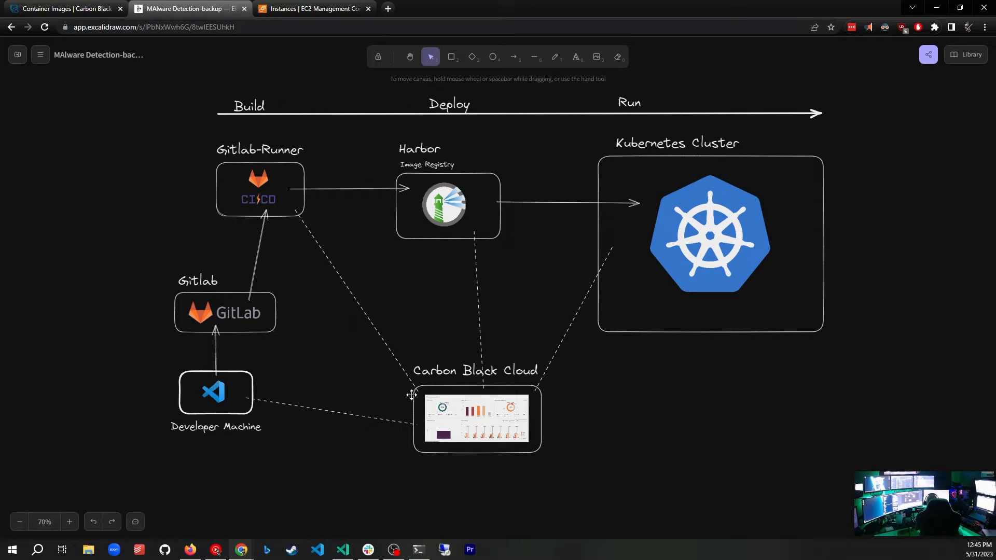
pyautogui.moveTo(531, 443)
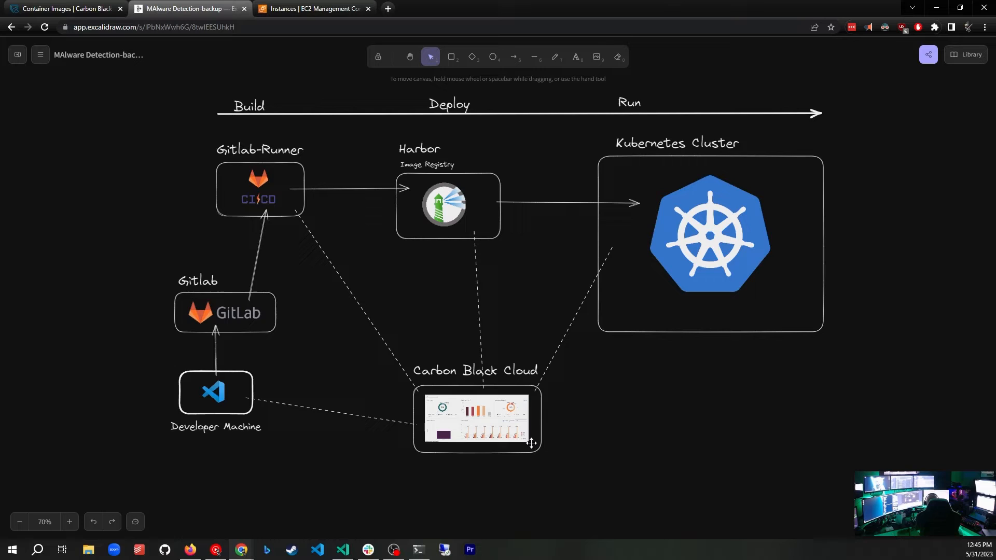
pyautogui.moveTo(336, 417)
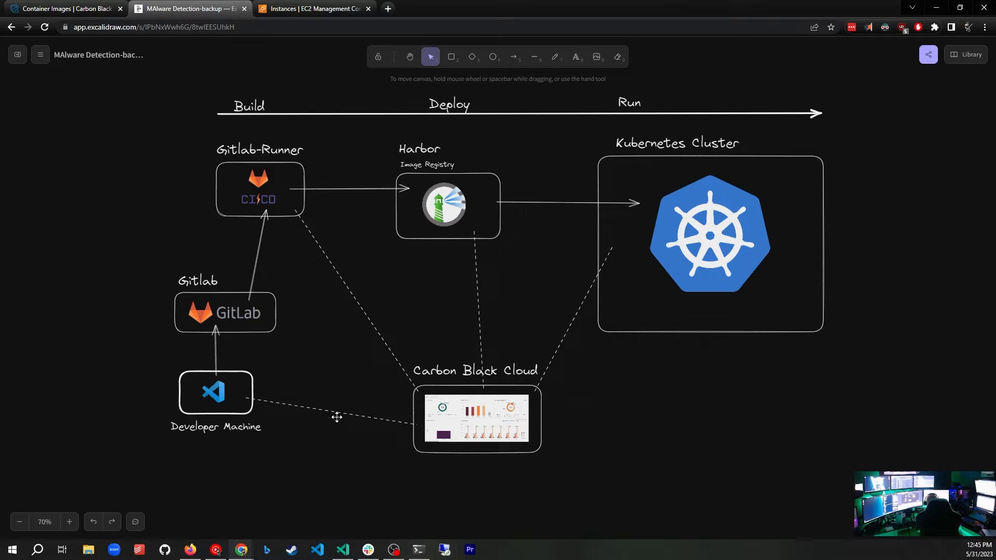
pyautogui.moveTo(75, 94)
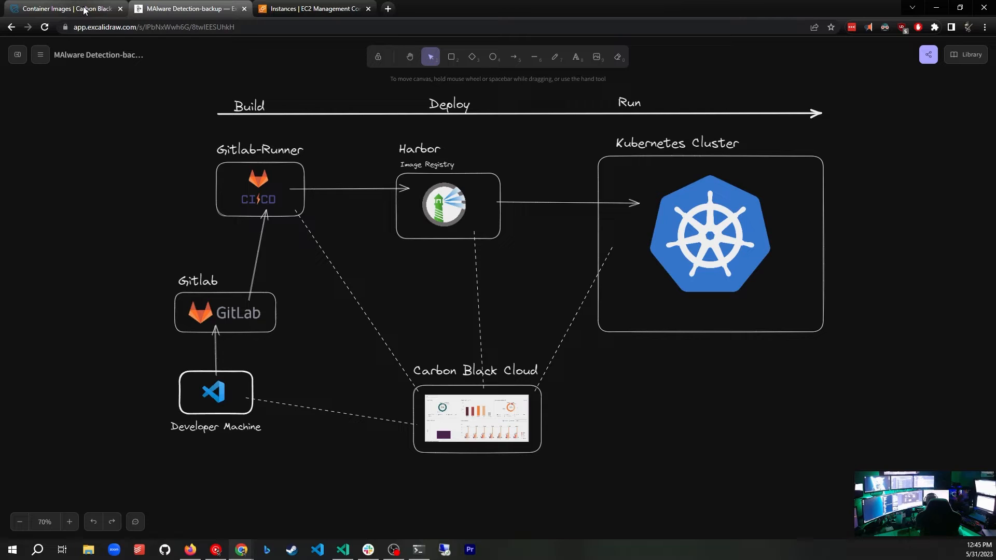
# Step: Return to the Carbon Black tab and expand the overview scope dropdown (All, clusters, namespaces, repositories)
pyautogui.click(64, 9)
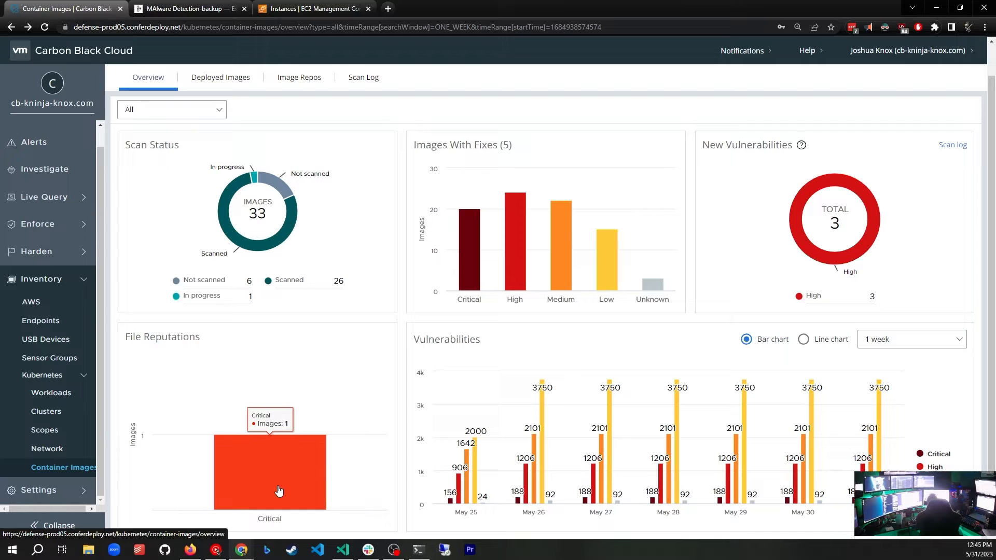
pyautogui.moveTo(253, 465)
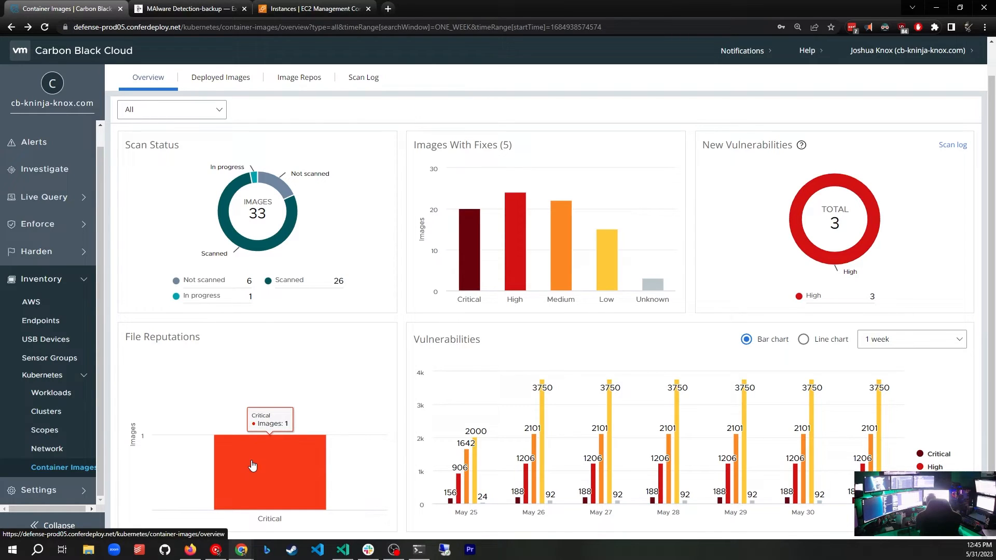
pyautogui.moveTo(348, 391)
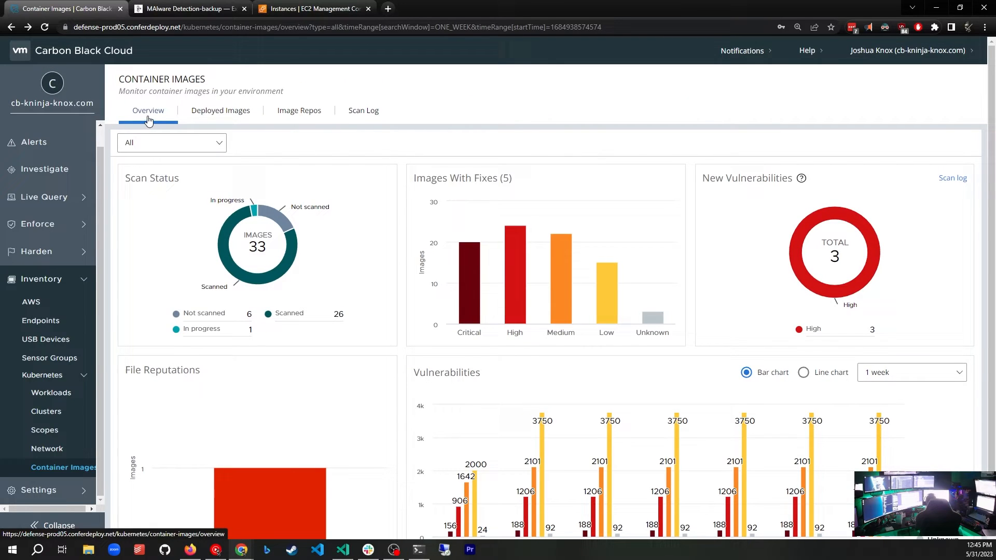
pyautogui.moveTo(225, 146)
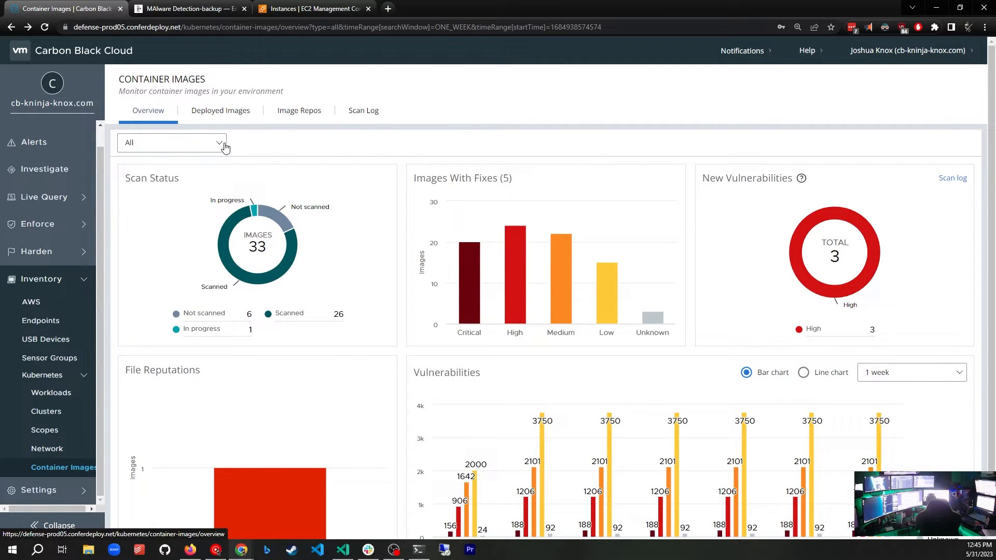
pyautogui.click(171, 142)
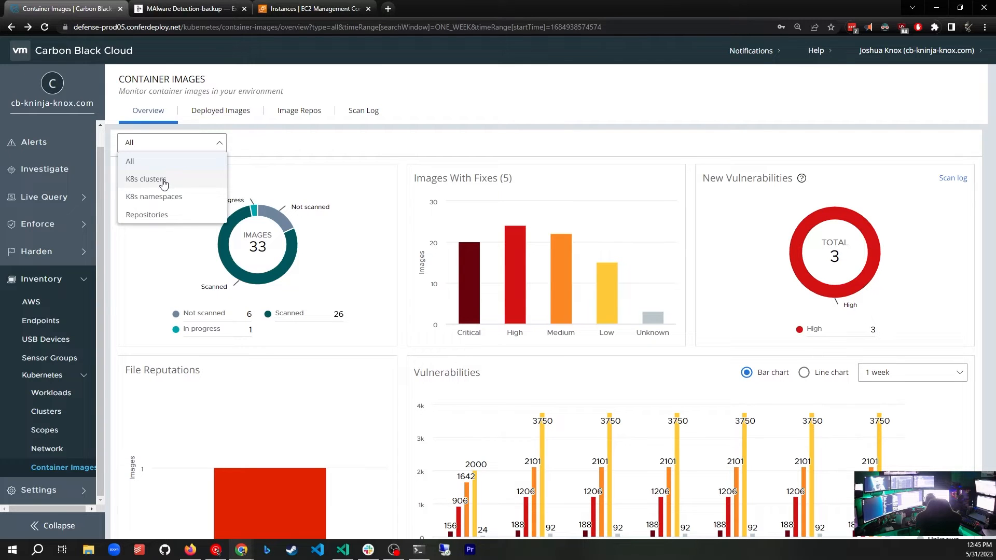
# Step: Scope the overview to cluster dev:knox-k8s-test-01, review it, then clear the cluster chip
pyautogui.click(146, 180)
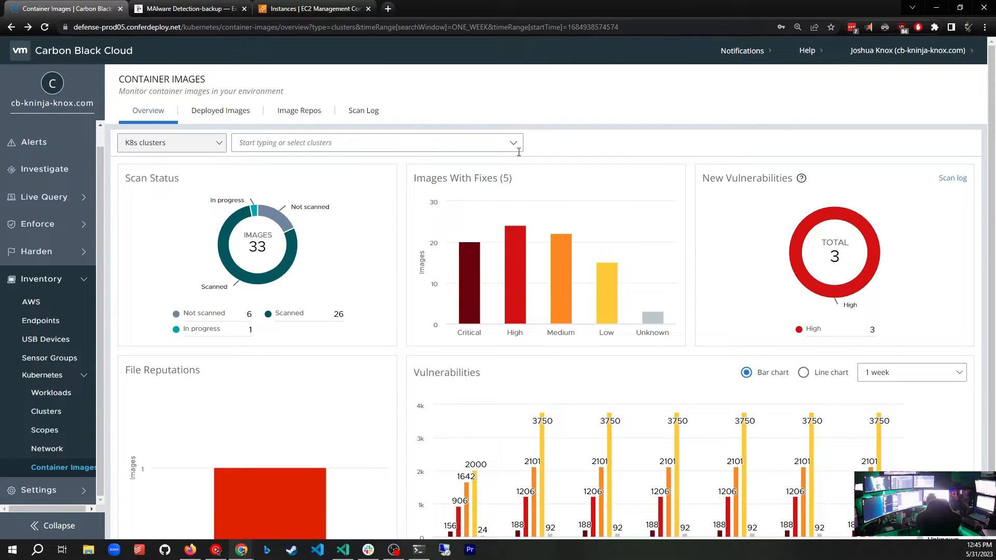
pyautogui.click(377, 142)
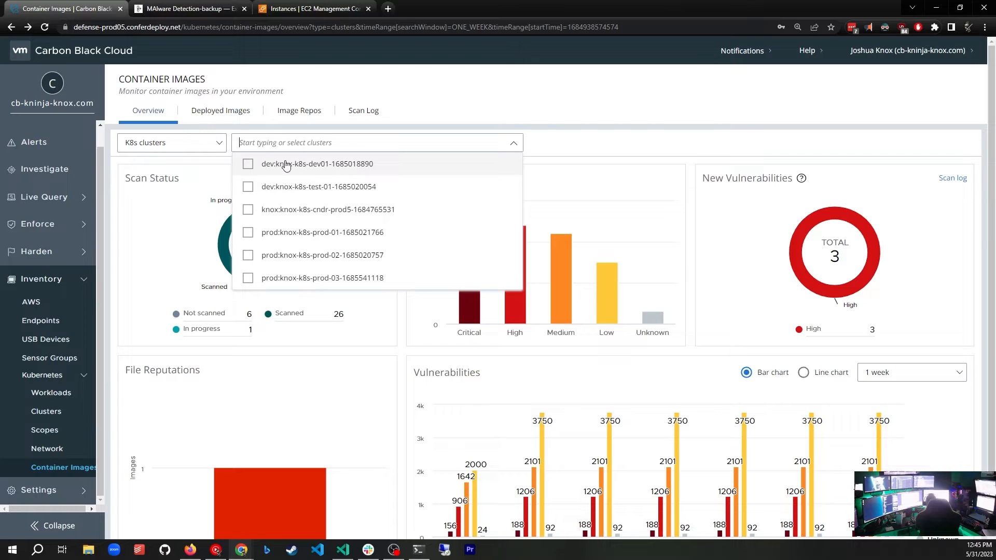
pyautogui.click(248, 187)
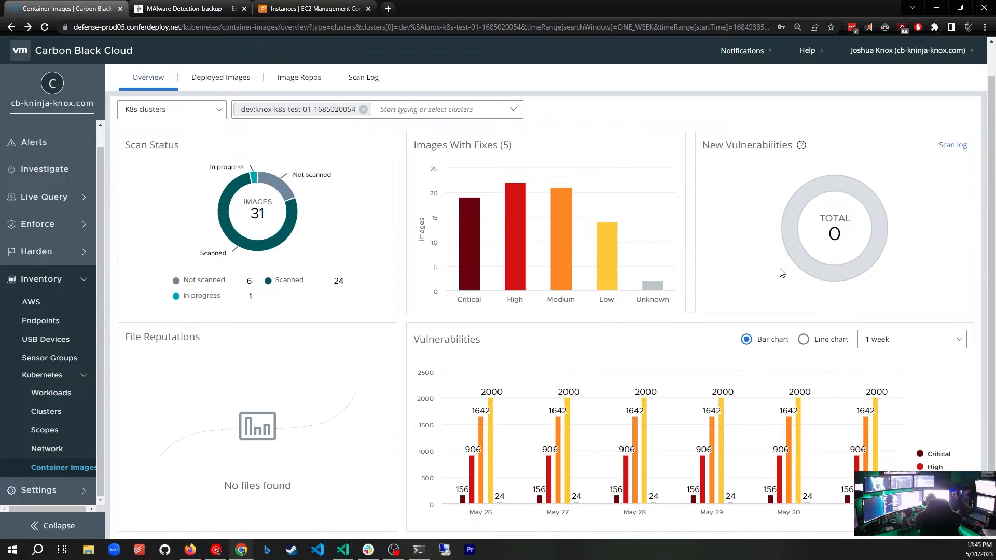
pyautogui.moveTo(239, 231)
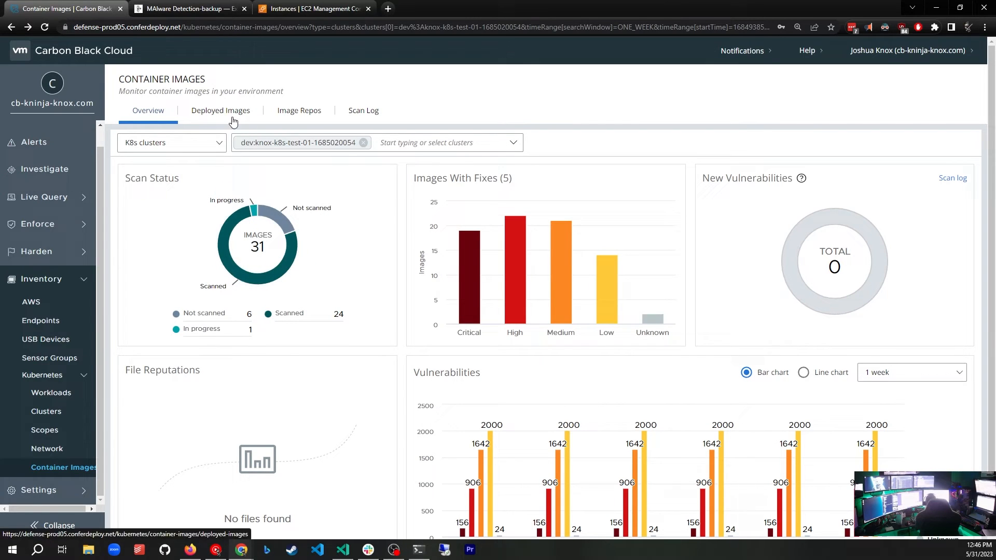
pyautogui.click(363, 142)
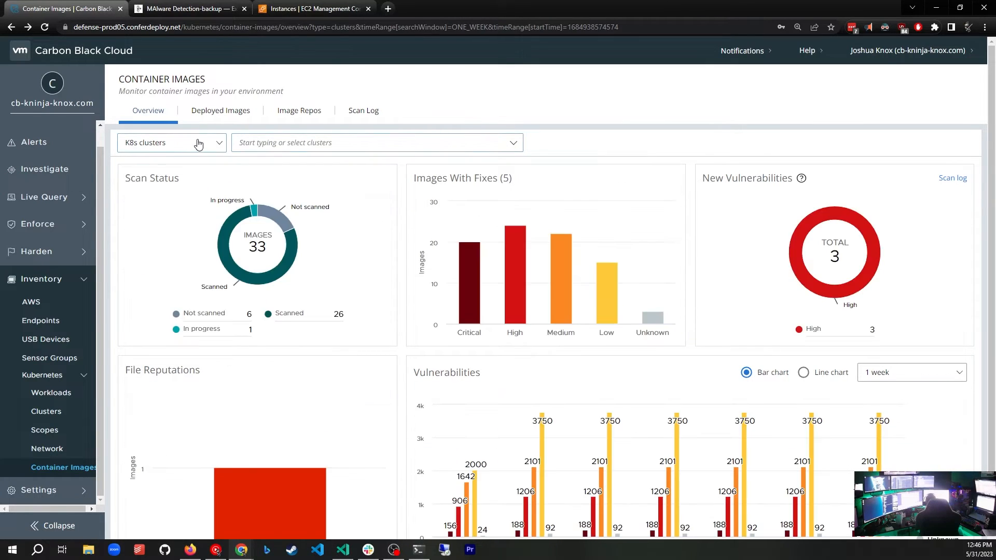
# Step: Reset scope to All and view the Deployed Images list of 33 images, including the malware-flagged one
pyautogui.click(171, 142)
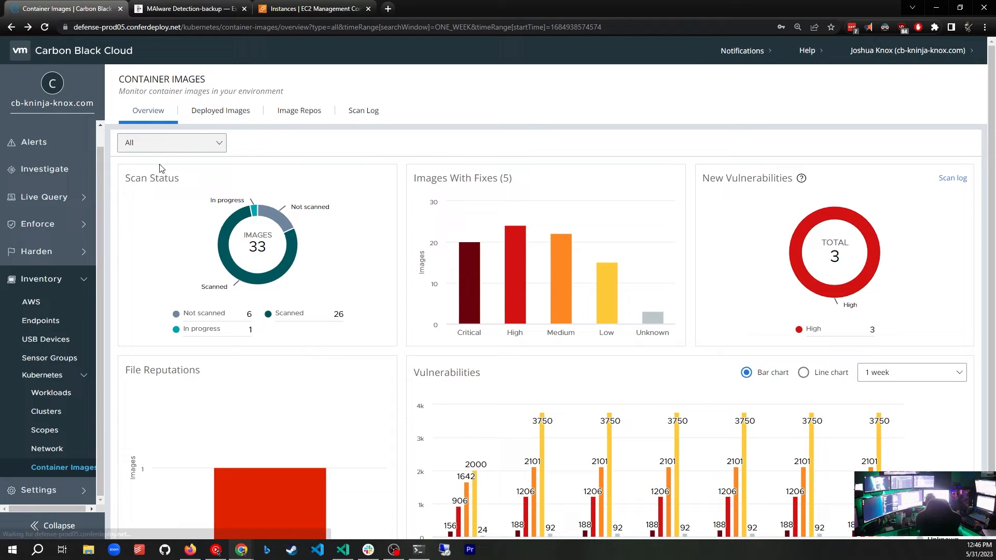
pyautogui.moveTo(220, 114)
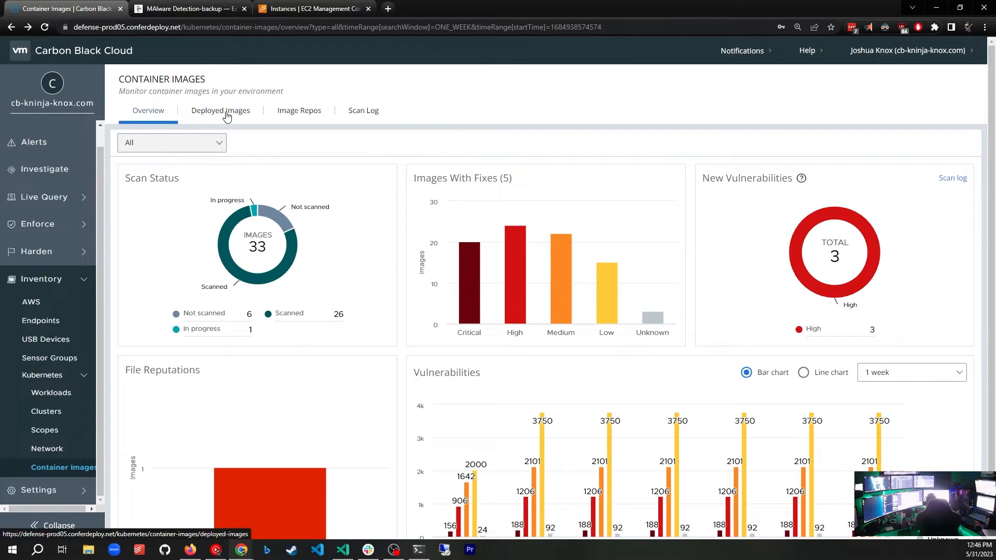
pyautogui.click(220, 110)
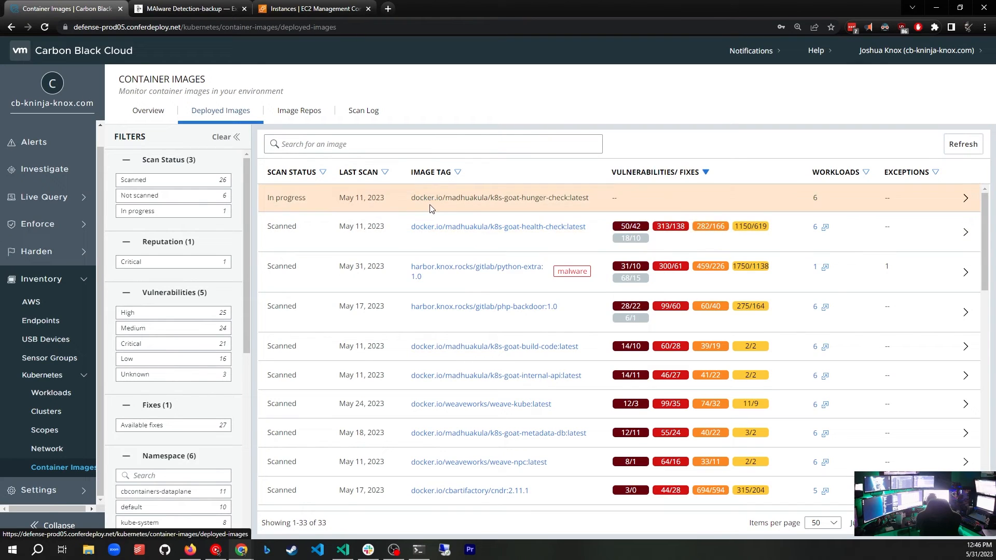
pyautogui.moveTo(507, 311)
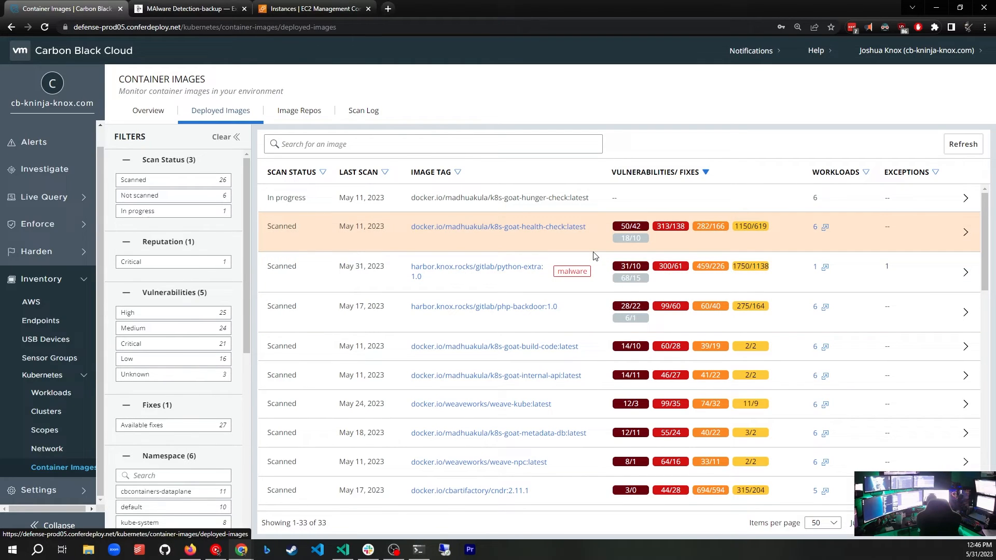
pyautogui.moveTo(614, 278)
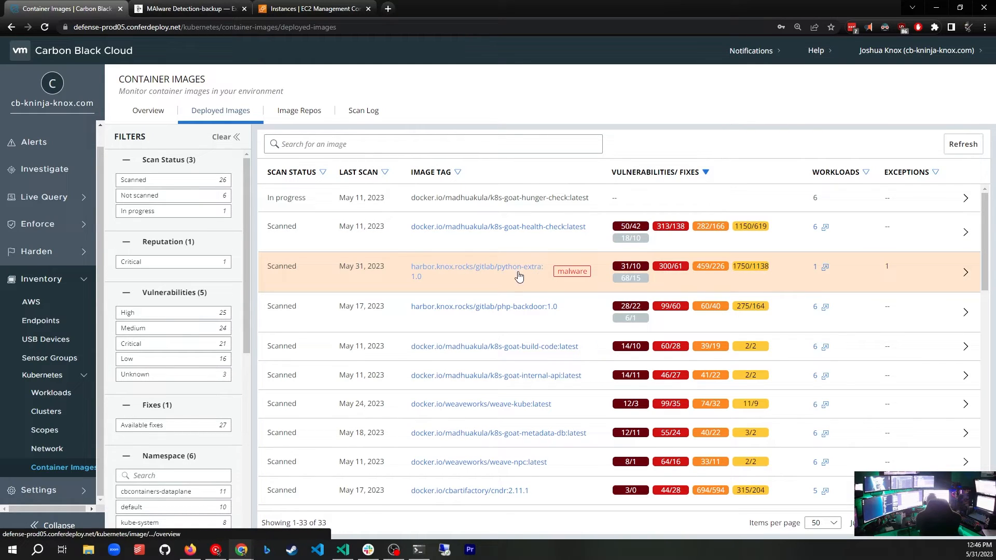
pyautogui.moveTo(600, 268)
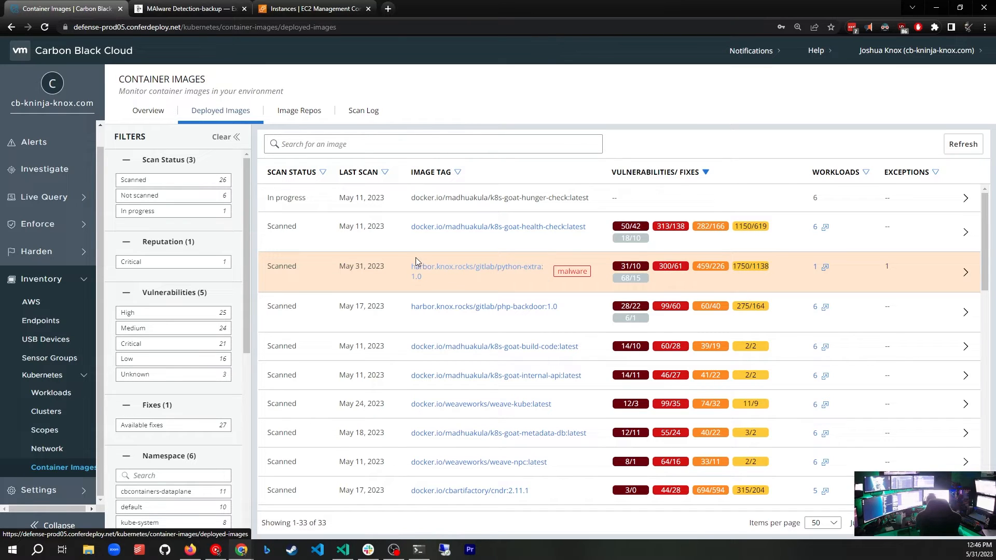
pyautogui.scroll(-3)
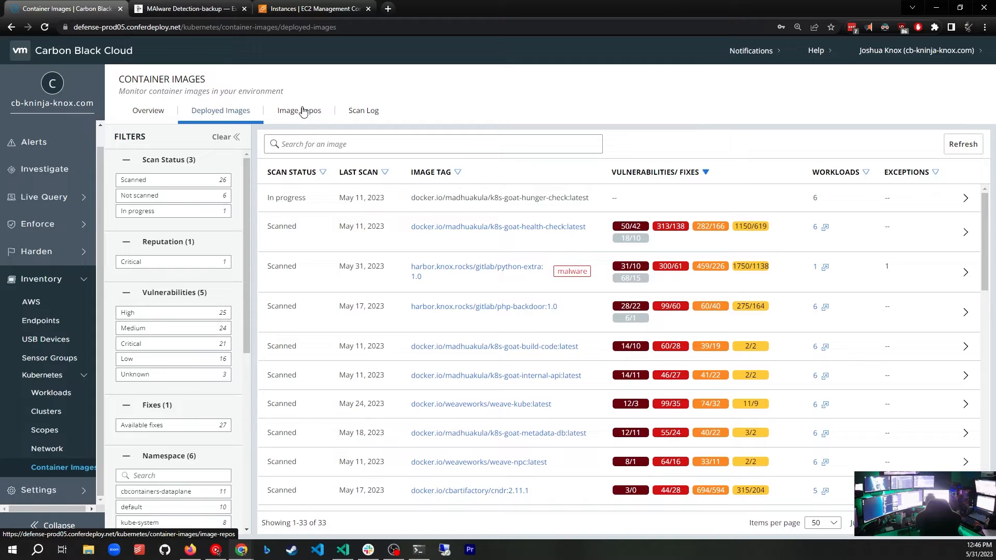
# Step: View the Image Repos list and scroll through its 59 repositories with registries and tag counts
pyautogui.click(299, 110)
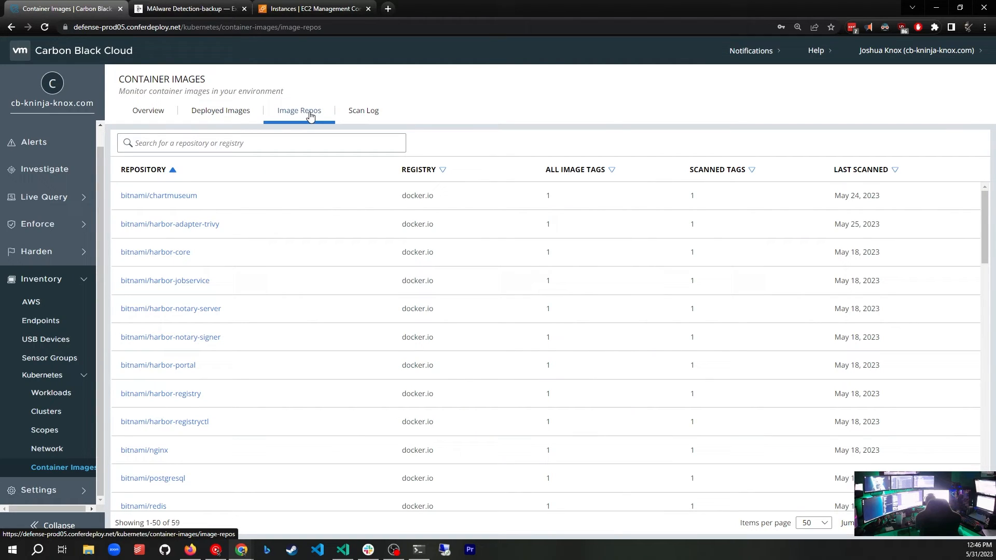
pyautogui.moveTo(158, 195)
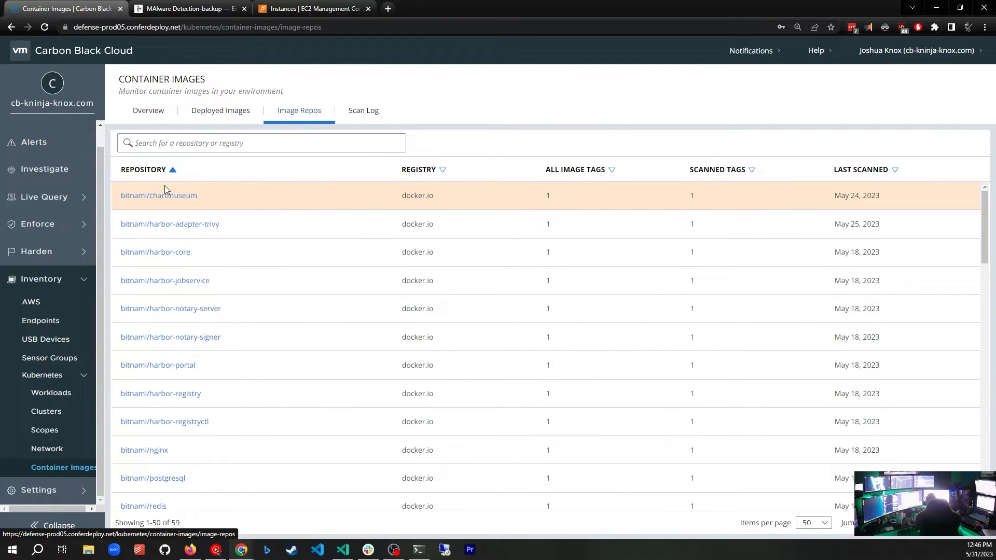
pyautogui.scroll(-3)
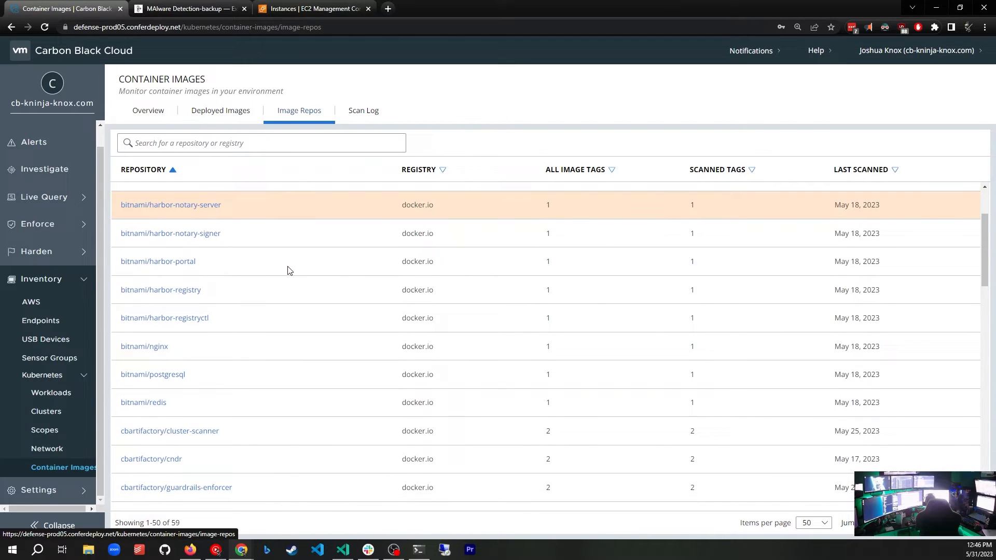
pyautogui.scroll(-3)
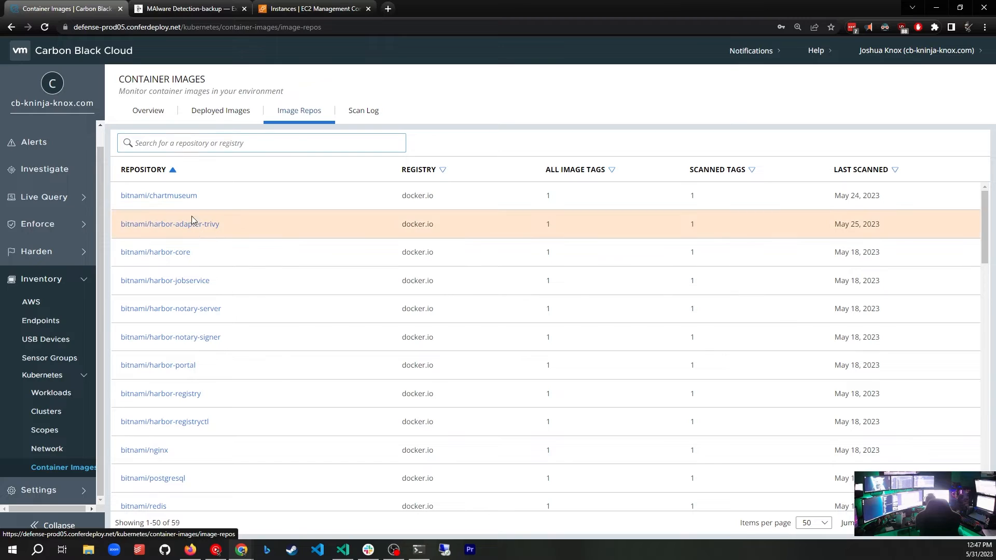
pyautogui.moveTo(258, 195)
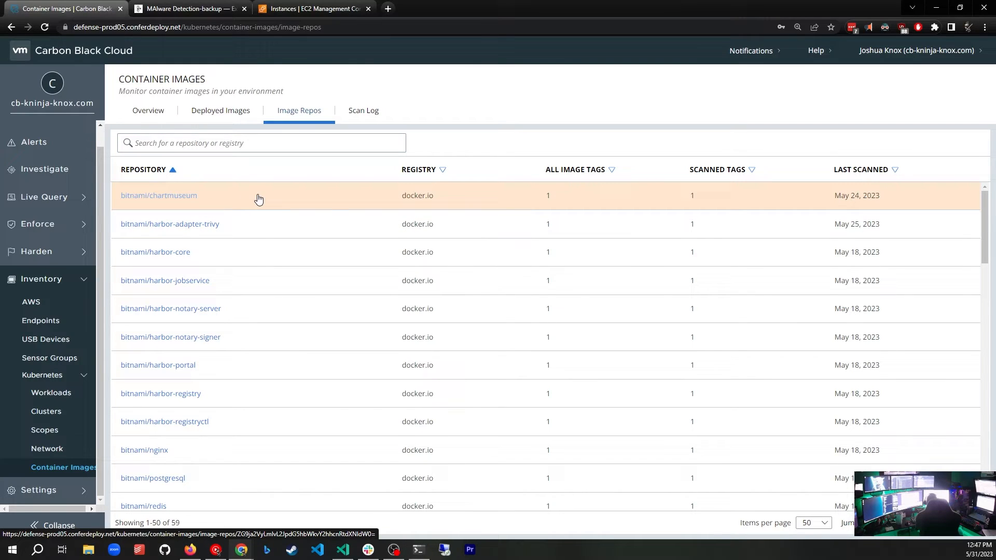
pyautogui.moveTo(259, 199)
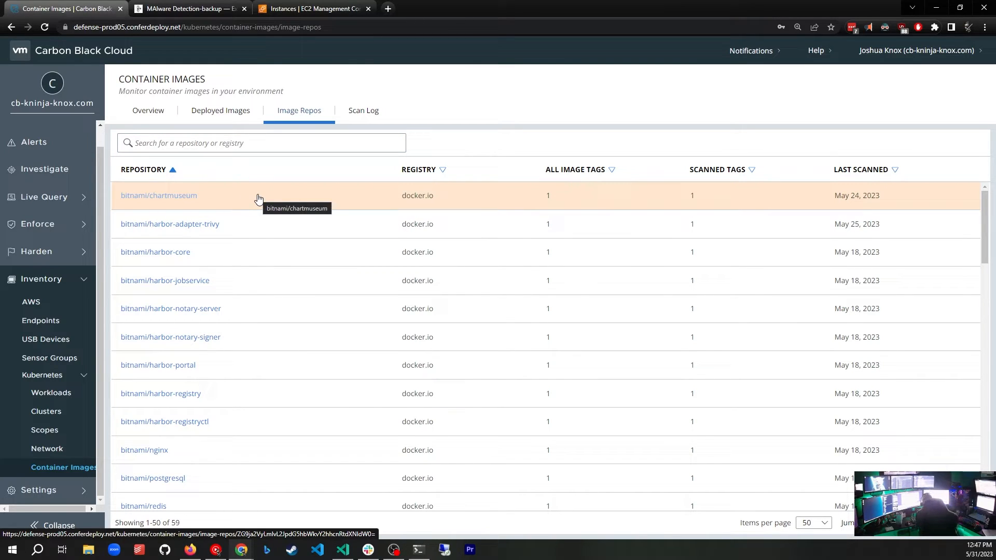
pyautogui.scroll(-3)
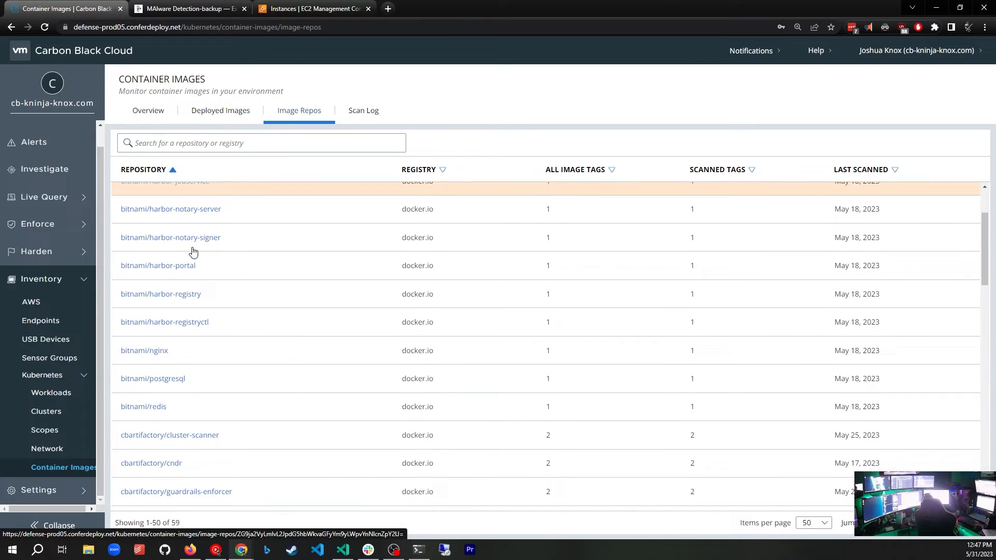
pyautogui.scroll(-3)
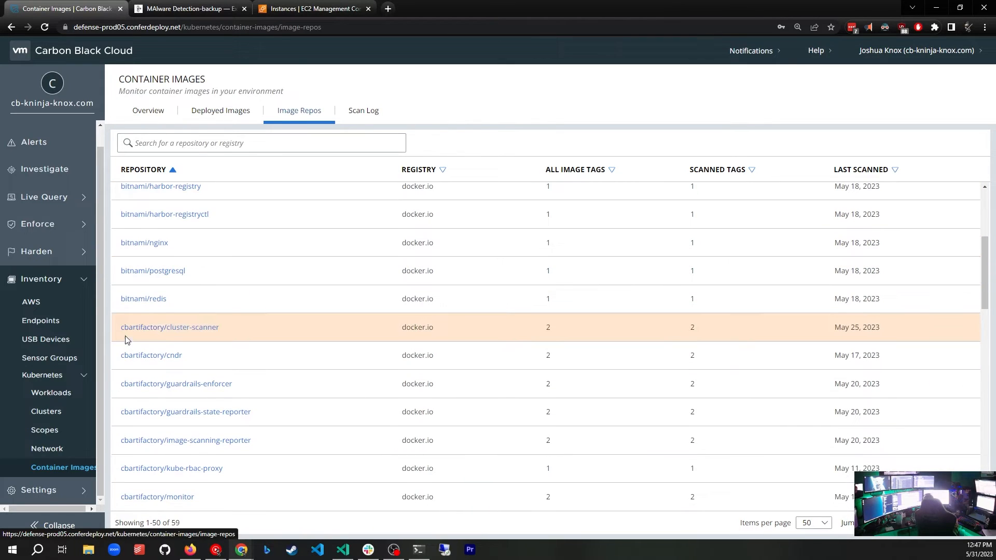
pyautogui.moveTo(180, 363)
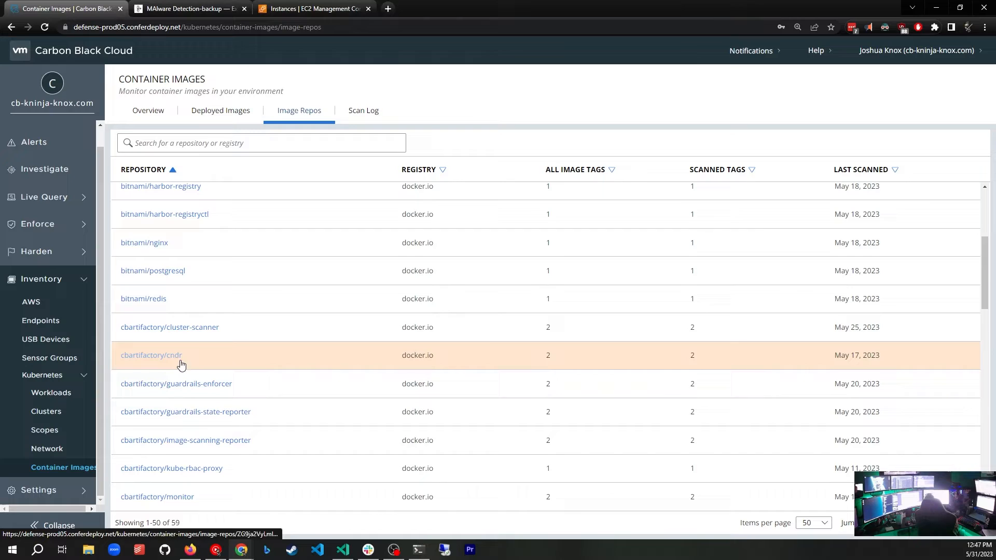
pyautogui.scroll(-3)
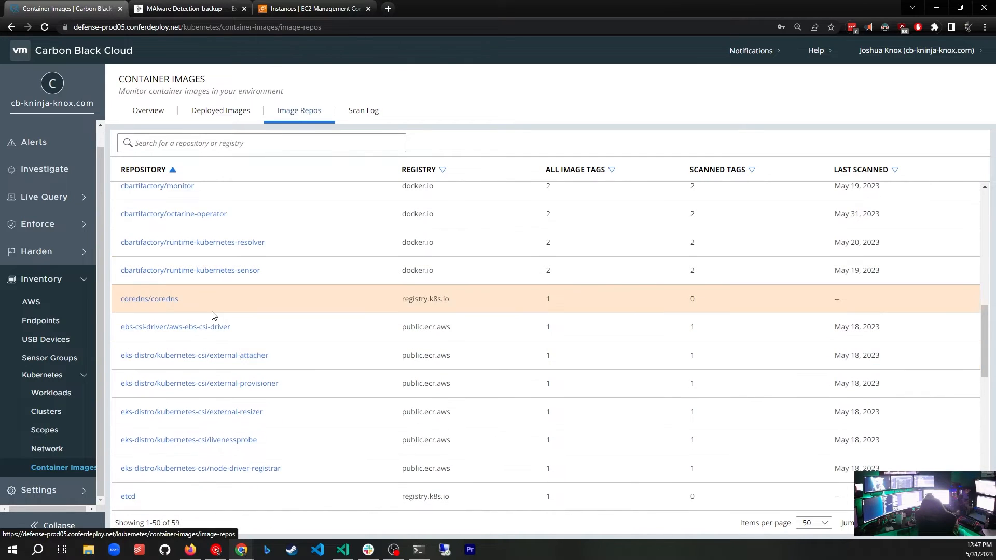
pyautogui.scroll(-3)
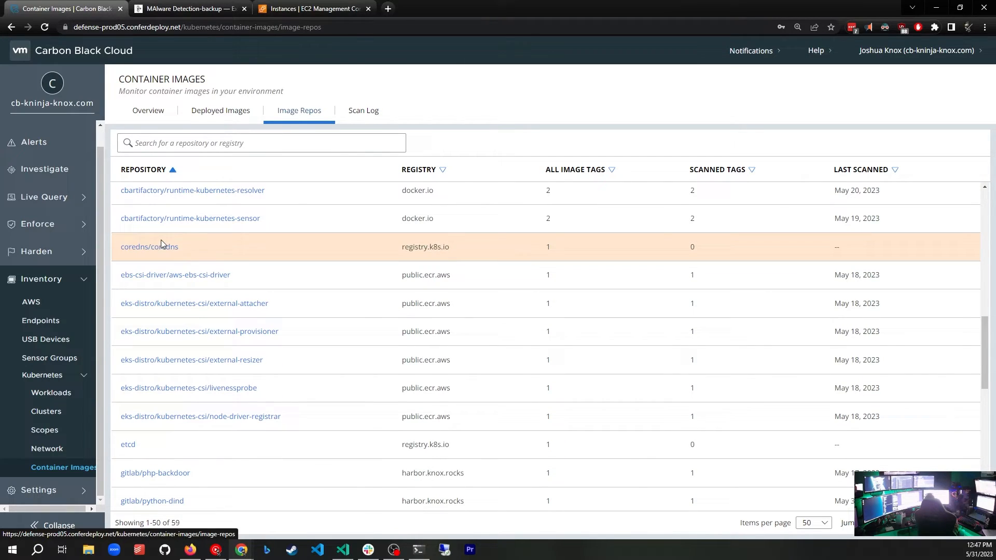
pyautogui.moveTo(187, 387)
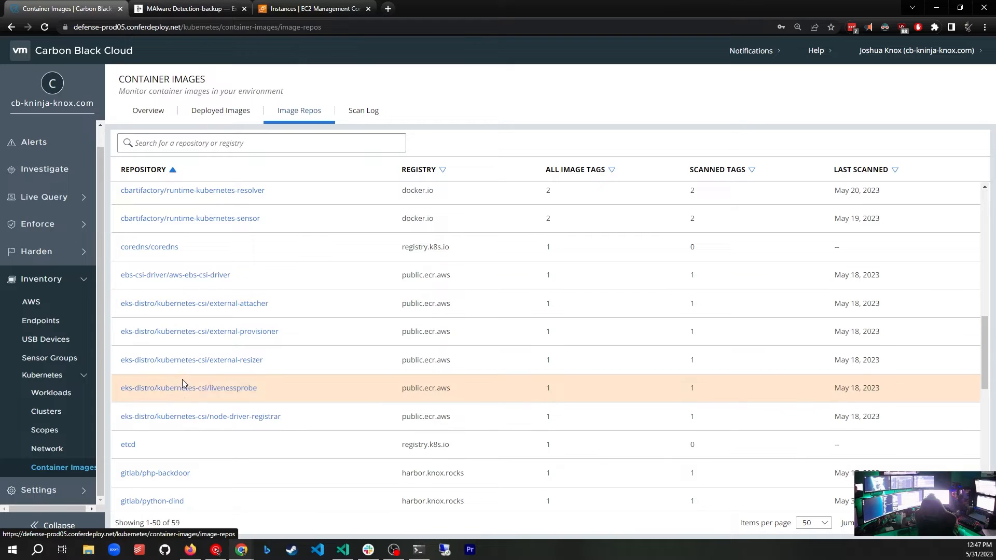
pyautogui.scroll(-3)
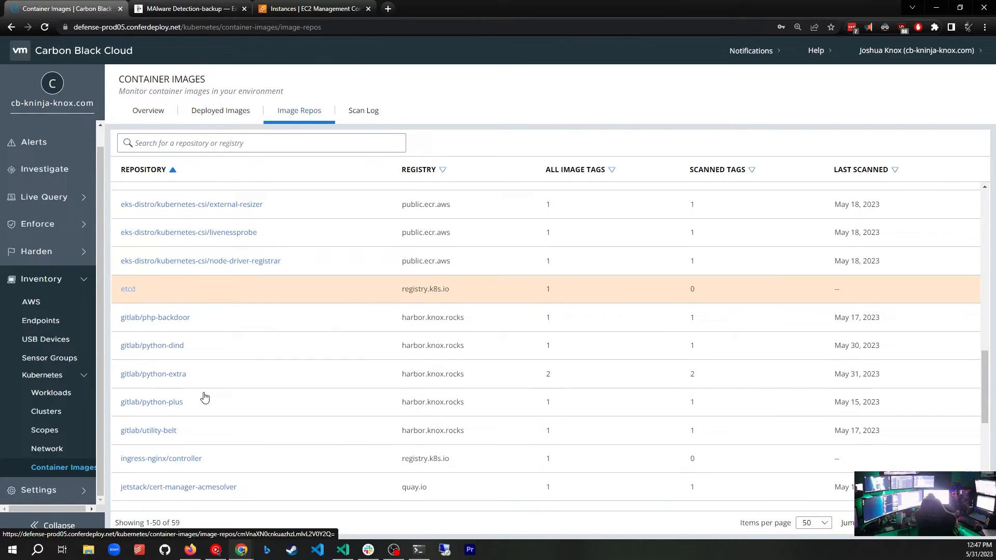
pyautogui.scroll(-3)
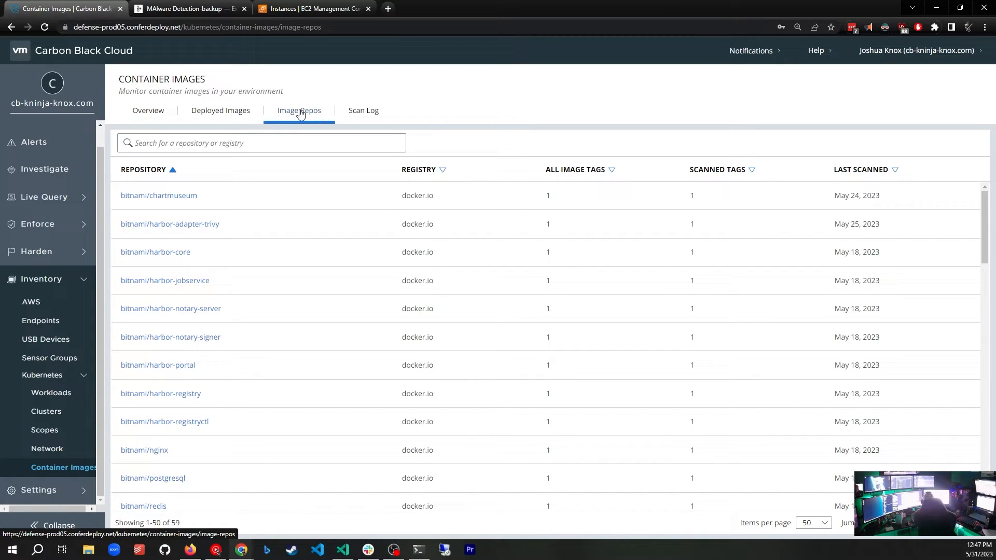
pyautogui.click(363, 110)
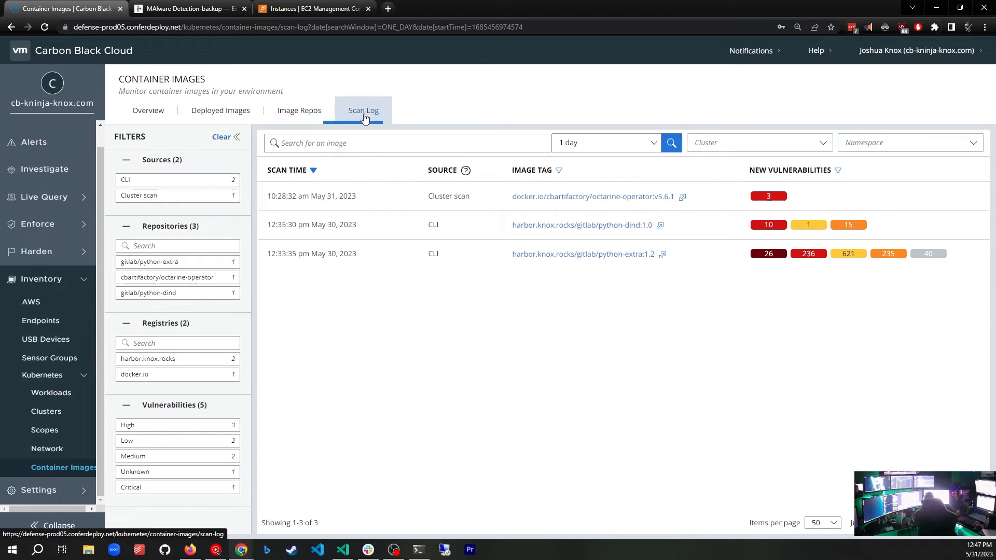
pyautogui.moveTo(412, 303)
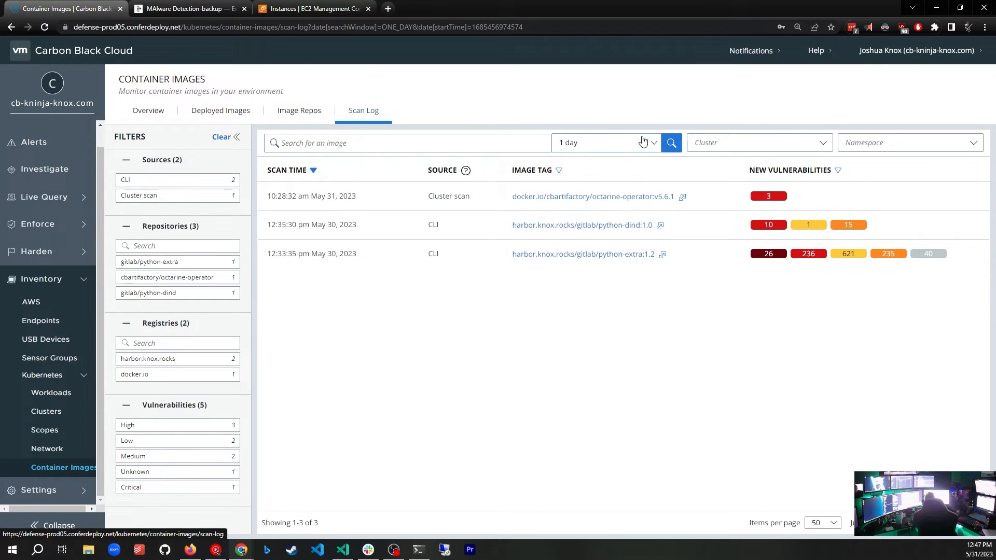
pyautogui.moveTo(416, 196)
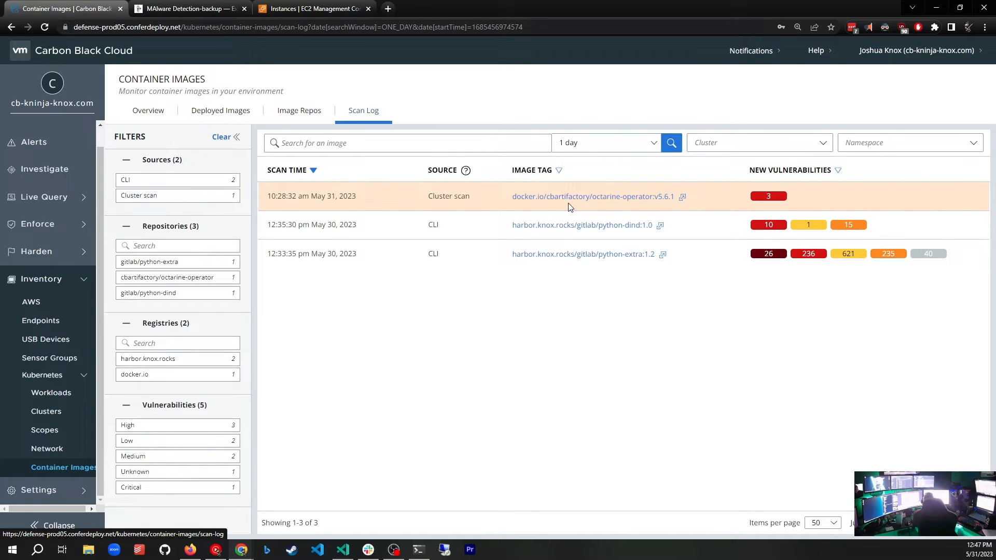
pyautogui.moveTo(670, 207)
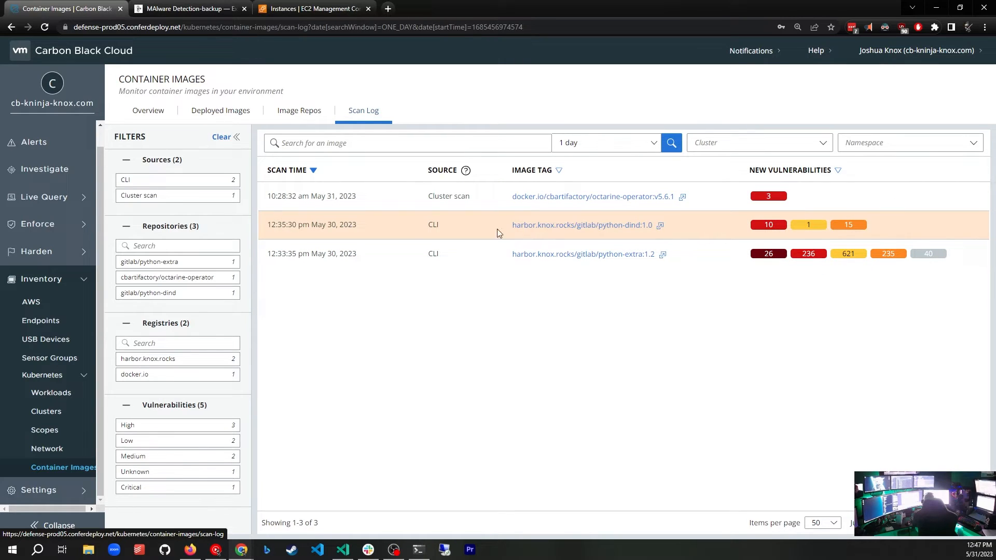
pyautogui.moveTo(630, 253)
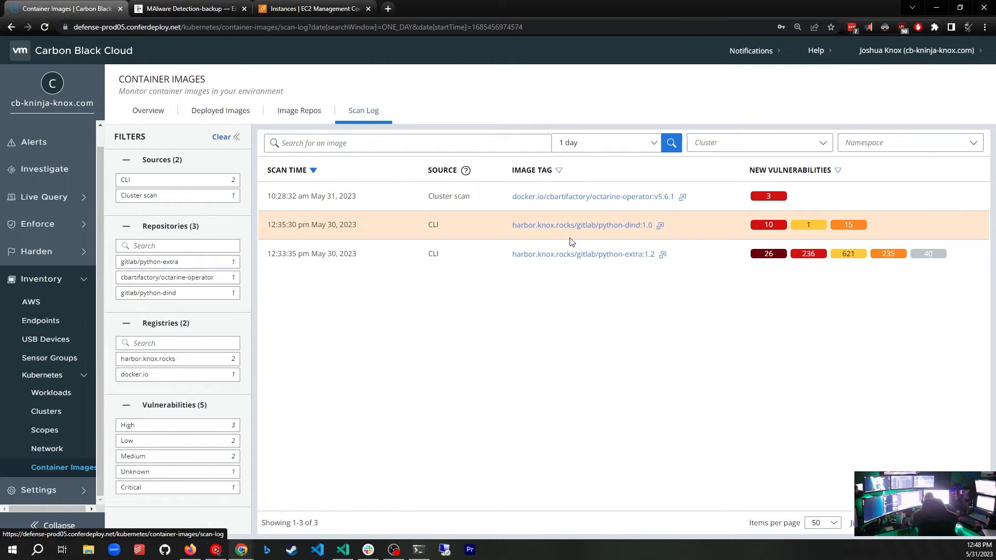
pyautogui.moveTo(429, 239)
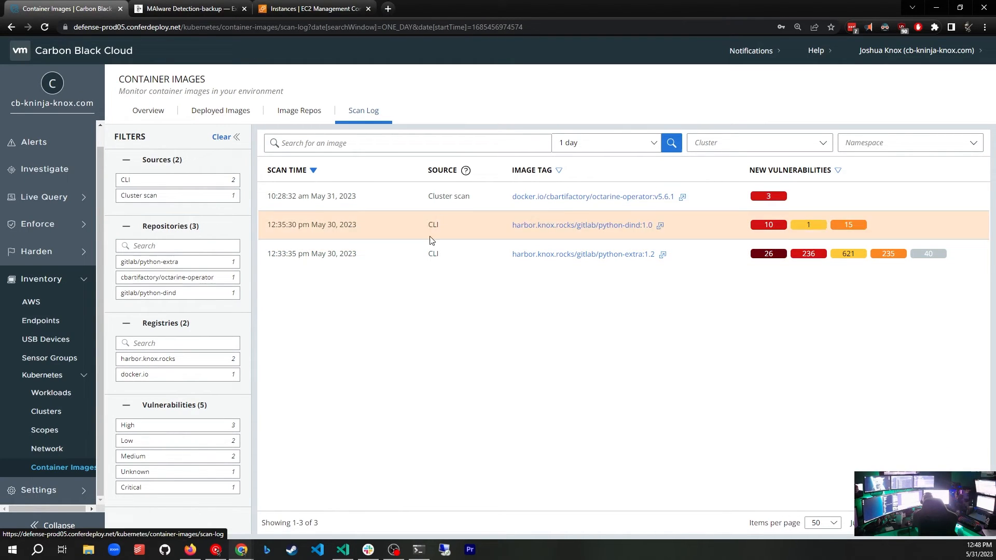
pyautogui.doubleClick(448, 196)
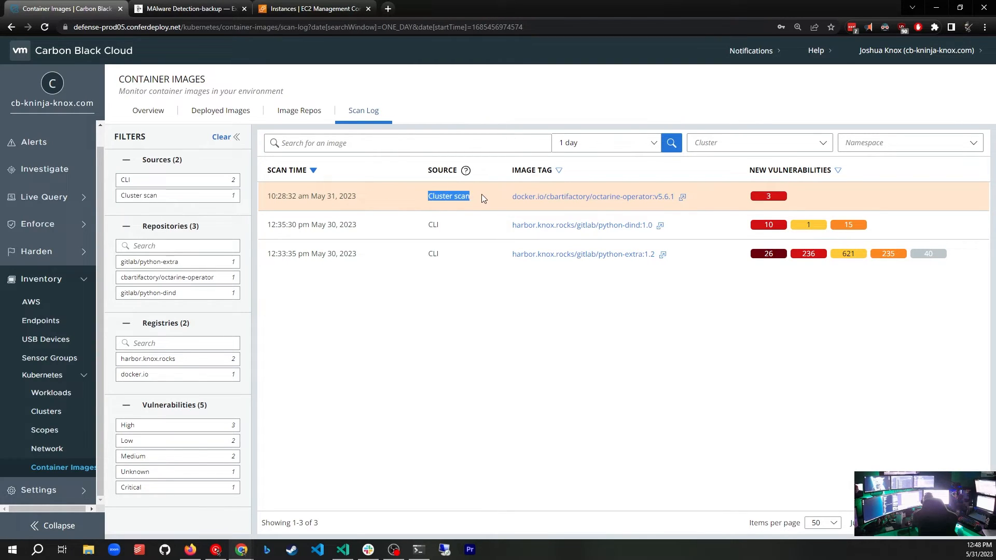
pyautogui.moveTo(372, 228)
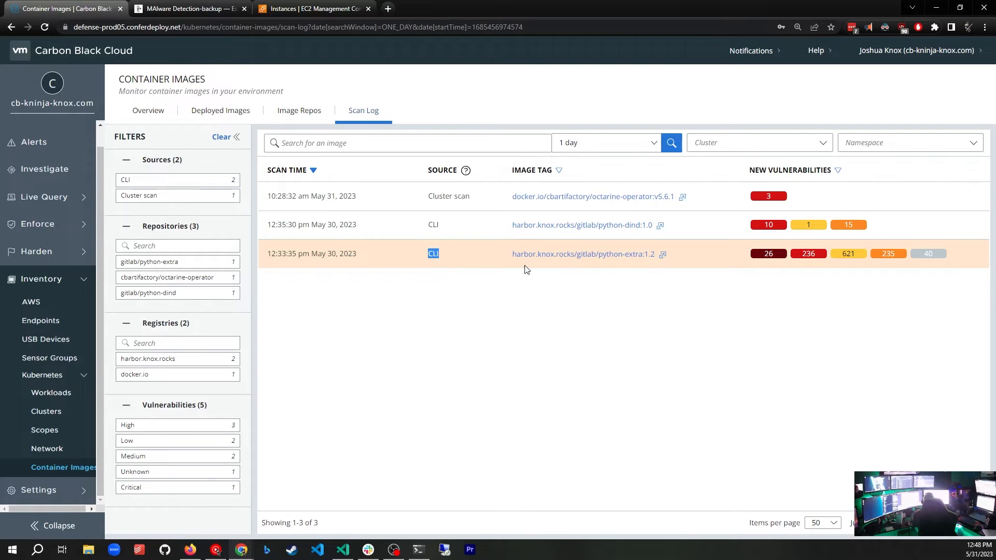
pyautogui.moveTo(514, 224)
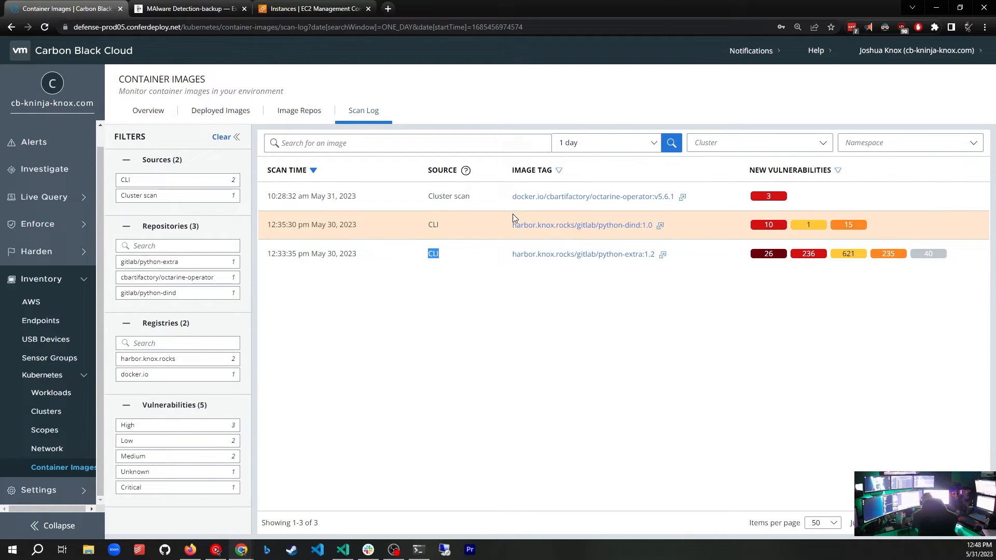
pyautogui.moveTo(486, 222)
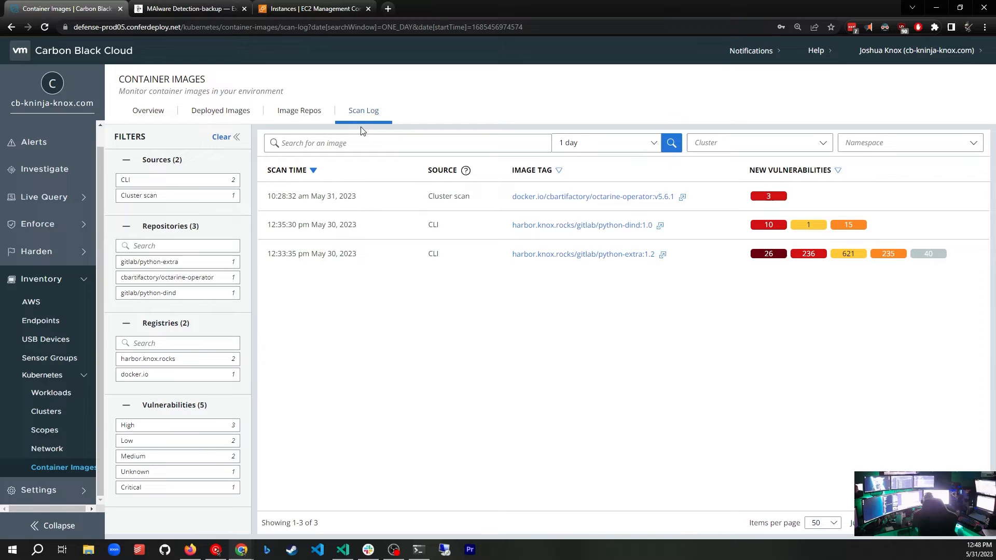
pyautogui.moveTo(478, 224)
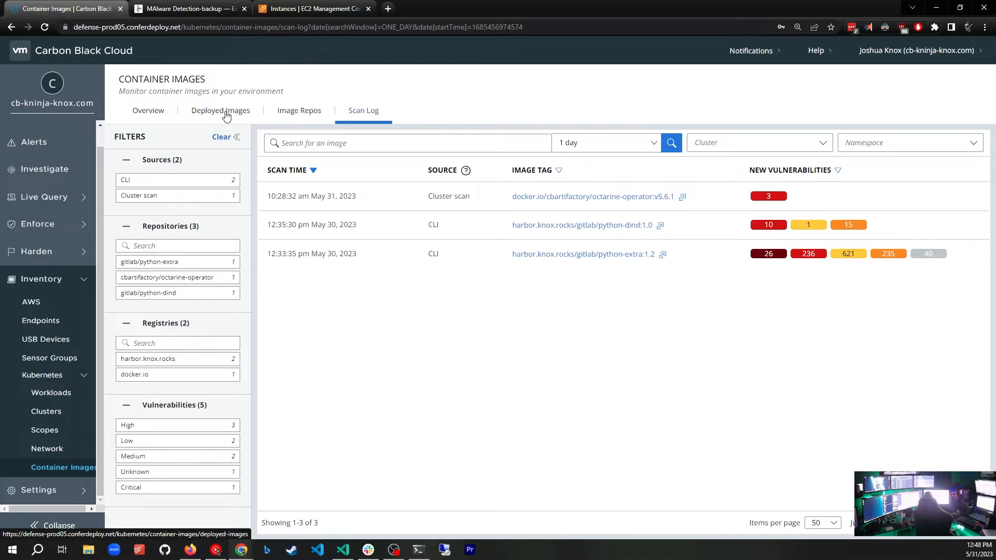
# Step: From Deployed Images, open the harbor.knox.rocks/gitlab/python-extra:1.0 image details
pyautogui.click(220, 110)
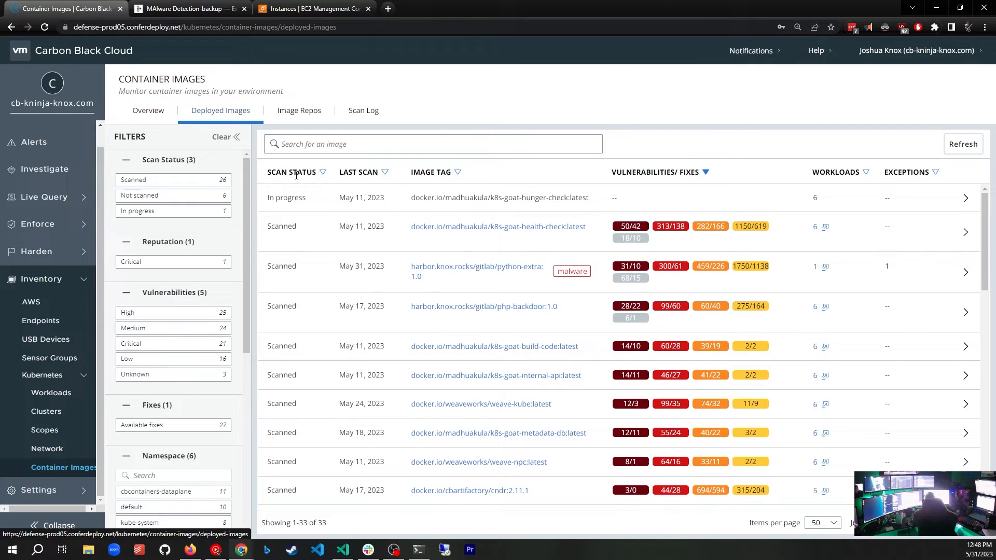
pyautogui.moveTo(362, 270)
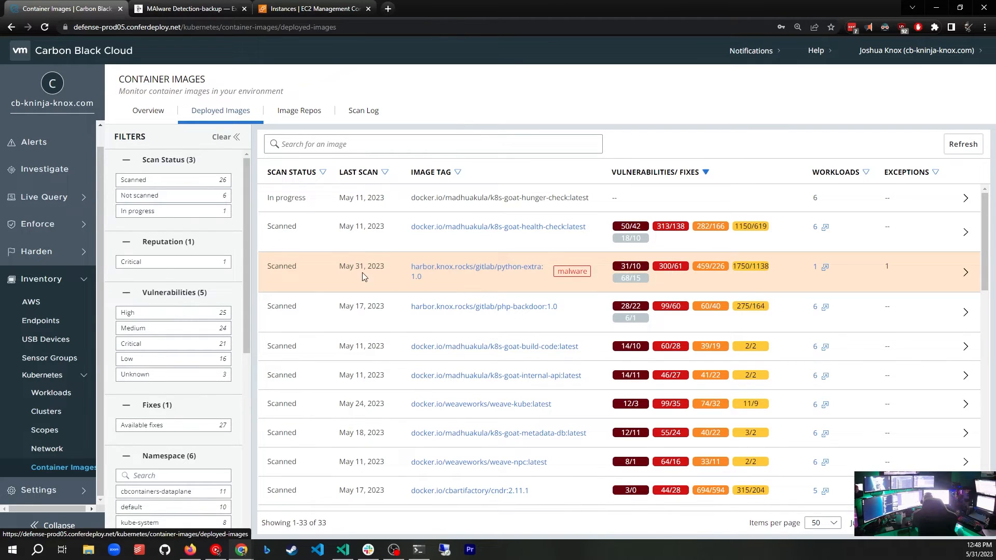
pyautogui.moveTo(361, 267)
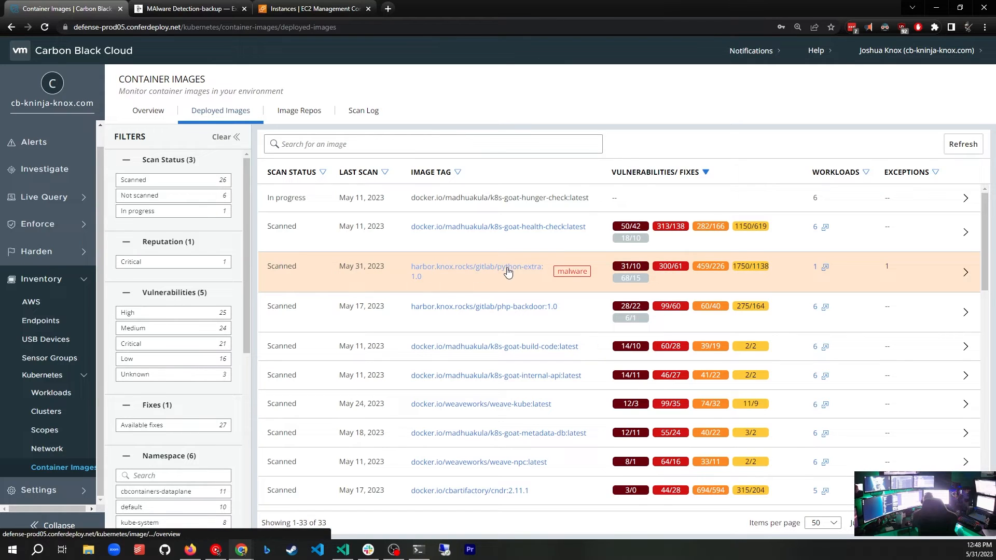
pyautogui.moveTo(459, 272)
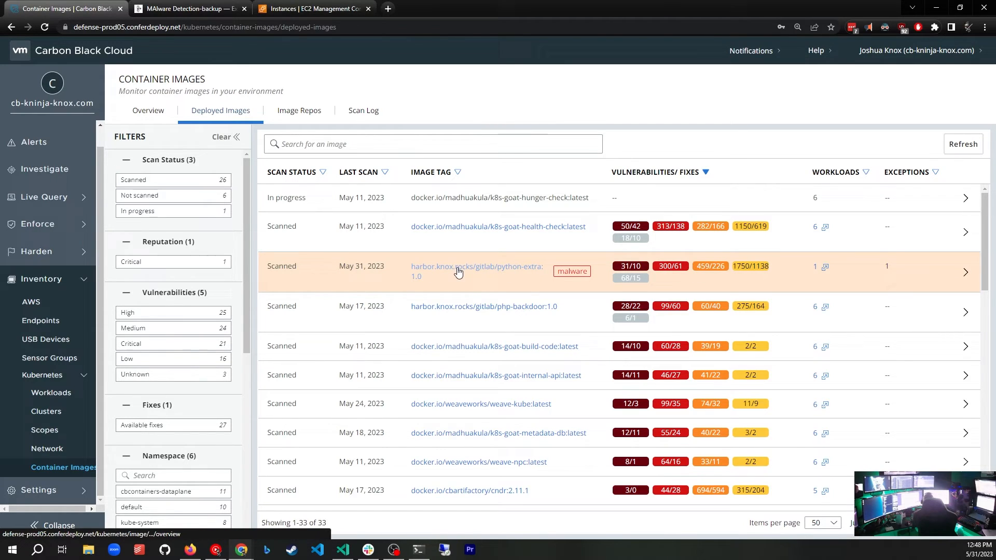
pyautogui.click(475, 266)
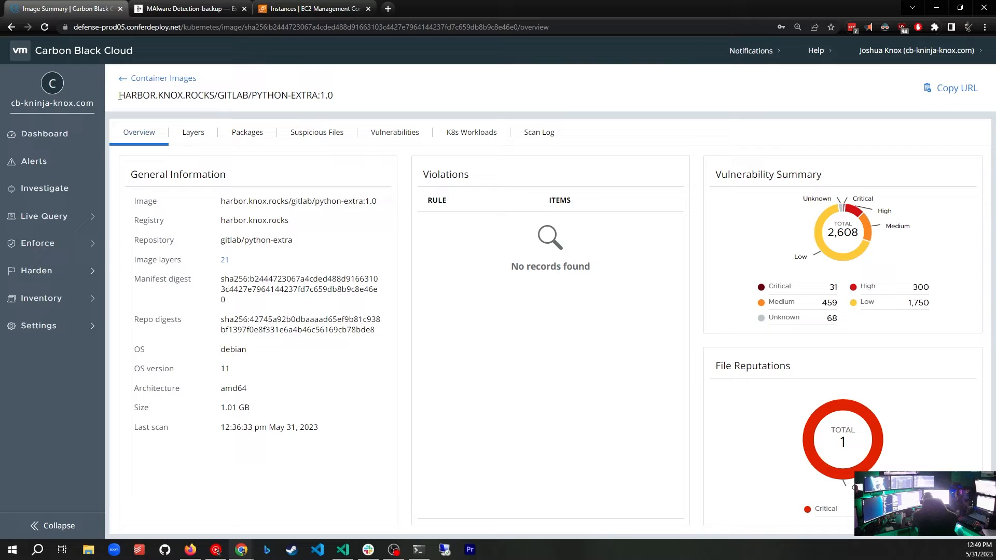
# Step: Highlight the python-extra image name and repository while reviewing its general information
pyautogui.doubleClick(166, 96)
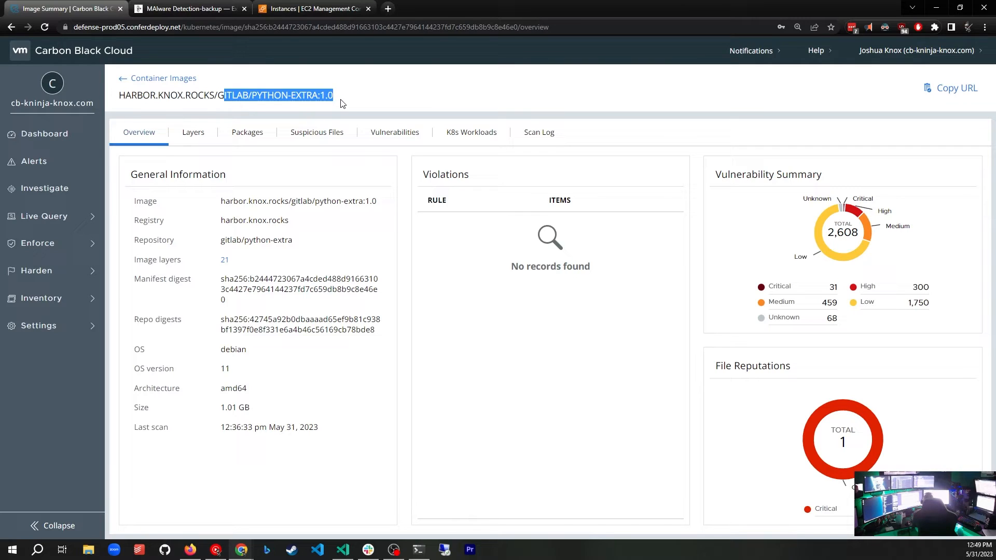
pyautogui.click(269, 145)
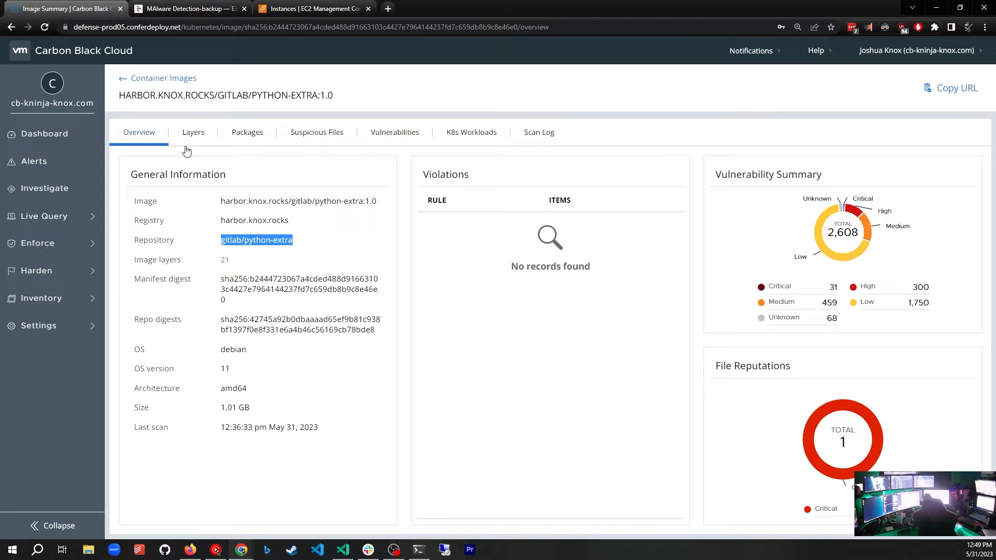
pyautogui.moveTo(261, 426)
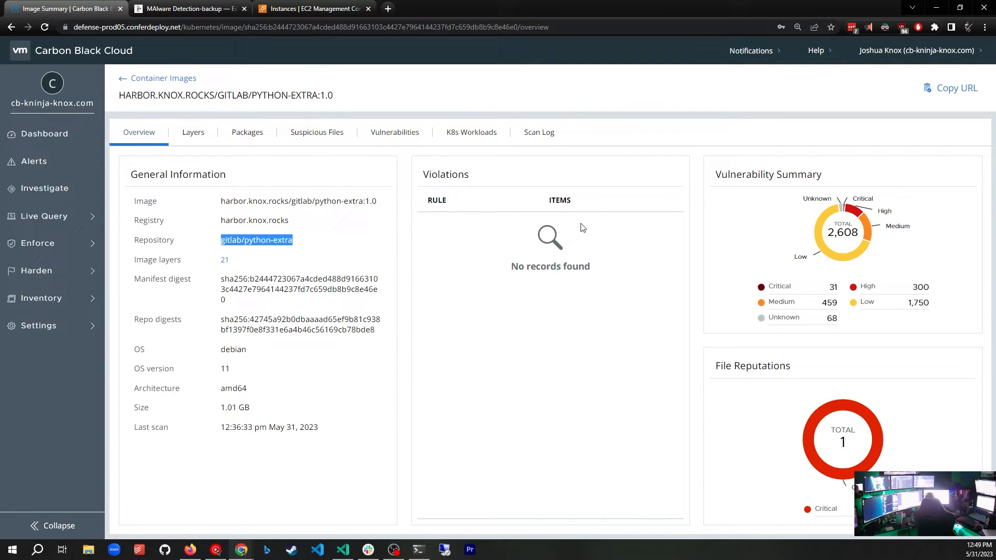
pyautogui.moveTo(830, 263)
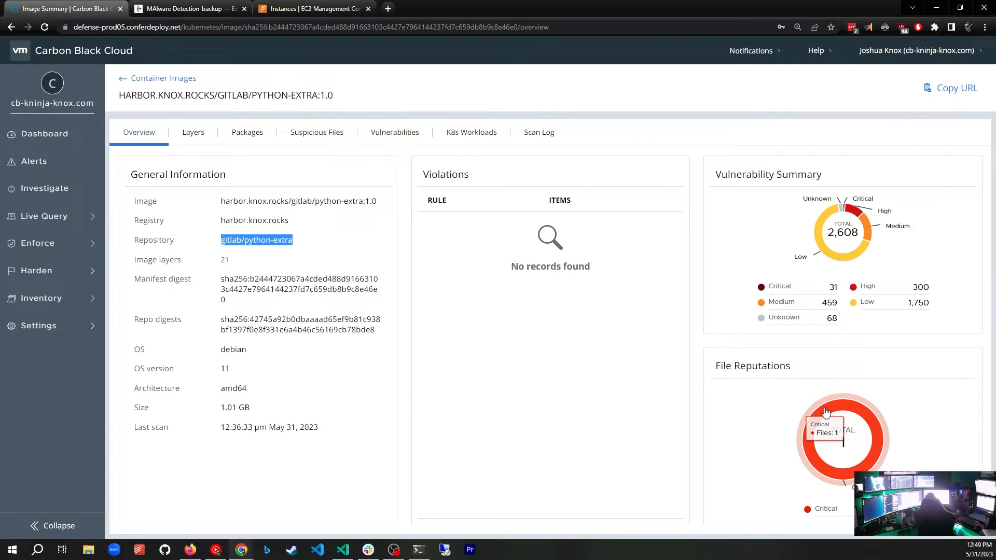
pyautogui.moveTo(740, 439)
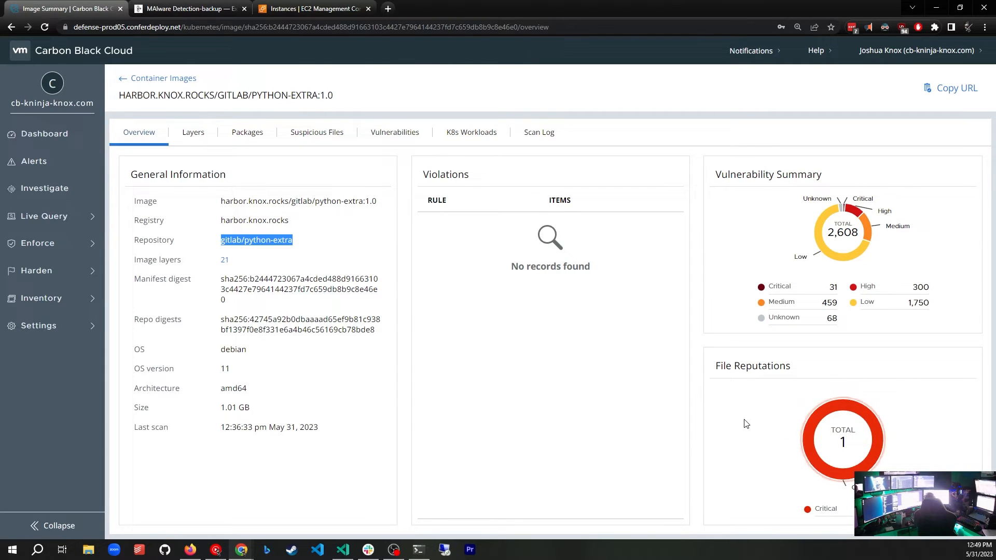
pyautogui.moveTo(122, 129)
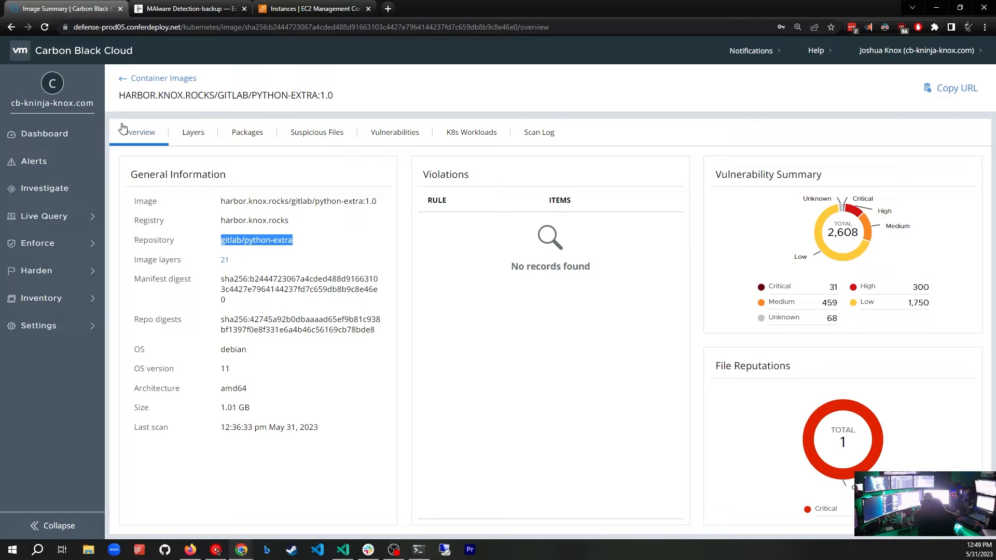
pyautogui.moveTo(193, 132)
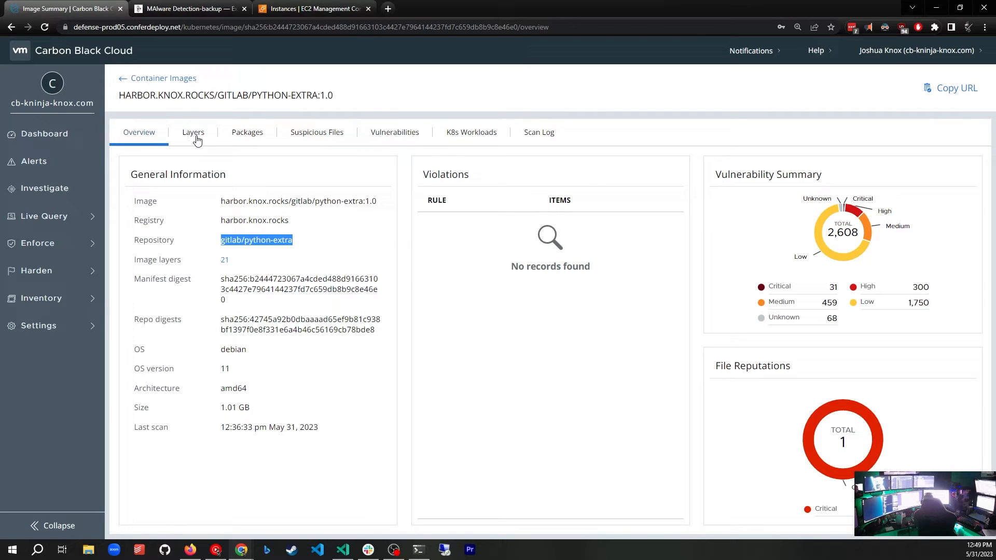
# Step: View the image's Layers list, expand the first layer's details and scroll through the layers
pyautogui.click(193, 132)
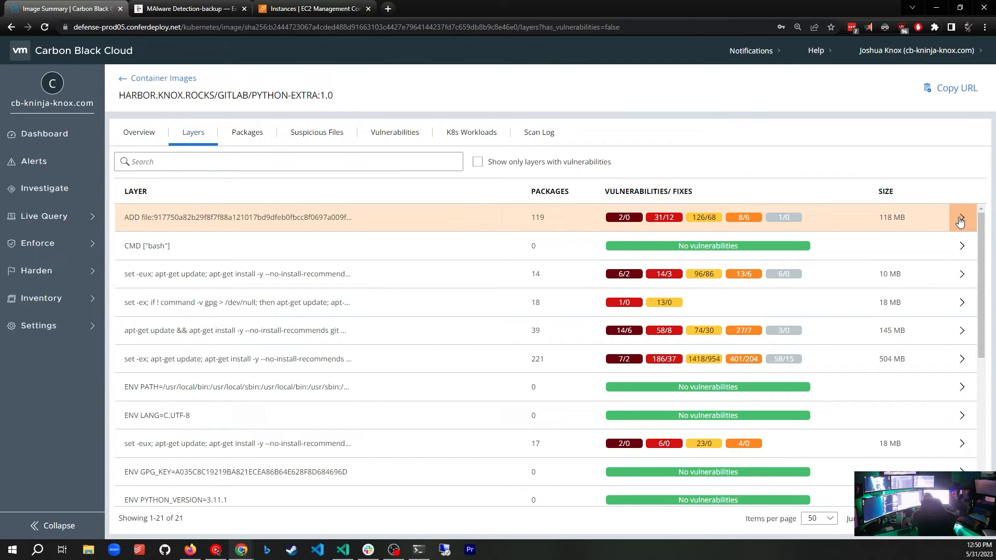
pyautogui.click(960, 222)
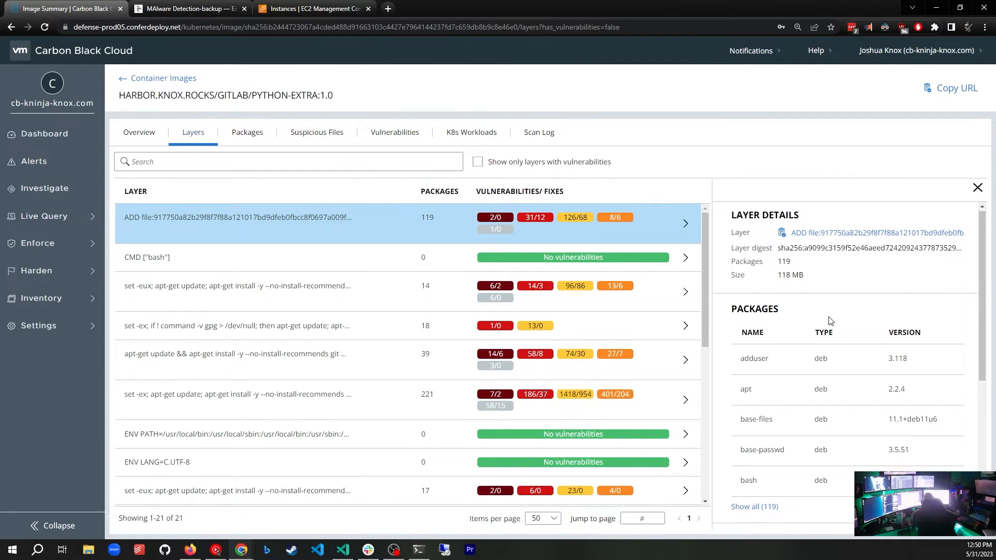
pyautogui.scroll(-3)
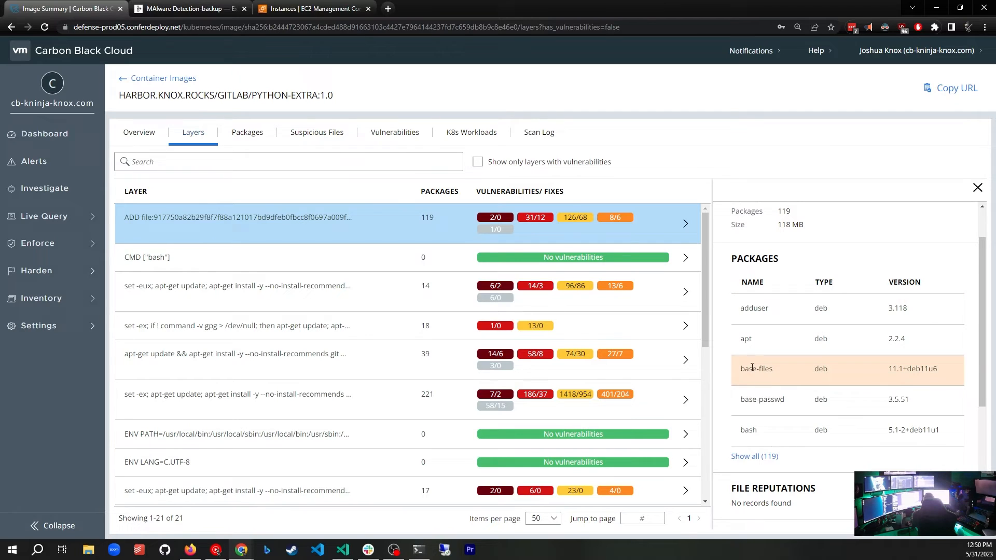
pyautogui.scroll(-3)
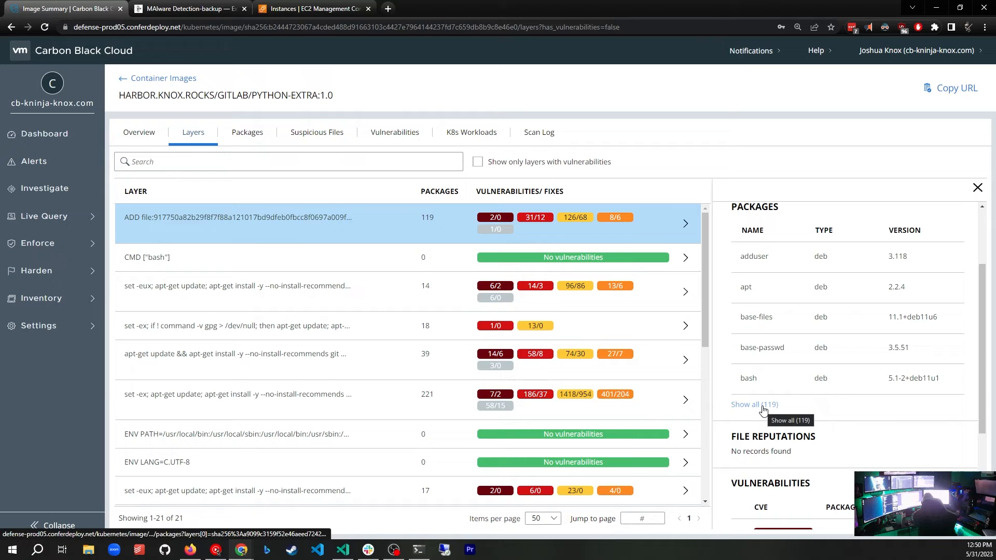
pyautogui.scroll(-3)
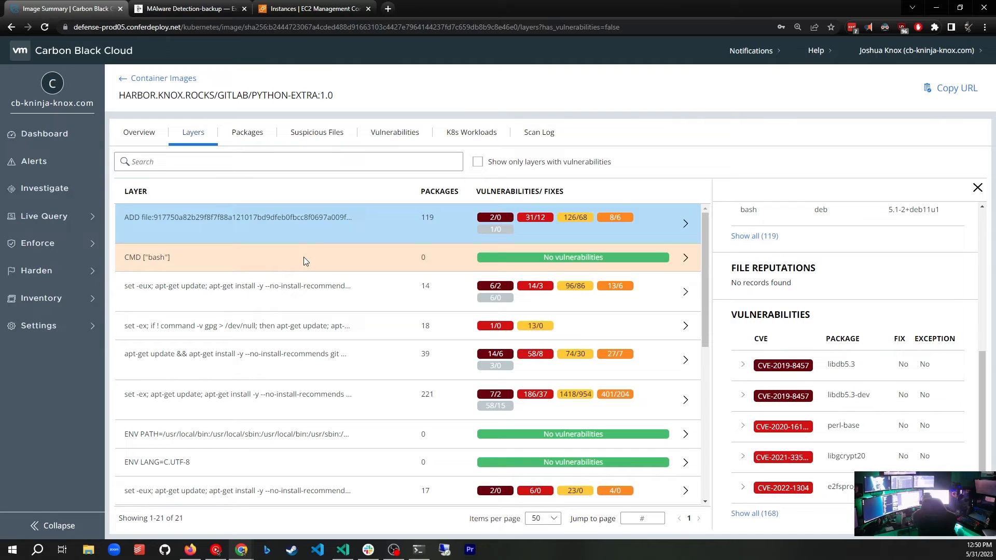
pyautogui.scroll(-3)
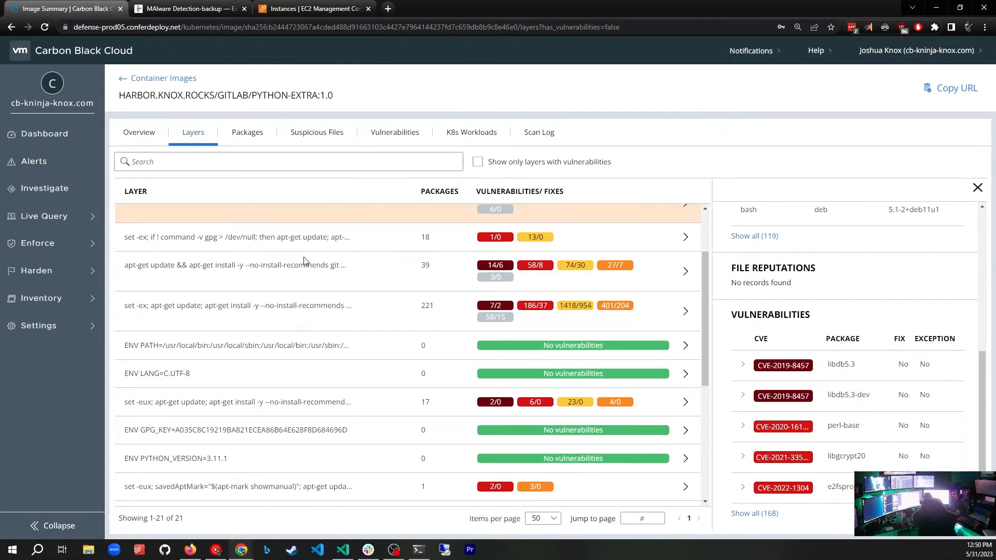
pyautogui.scroll(-3)
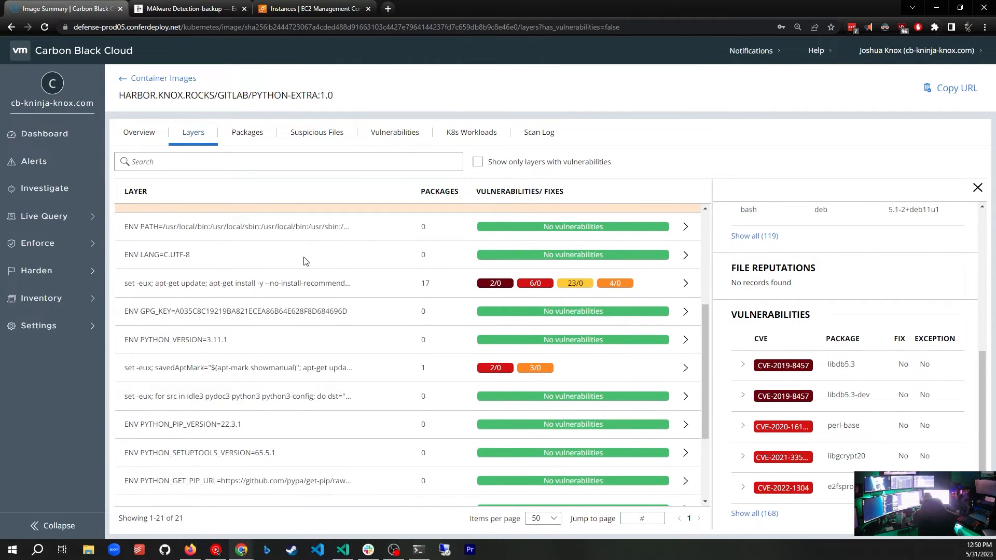
pyautogui.scroll(-3)
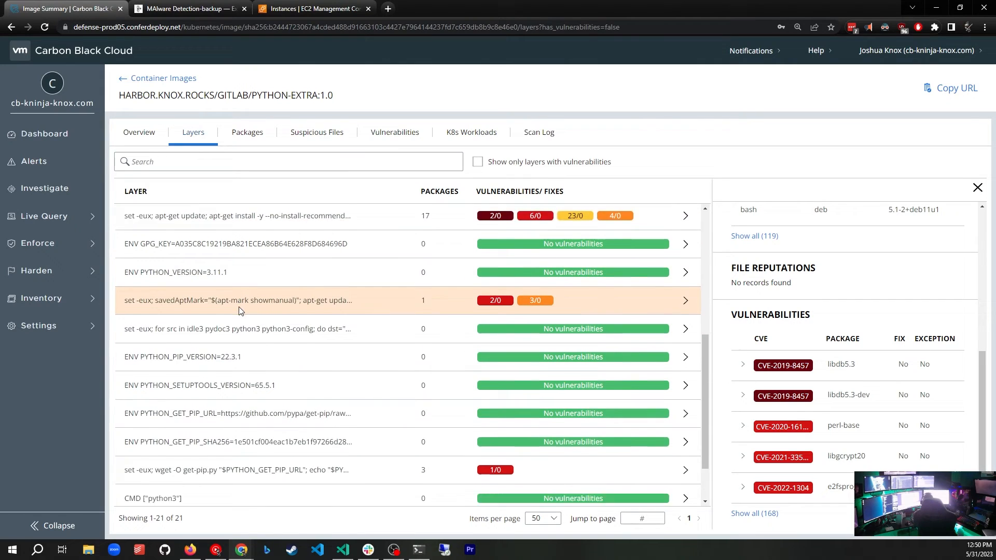
pyautogui.scroll(-3)
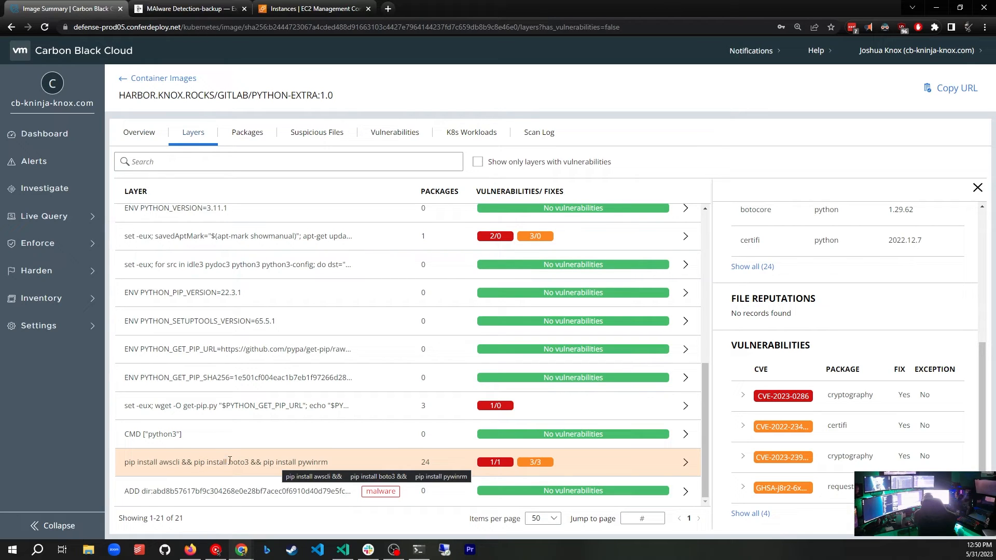
# Step: Select the pip install awscli/boto3/pywinrm layer to show its 24 packages and four vulnerabilities
pyautogui.doubleClick(239, 462)
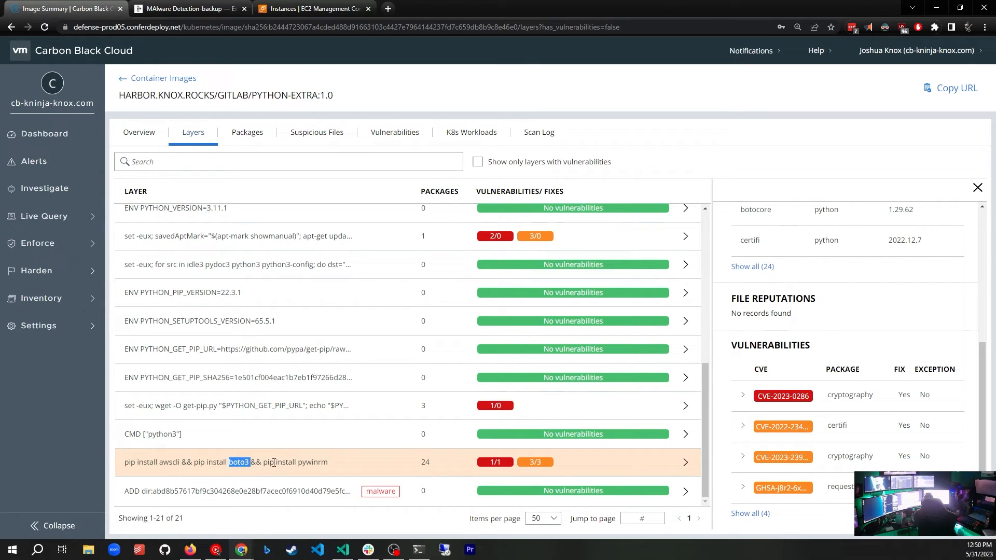
pyautogui.doubleClick(287, 462)
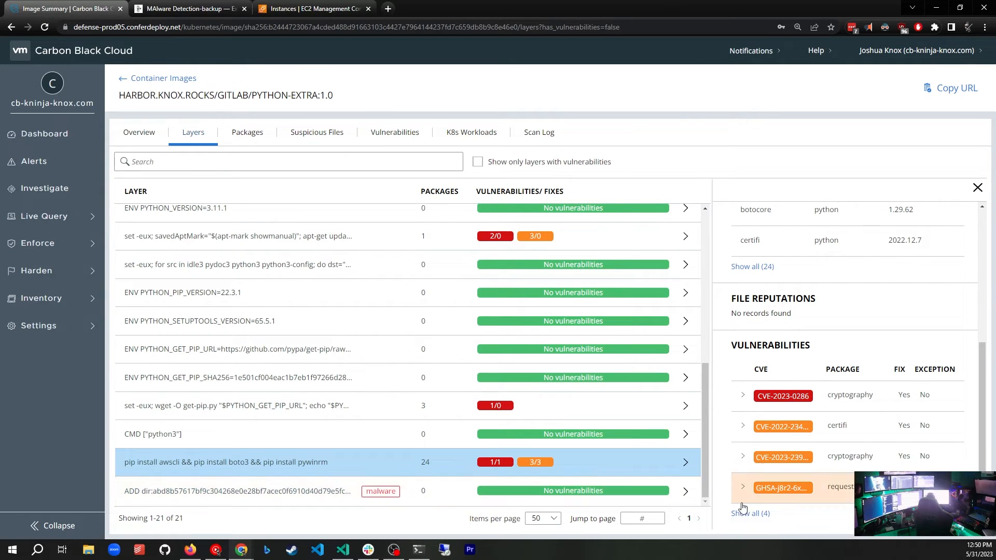
# Step: Select the malware-tagged ADD dir layer to show its critical MALWARE file reputation
pyautogui.click(236, 491)
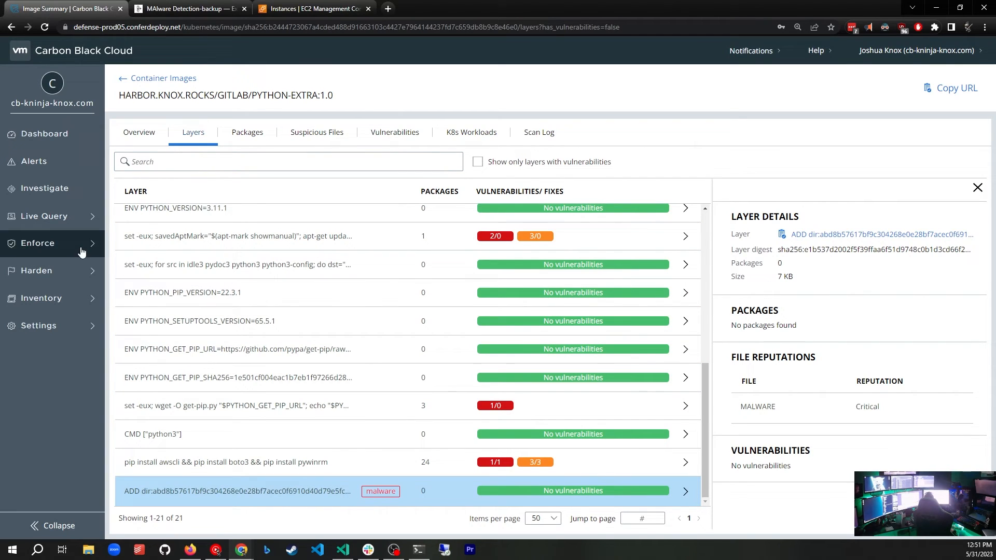
pyautogui.moveTo(248, 132)
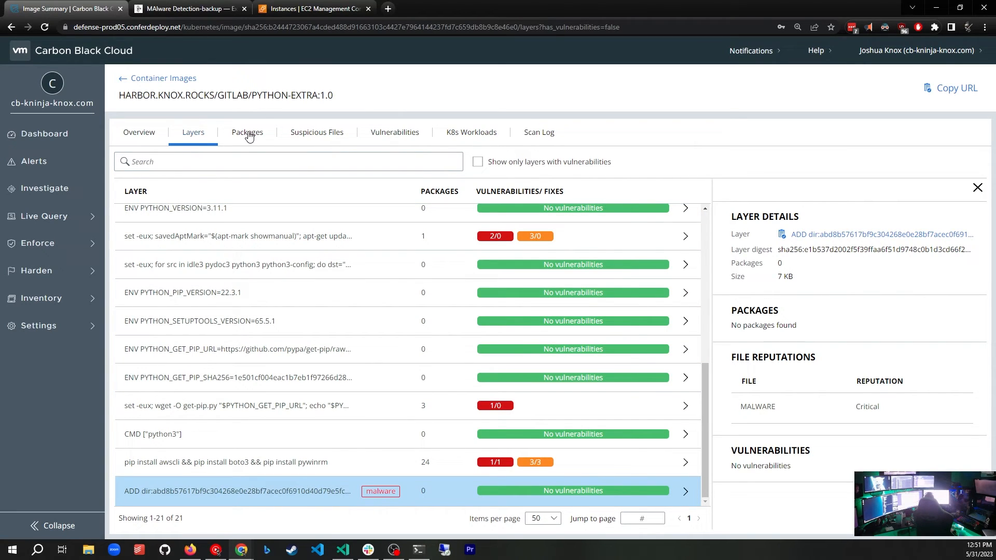
# Step: Search the image's 456 packages for 'Pyyaml', then clear the filter to show the full list
pyautogui.click(264, 132)
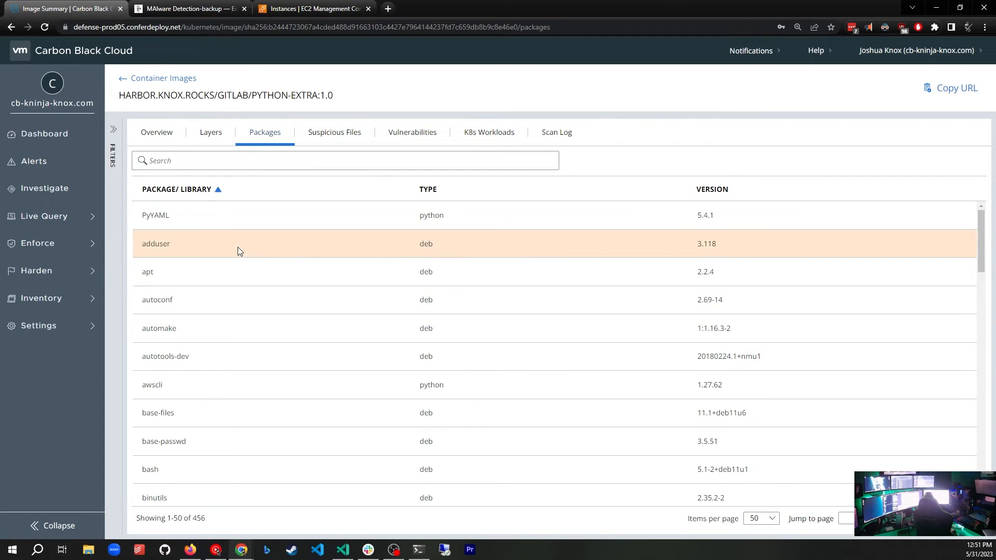
pyautogui.click(344, 159)
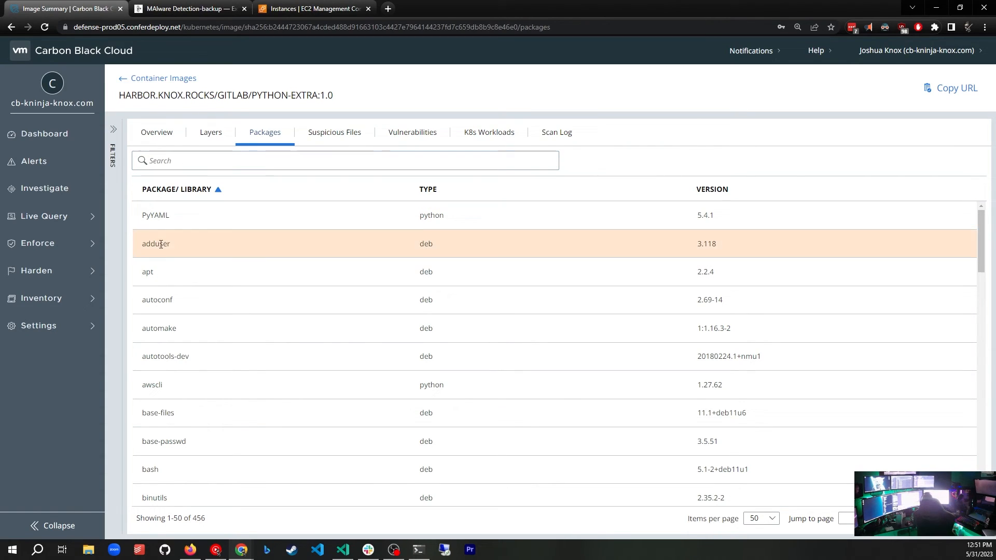
pyautogui.click(345, 160)
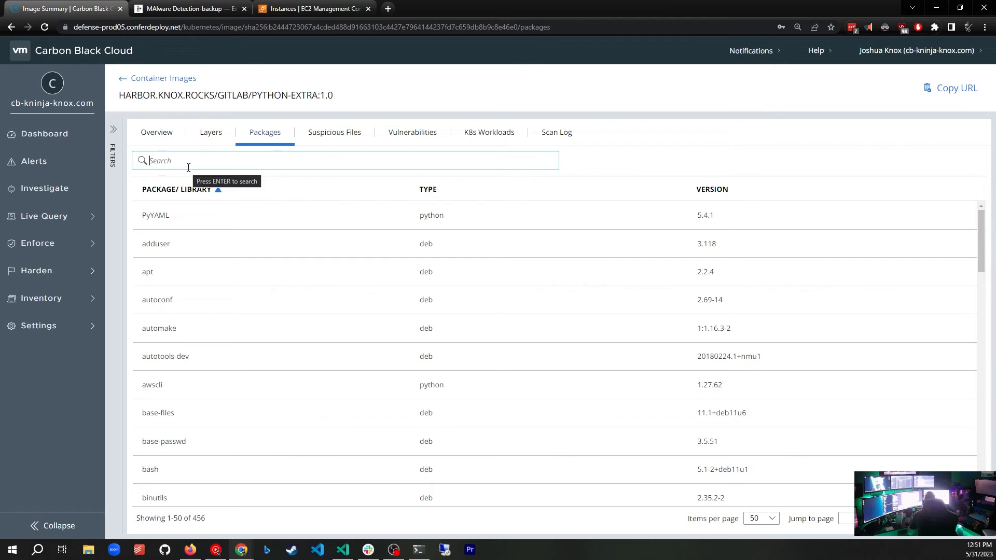
pyautogui.write('Pyyaml')
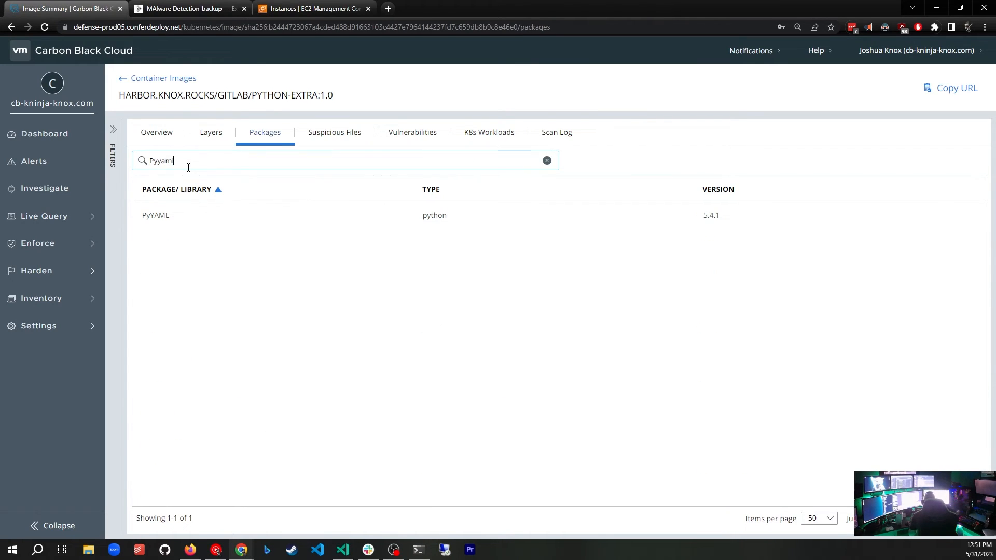
pyautogui.tripleClick(158, 160)
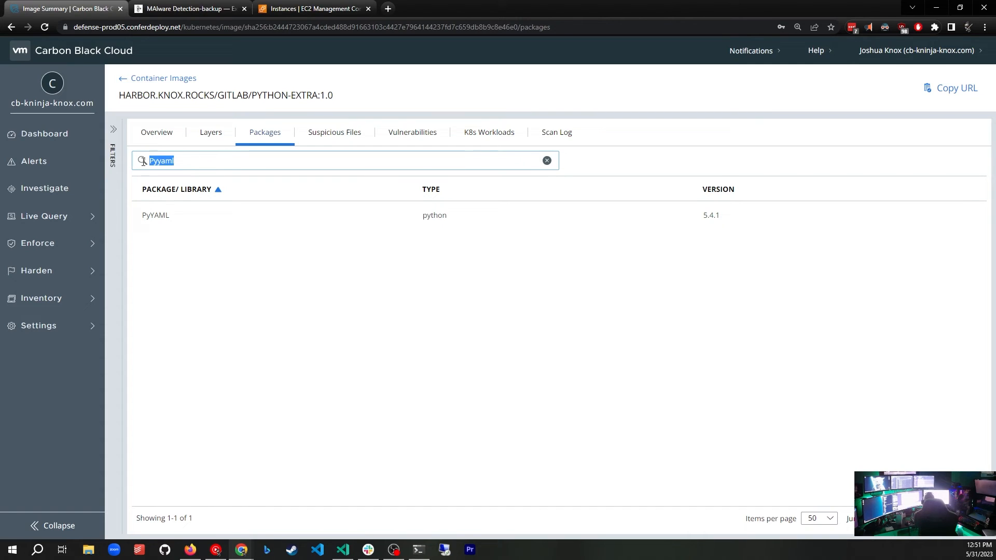
pyautogui.click(545, 159)
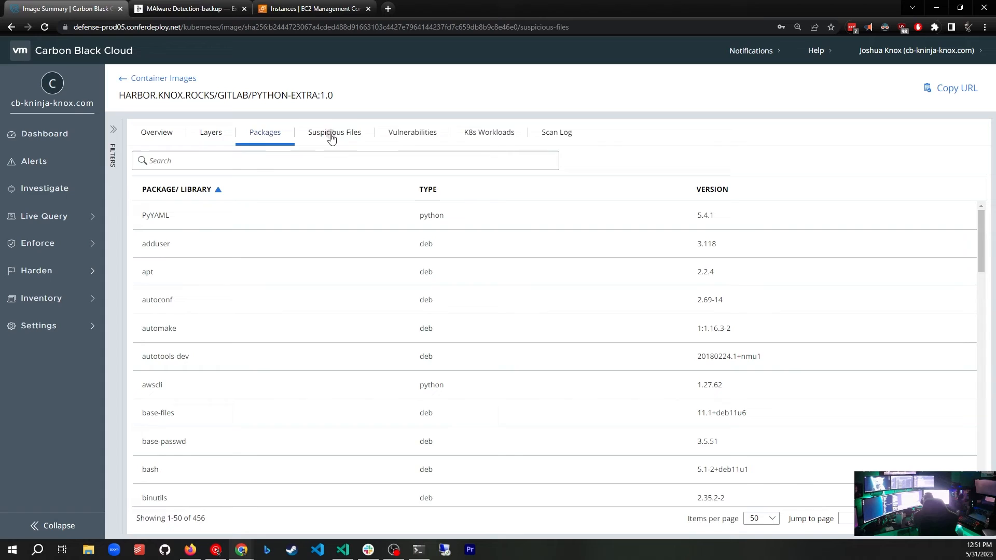
# Step: View the Suspicious Files details for /dirty_files/MALWARE, a Critical ELF flagged detected_malware_app
pyautogui.click(333, 132)
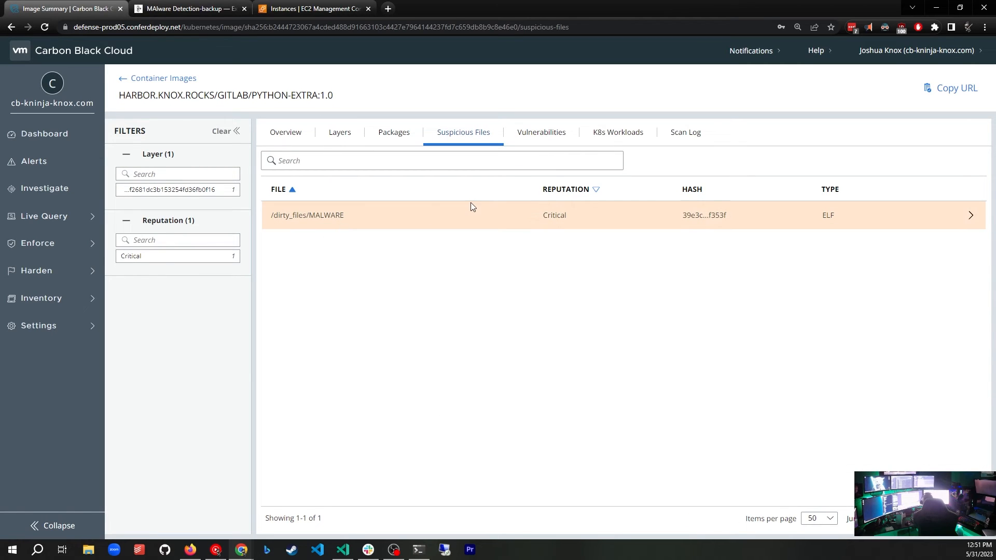
pyautogui.moveTo(550, 215)
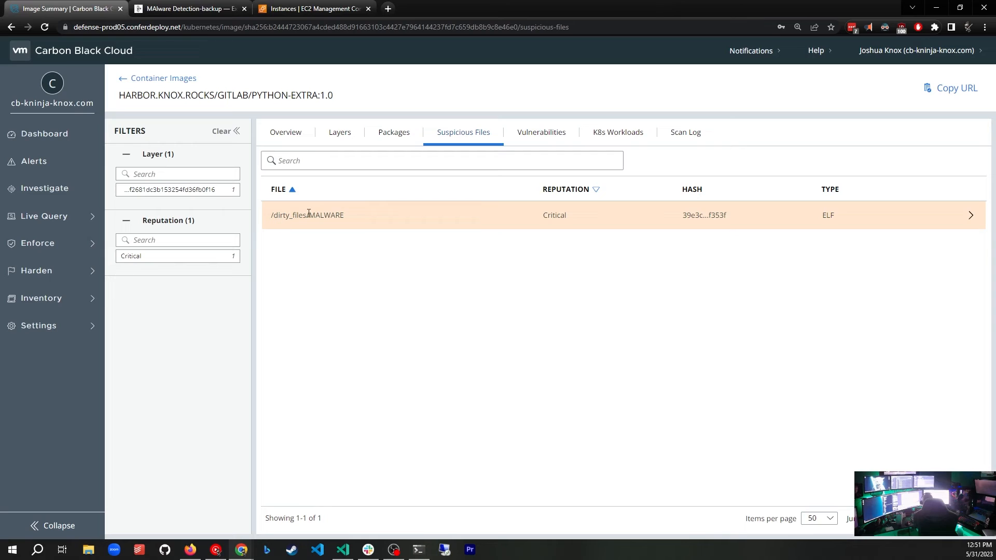
pyautogui.moveTo(535, 220)
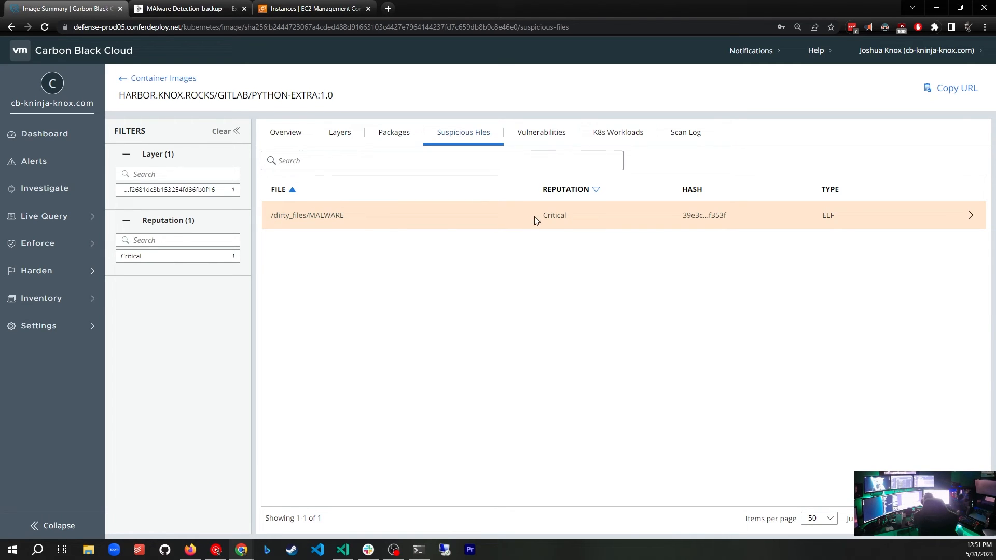
pyautogui.click(508, 214)
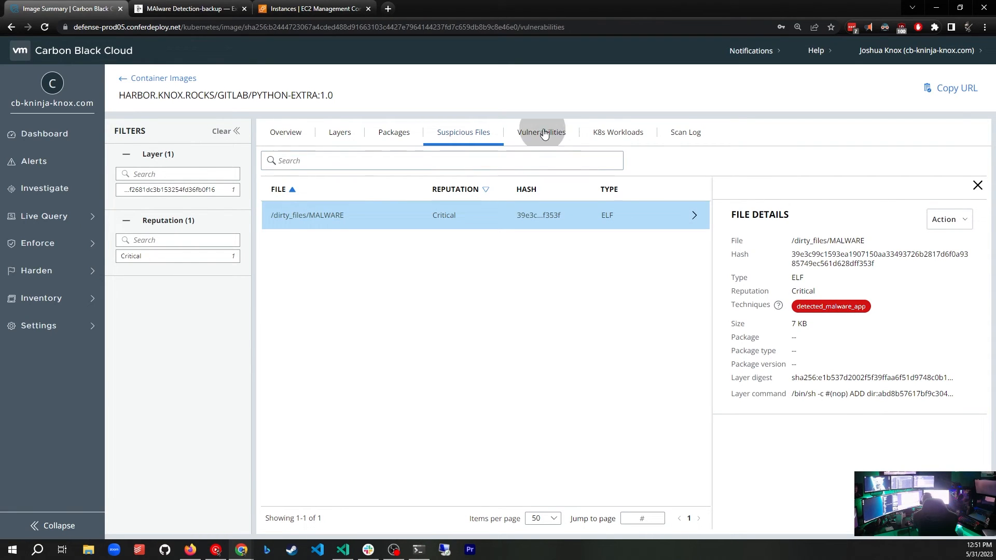
# Step: List the image's 2,609 vulnerabilities sorted by fix version, then move on to K8s Workloads
pyautogui.click(541, 131)
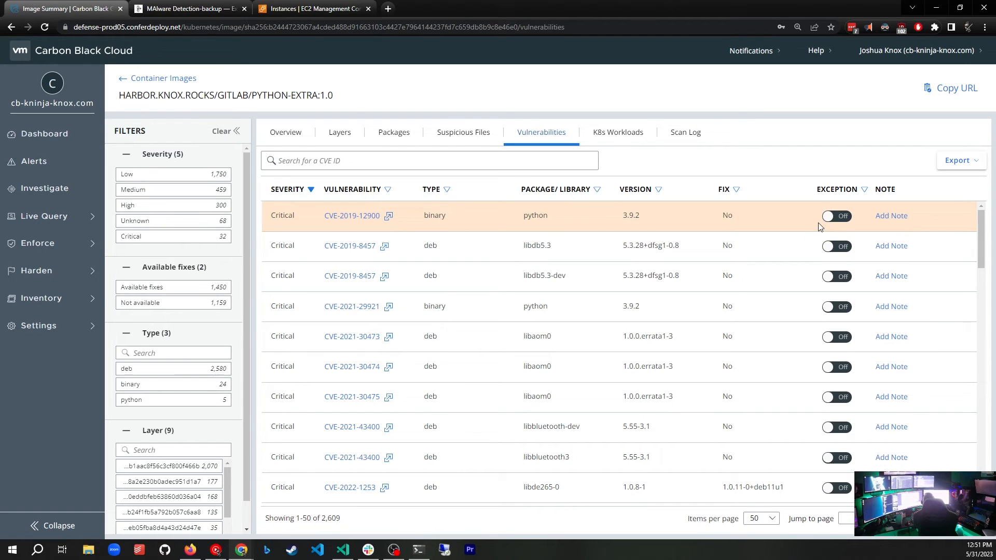
pyautogui.moveTo(838, 215)
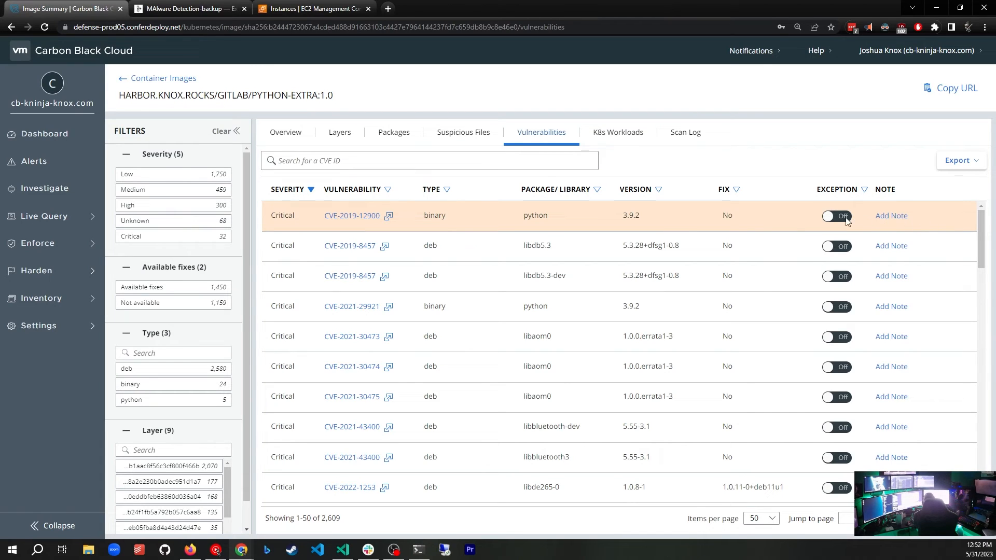
pyautogui.moveTo(890, 216)
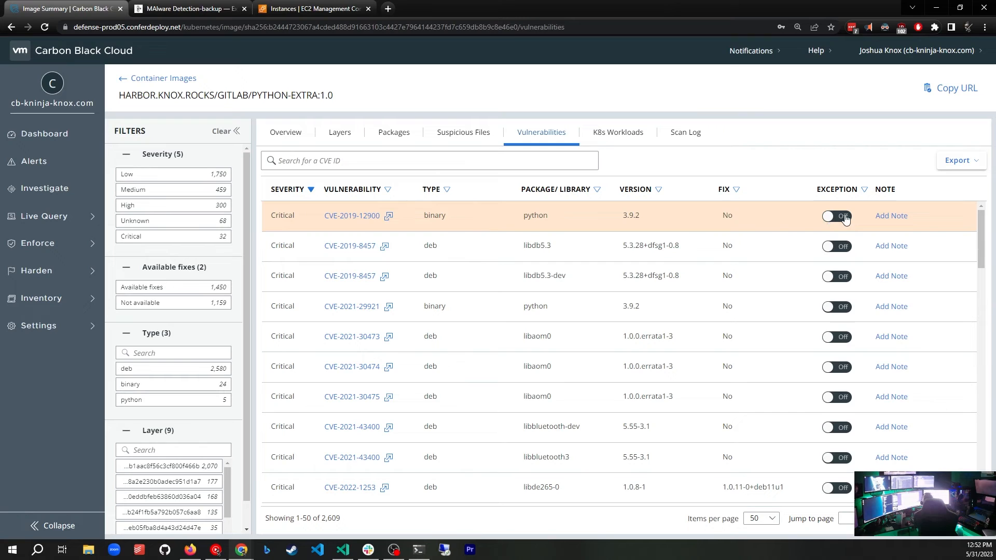
pyautogui.moveTo(740, 196)
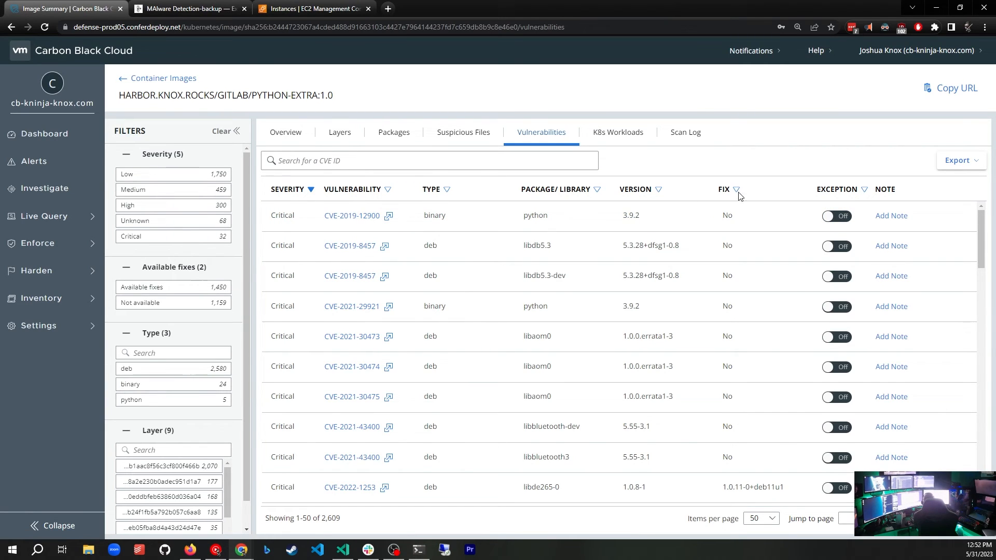
pyautogui.click(737, 189)
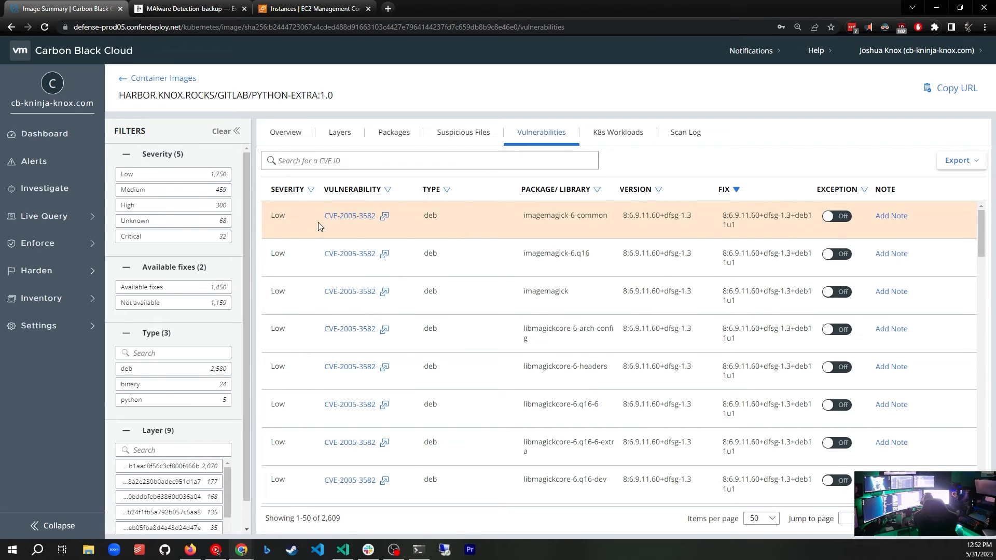
pyautogui.moveTo(407, 240)
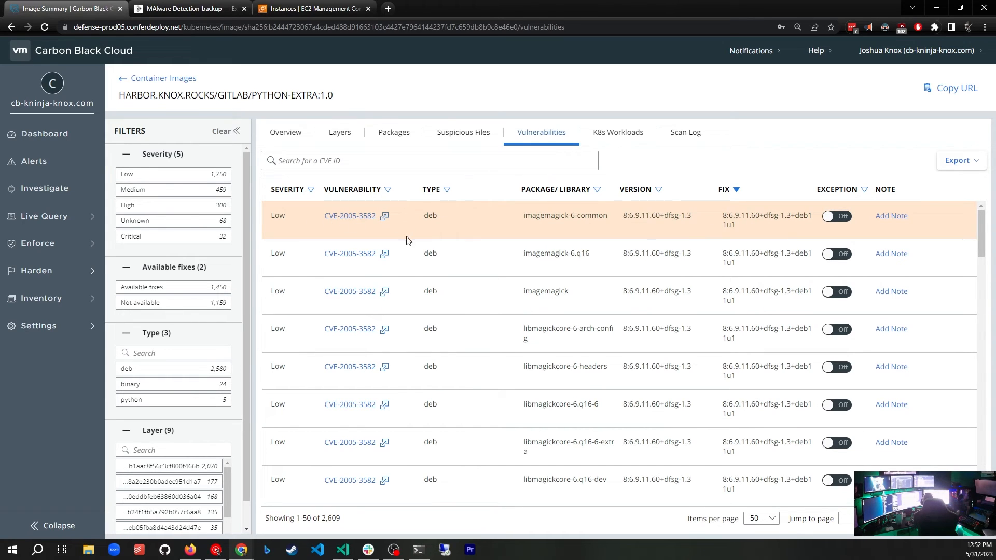
pyautogui.moveTo(682, 225)
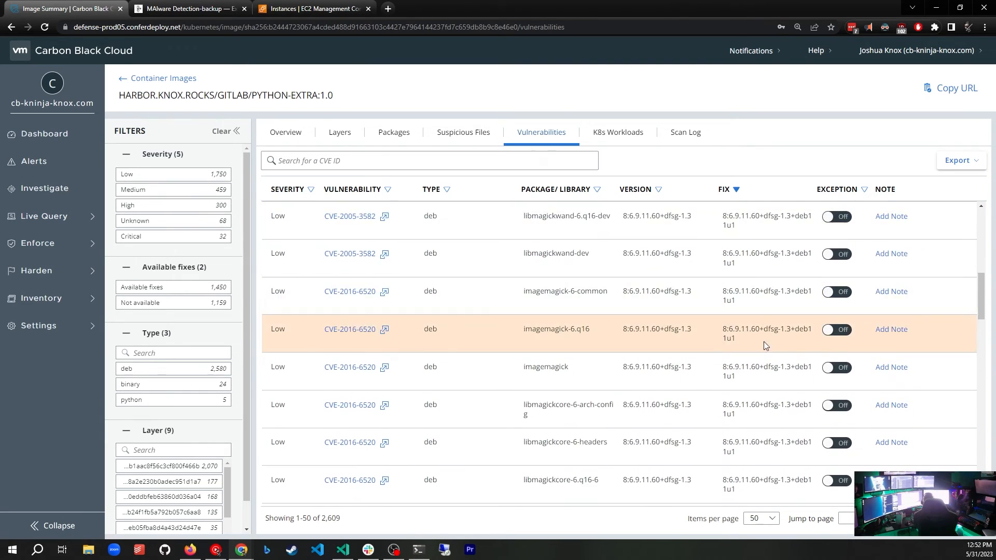
pyautogui.scroll(-3)
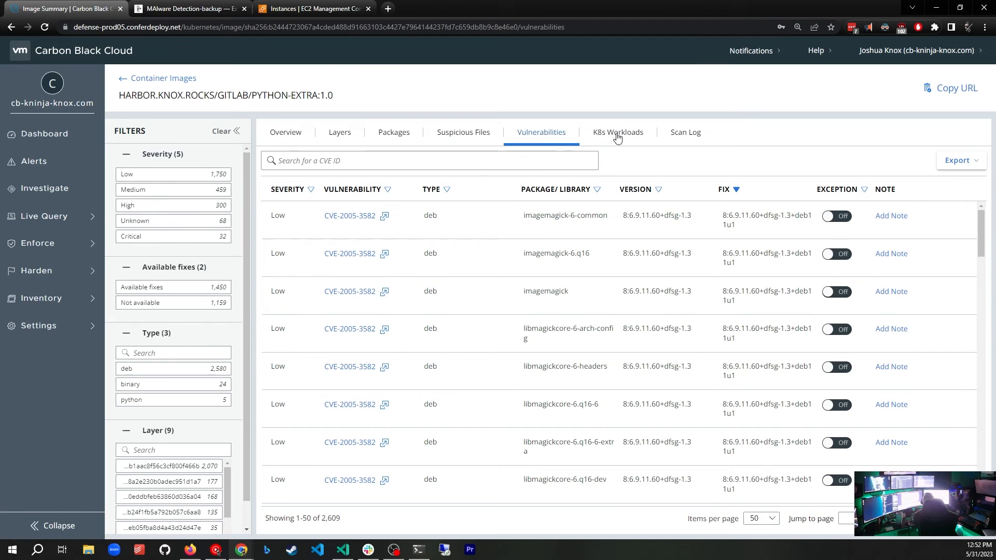
pyautogui.click(616, 132)
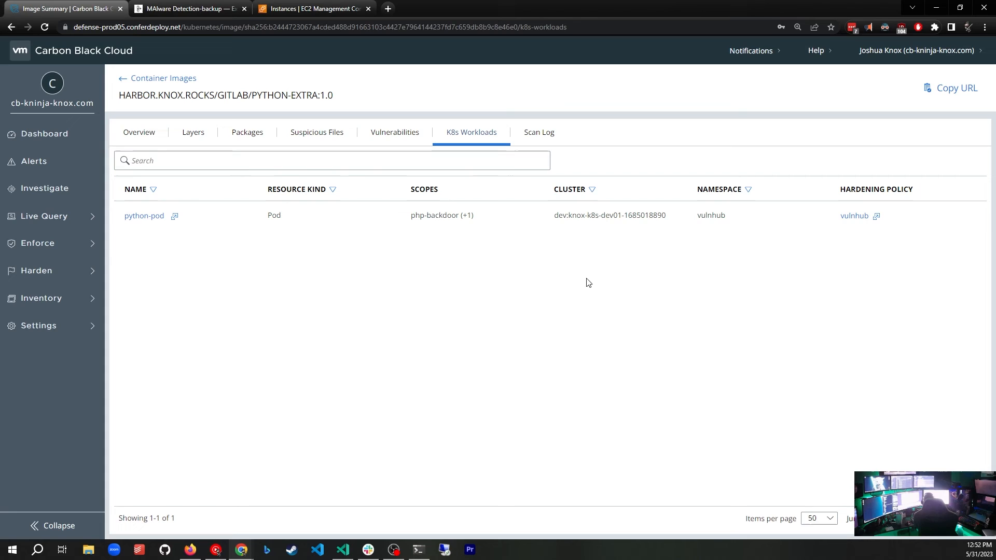
pyautogui.moveTo(603, 295)
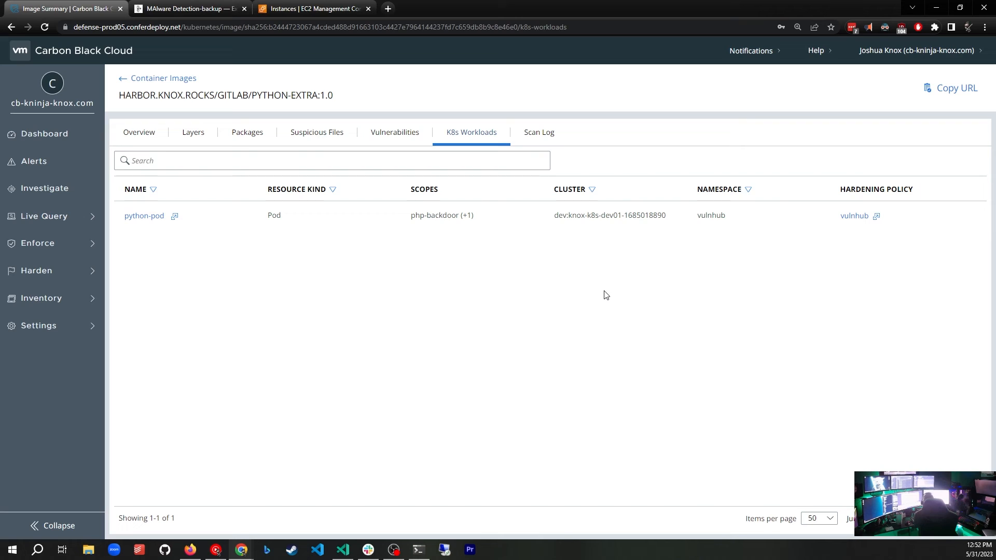
pyautogui.moveTo(419, 170)
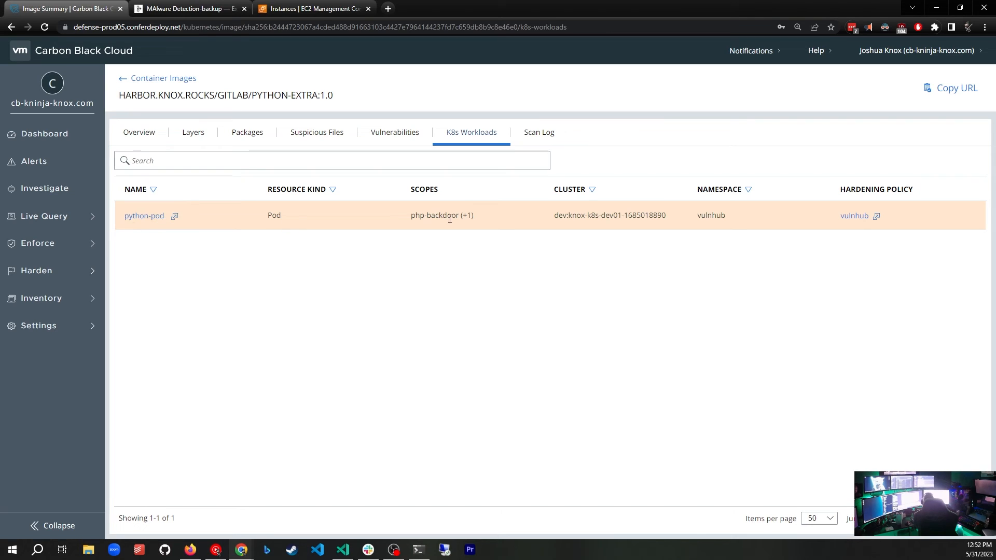
pyautogui.moveTo(575, 216)
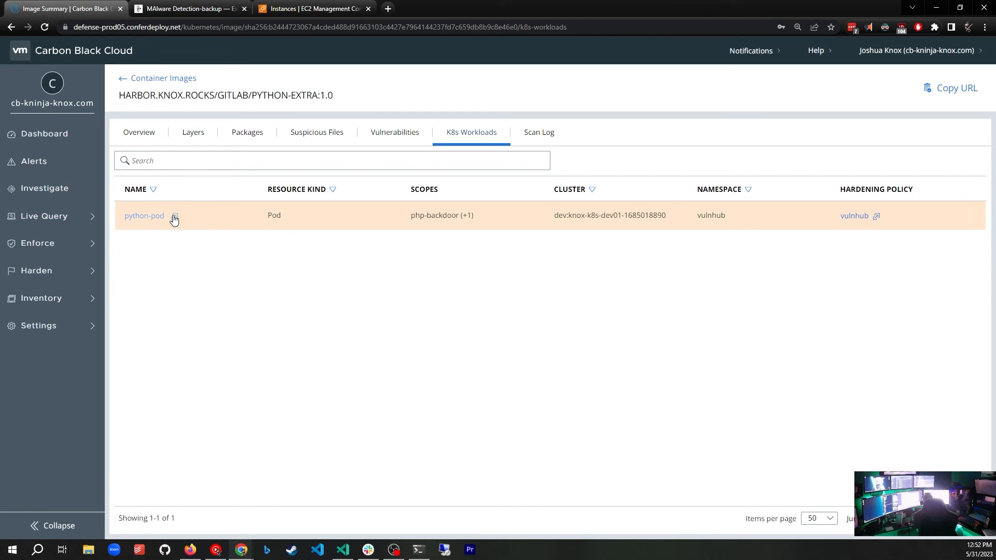
# Step: Open the python-pod workload details, showing vulnhub hardening policy and High risk score 10
pyautogui.click(144, 216)
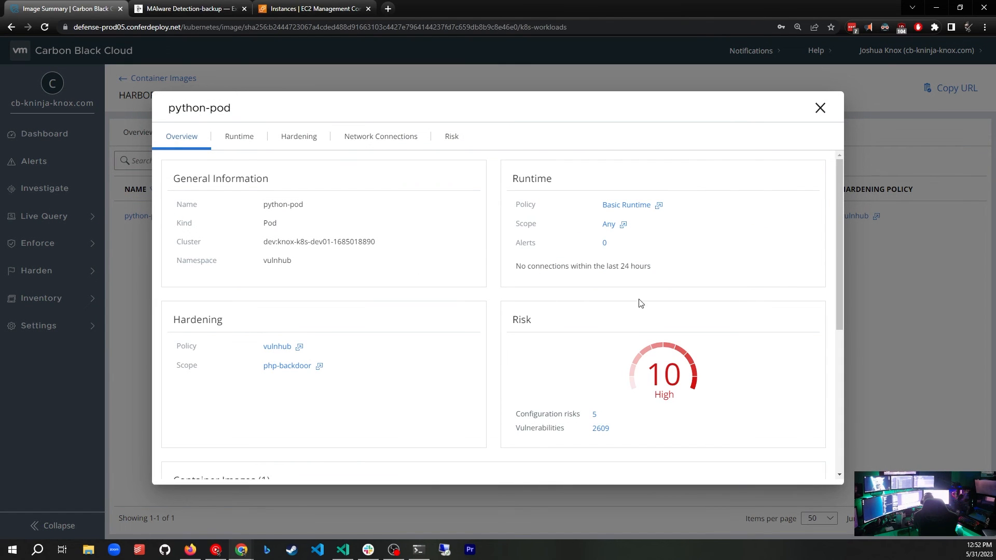
pyautogui.moveTo(594, 513)
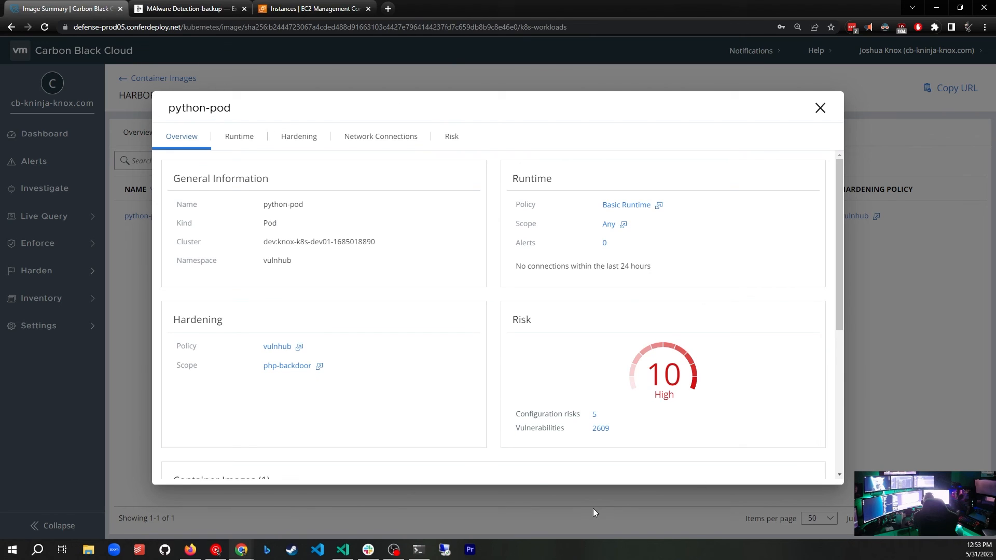
pyautogui.moveTo(232, 152)
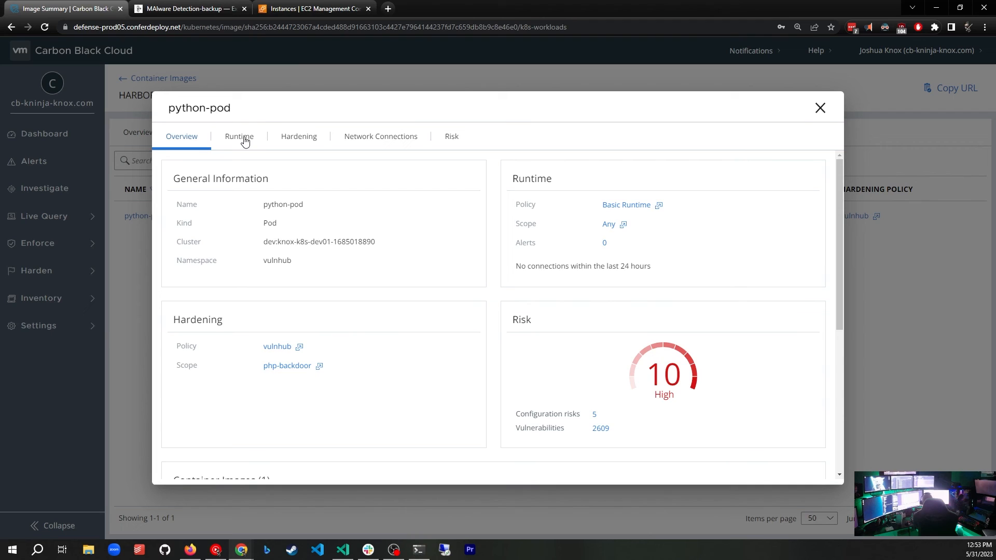
# Step: Review python-pod's Runtime, Network Connections and Risk views (severity 10 High, 2,609 vulnerabilities), then close the dialog
pyautogui.click(239, 136)
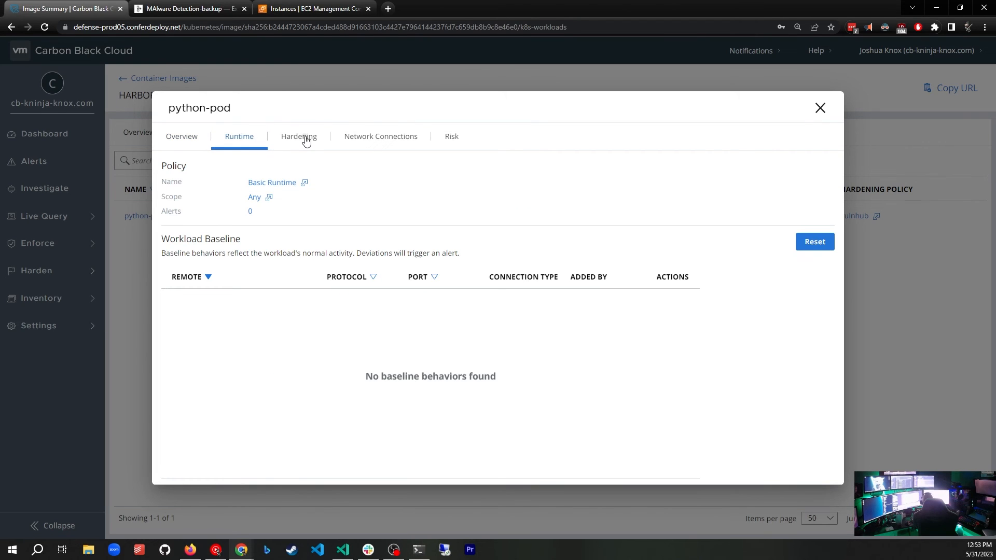
pyautogui.click(380, 136)
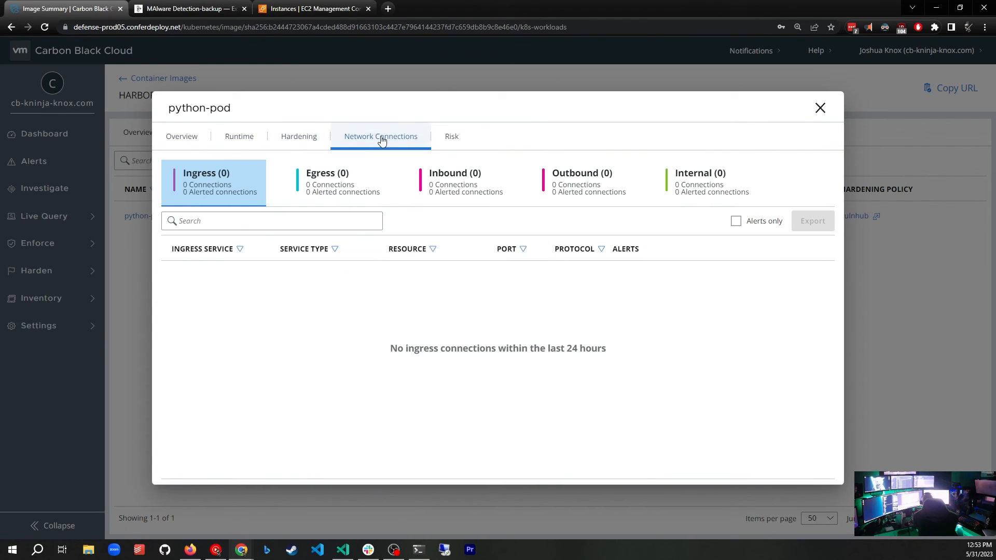
pyautogui.click(451, 136)
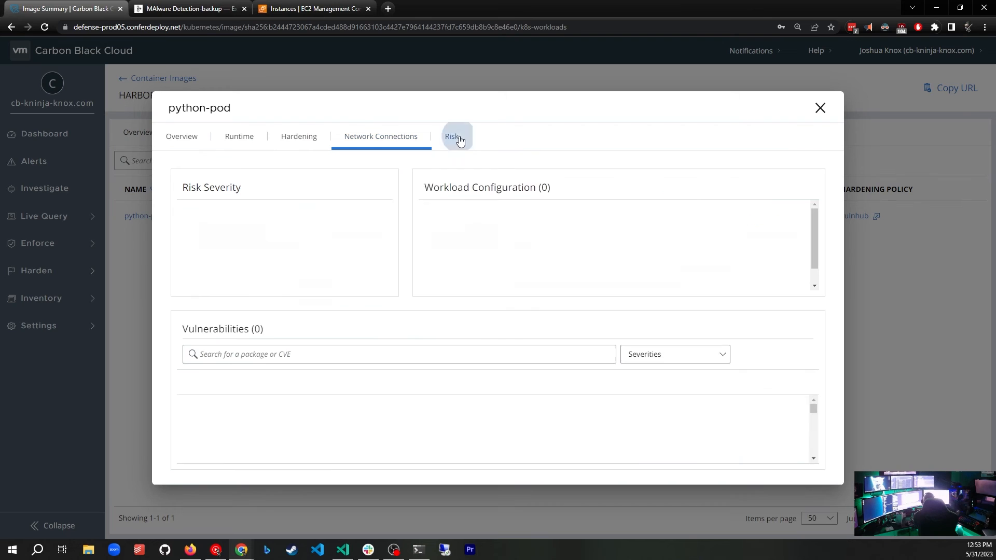
pyautogui.click(451, 136)
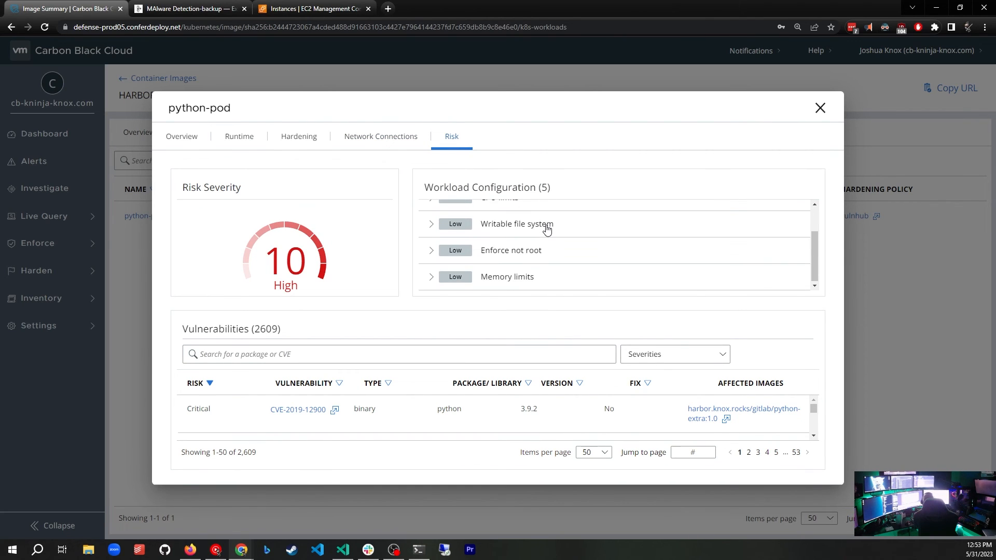
pyautogui.scroll(3)
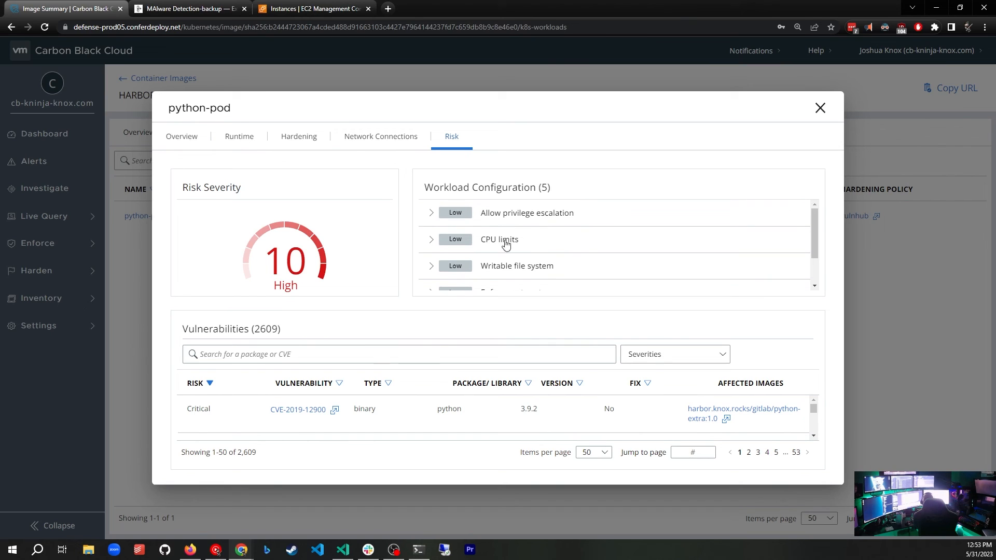
pyautogui.moveTo(556, 214)
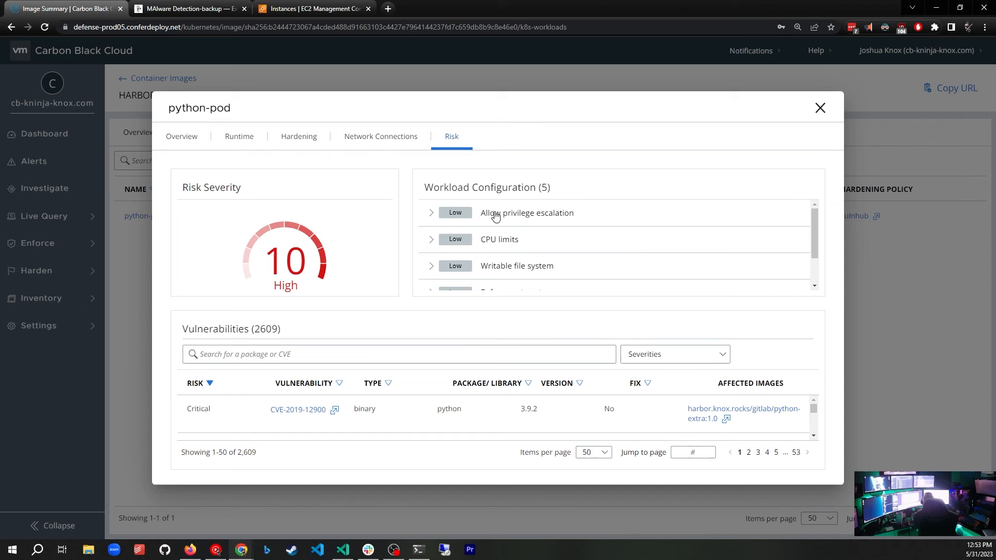
pyautogui.moveTo(495, 250)
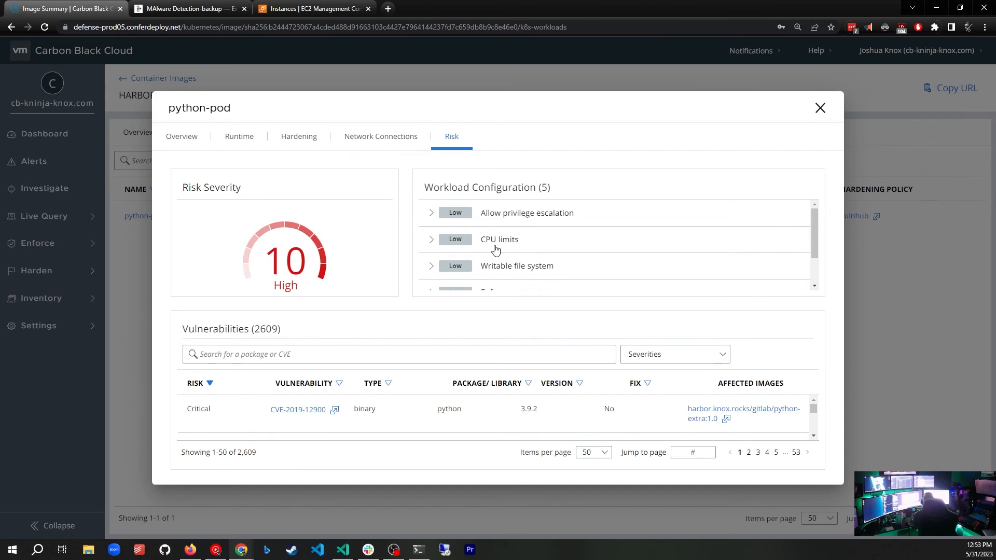
pyautogui.scroll(-3)
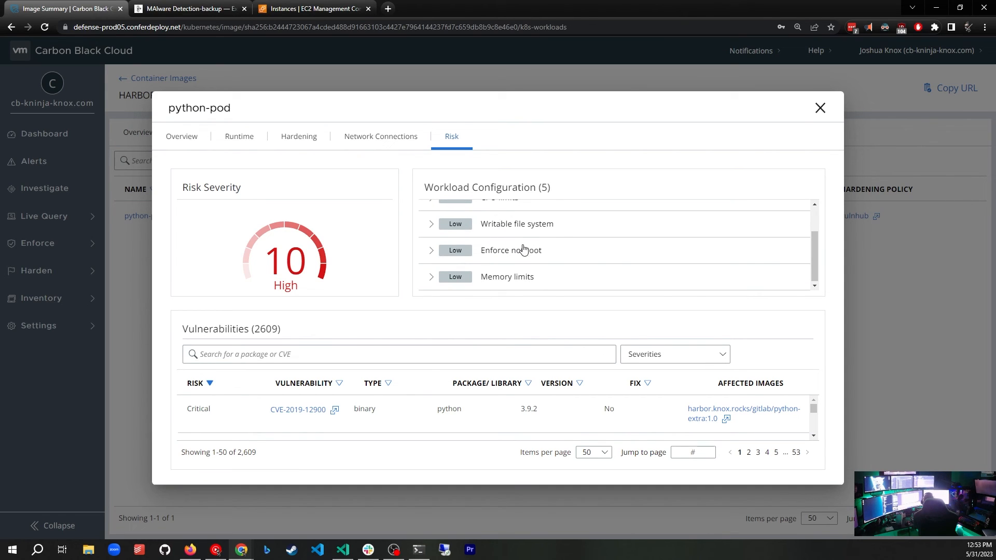
pyautogui.moveTo(507, 297)
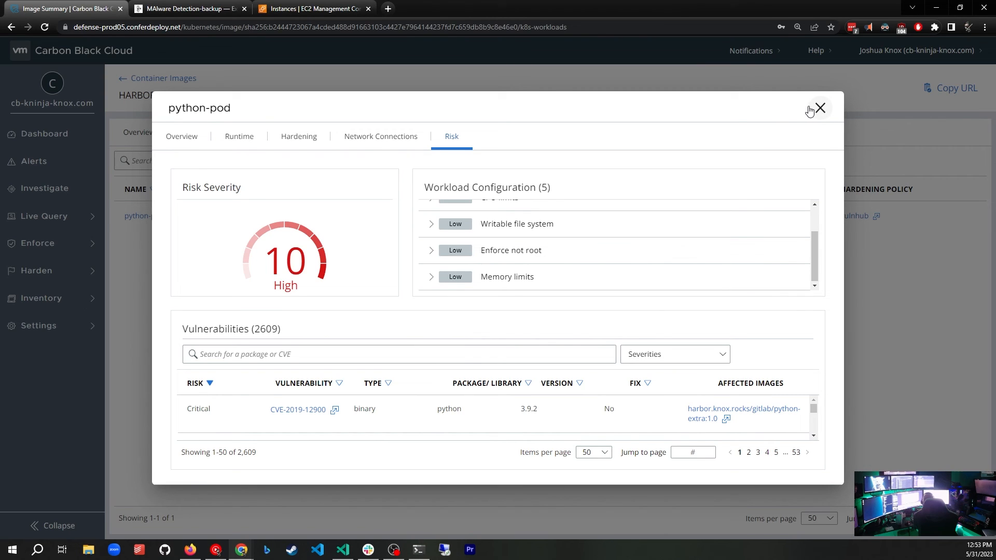
pyautogui.click(819, 108)
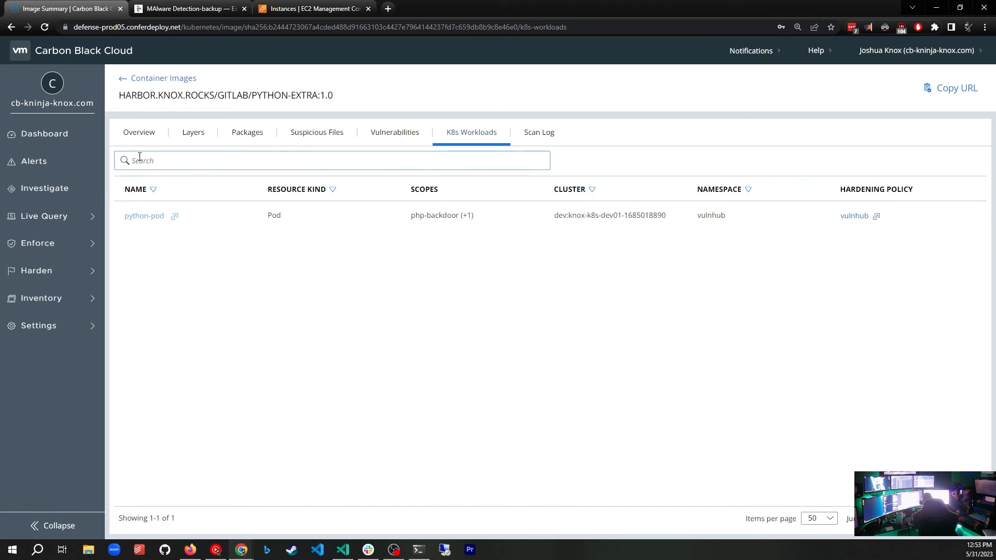
# Step: Review the python-extra:1.0 scan log, then return to its Overview (debian, 1.01 GB, 2,608 vulnerabilities)
pyautogui.click(538, 132)
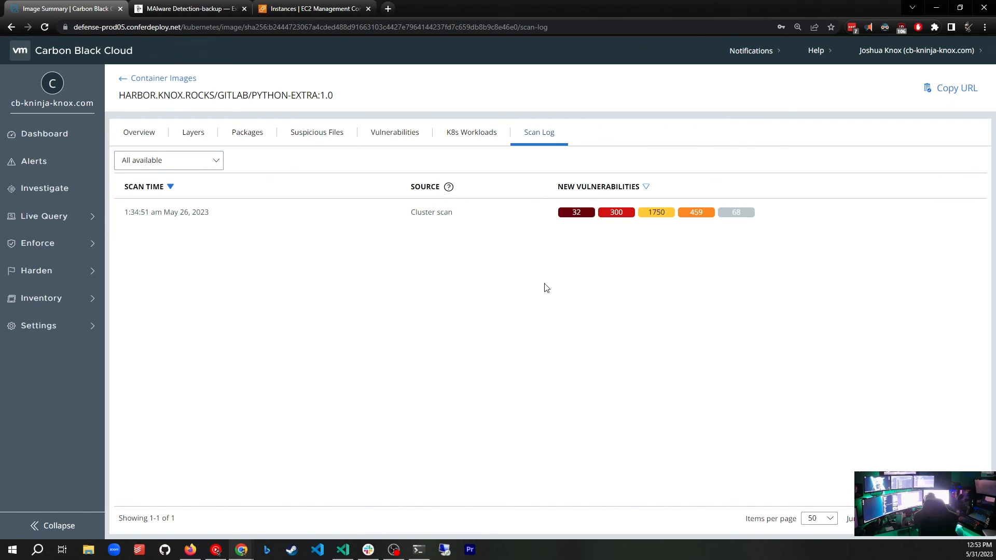
pyautogui.moveTo(395, 280)
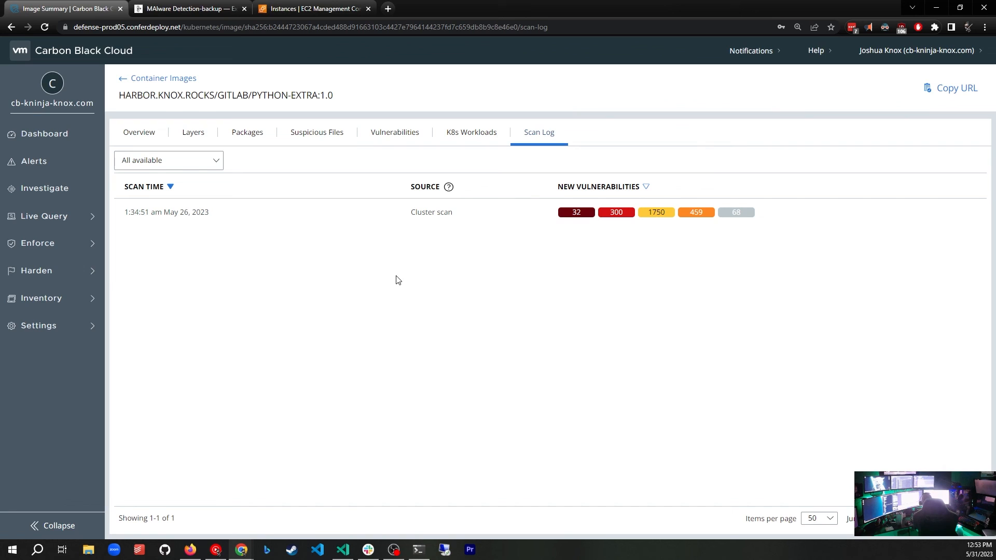
pyautogui.moveTo(463, 234)
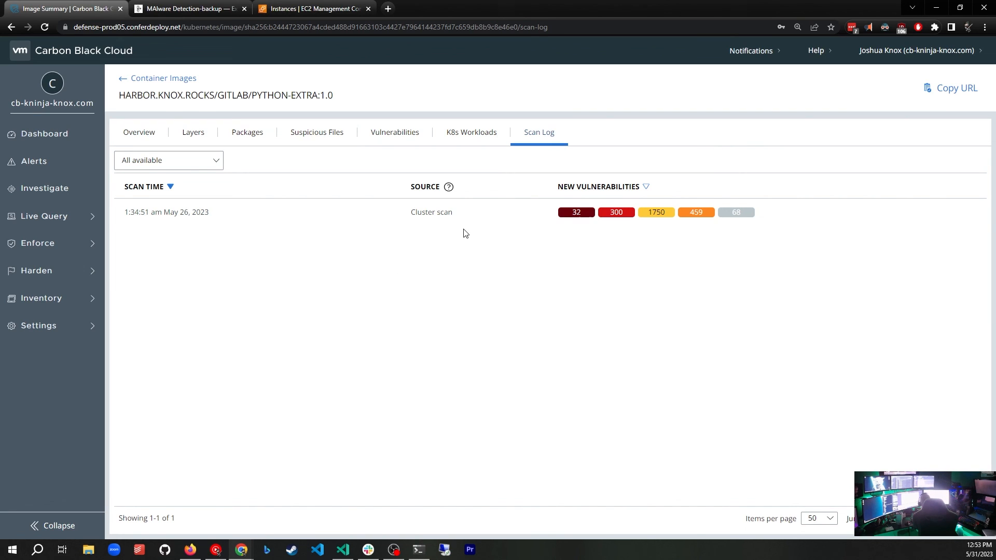
pyautogui.moveTo(128, 84)
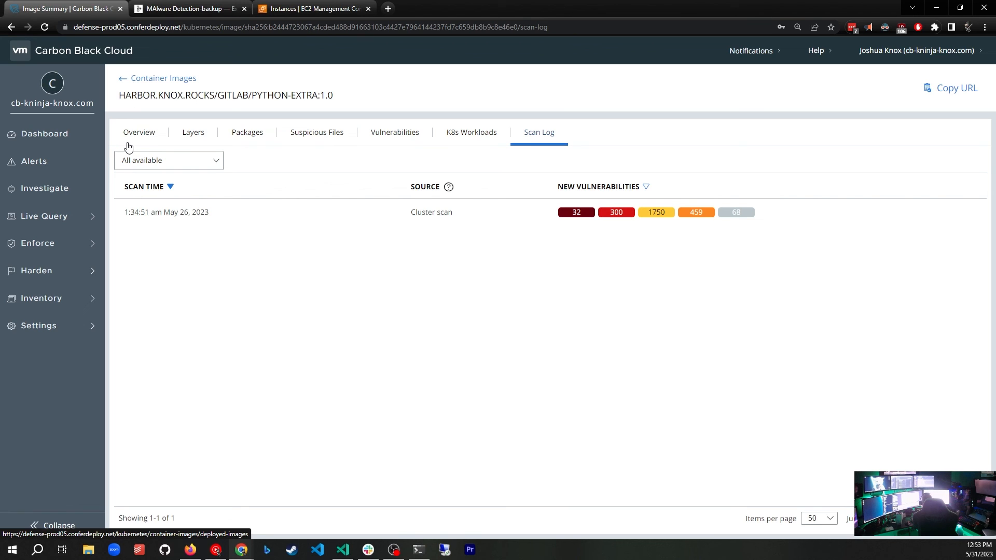
pyautogui.click(138, 131)
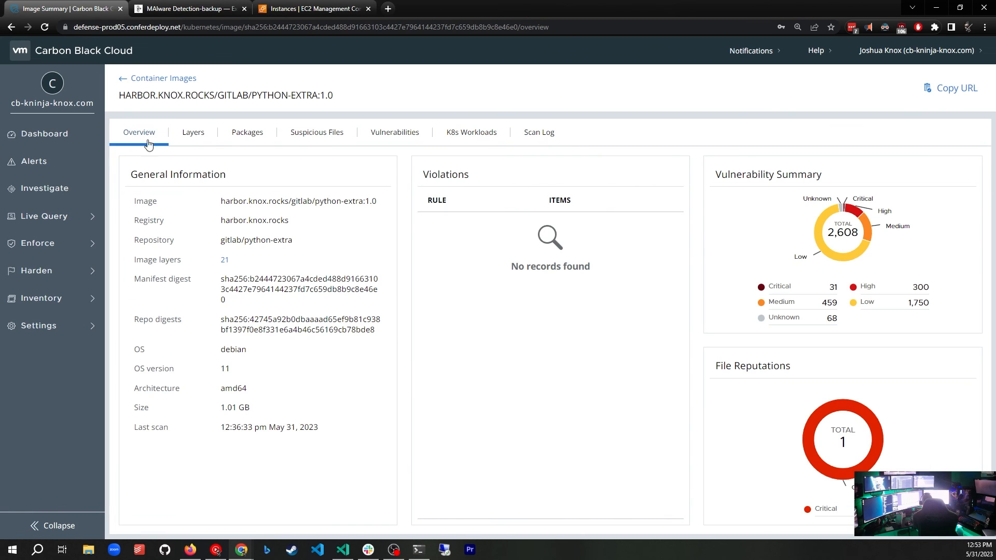
# Step: Navigate via Inventory > Kubernetes to the Container Images overview, then switch to the Excalidraw pipeline diagram
pyautogui.click(42, 298)
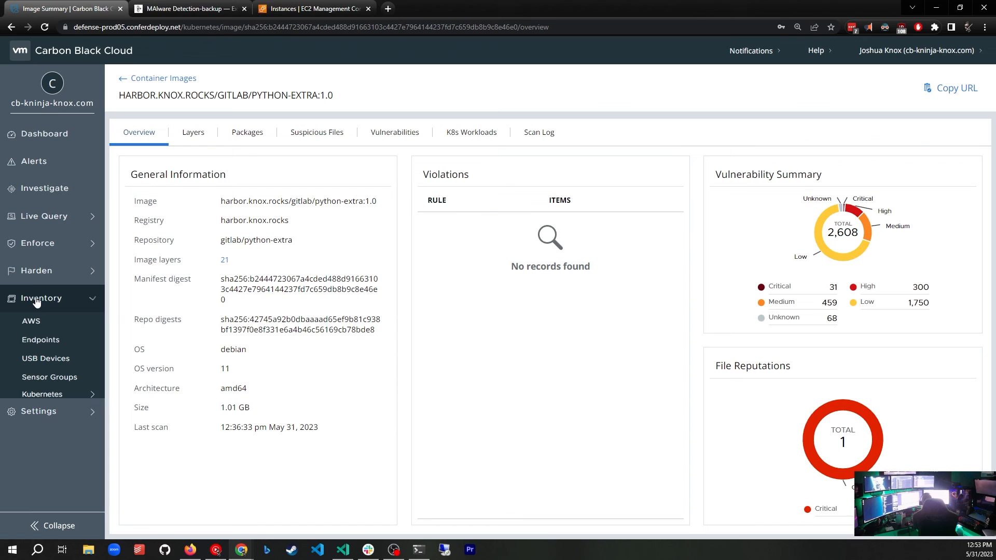
pyautogui.click(42, 394)
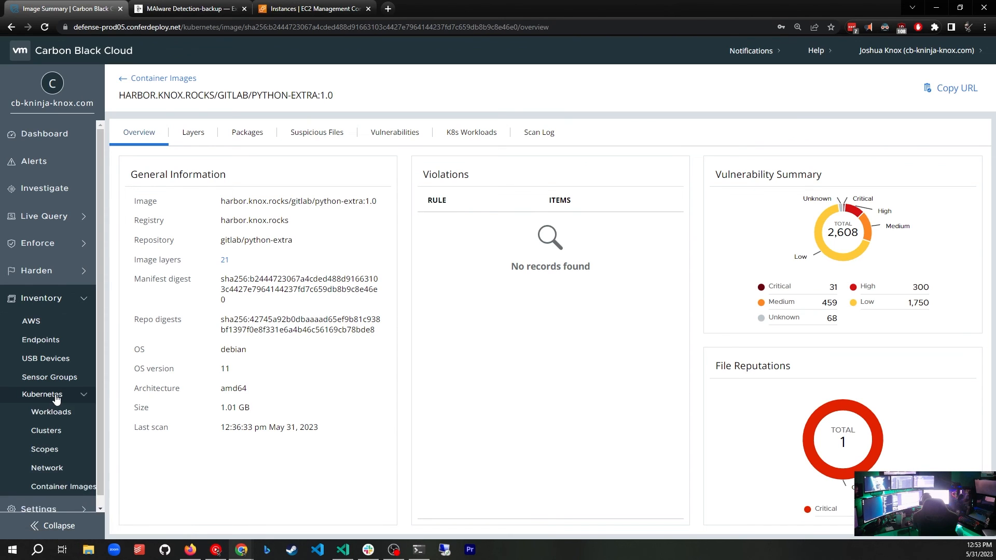
pyautogui.click(63, 486)
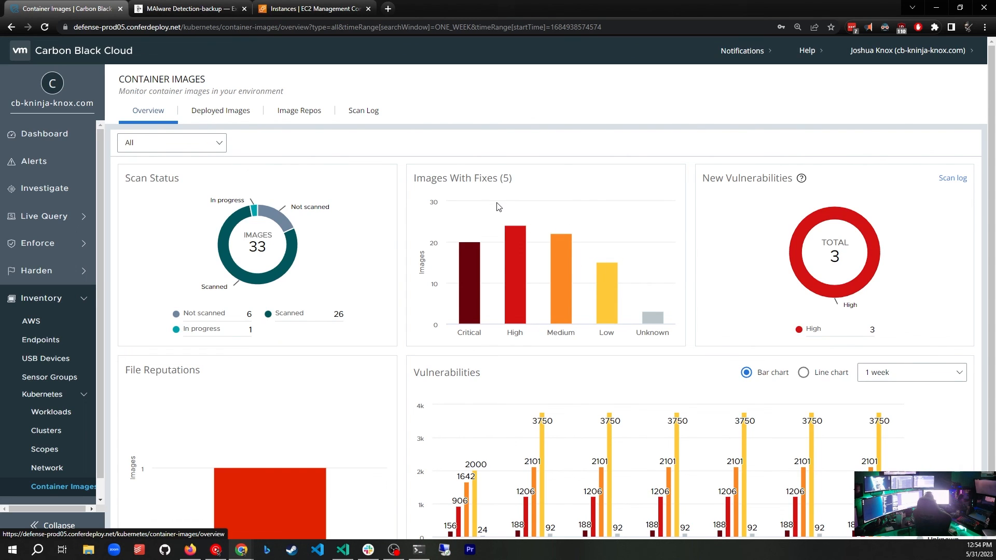
pyautogui.moveTo(233, 160)
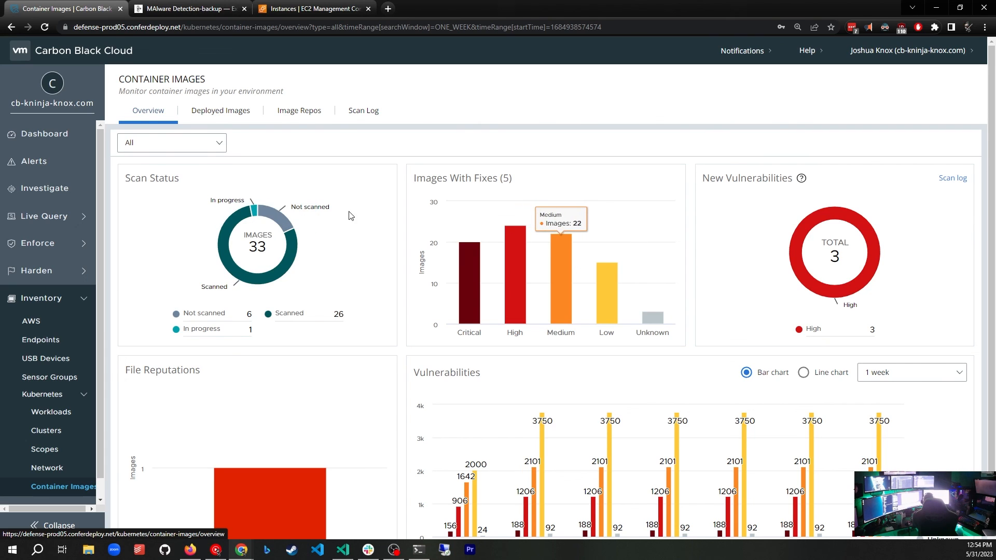
pyautogui.moveTo(362, 451)
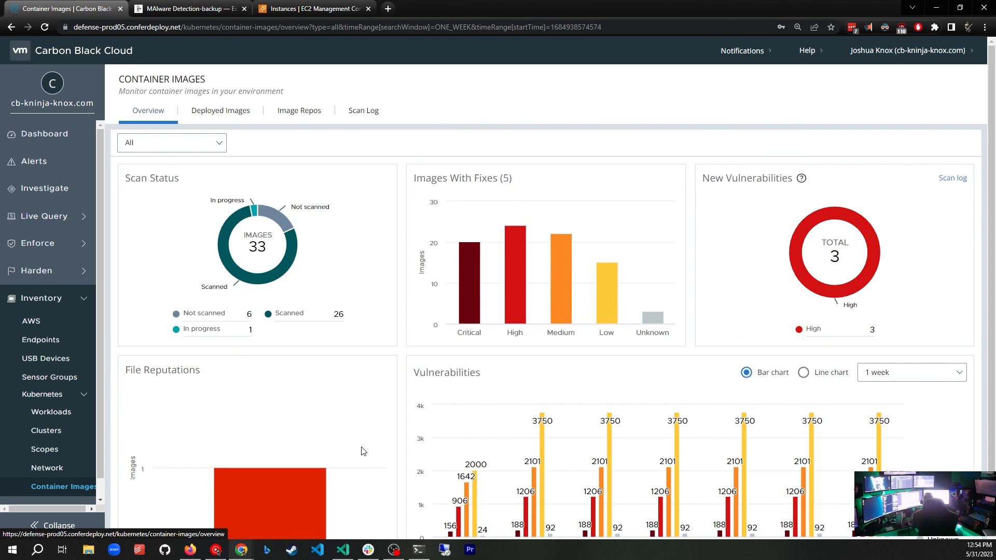
pyautogui.scroll(-3)
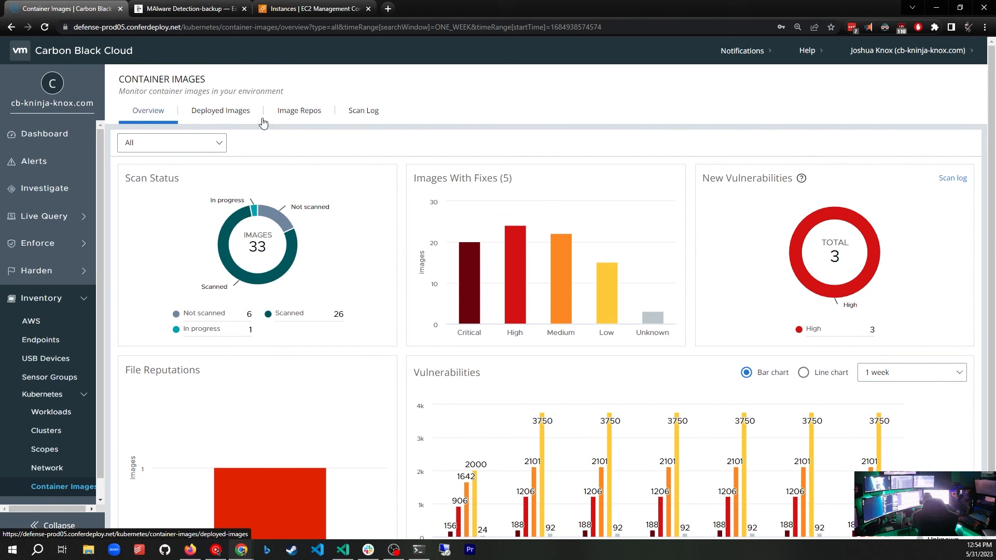
pyautogui.moveTo(532, 61)
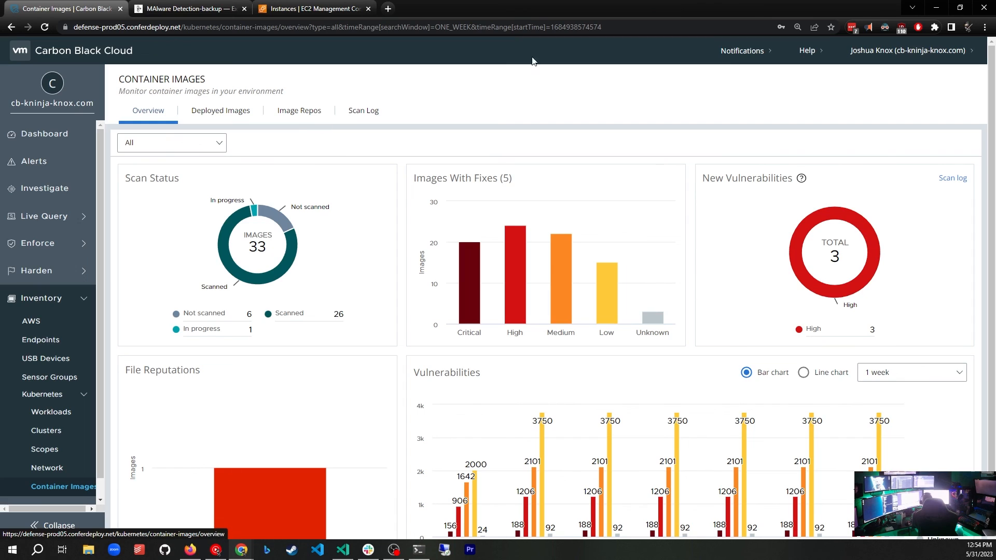
pyautogui.moveTo(424, 114)
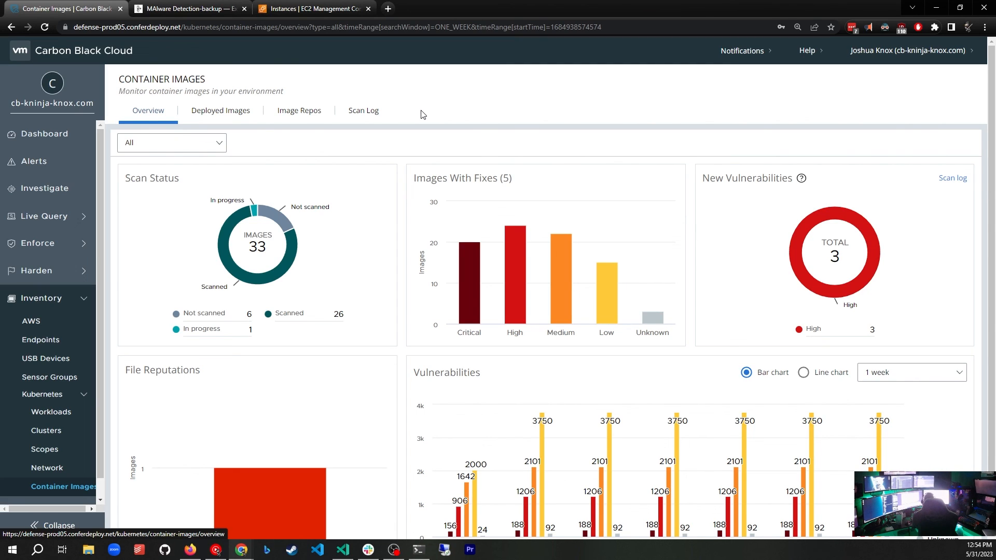
pyautogui.moveTo(864, 253)
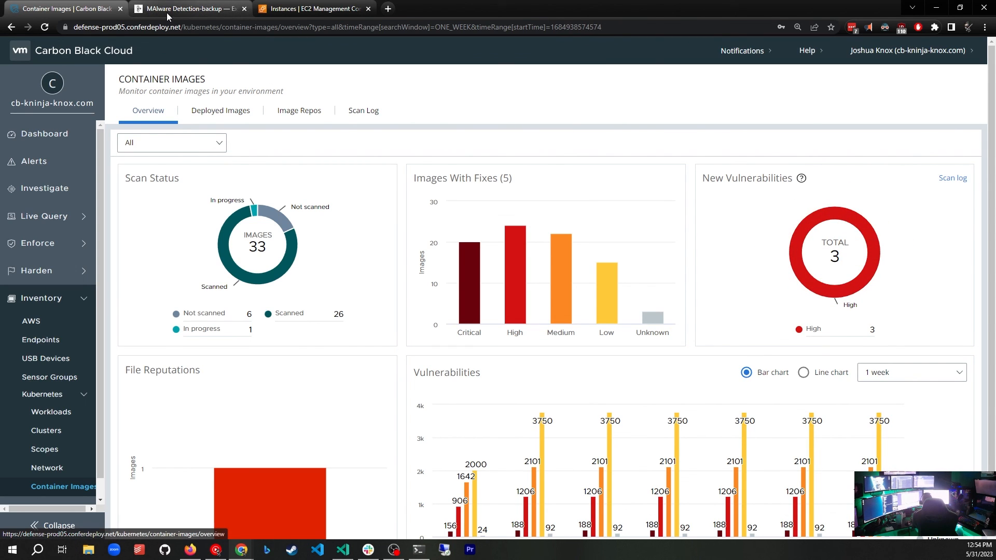
pyautogui.click(184, 8)
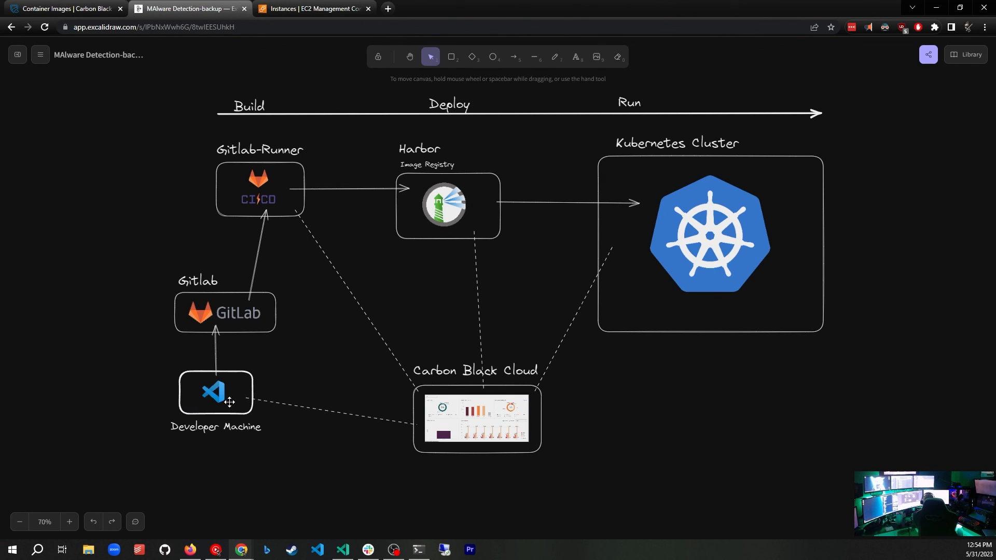
pyautogui.moveTo(169, 401)
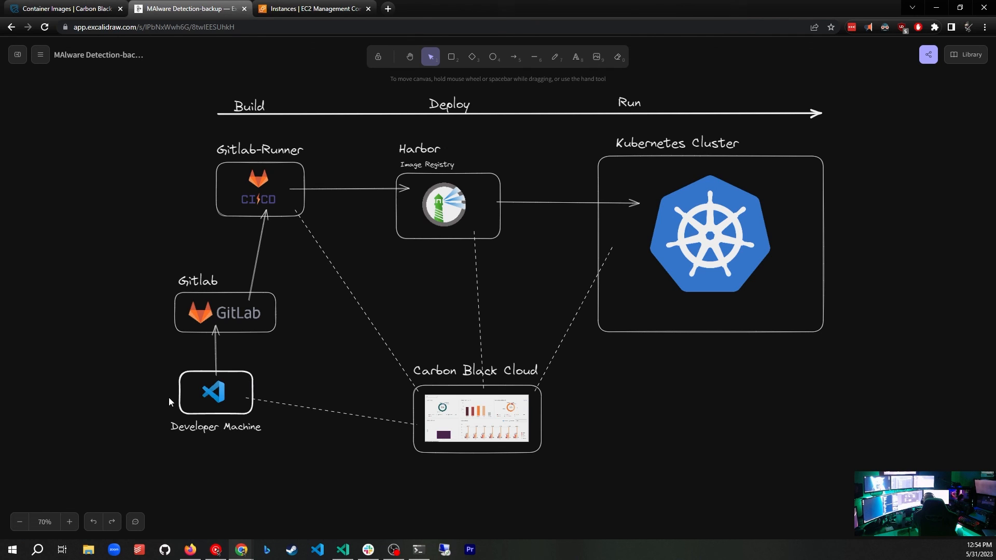
pyautogui.moveTo(244, 386)
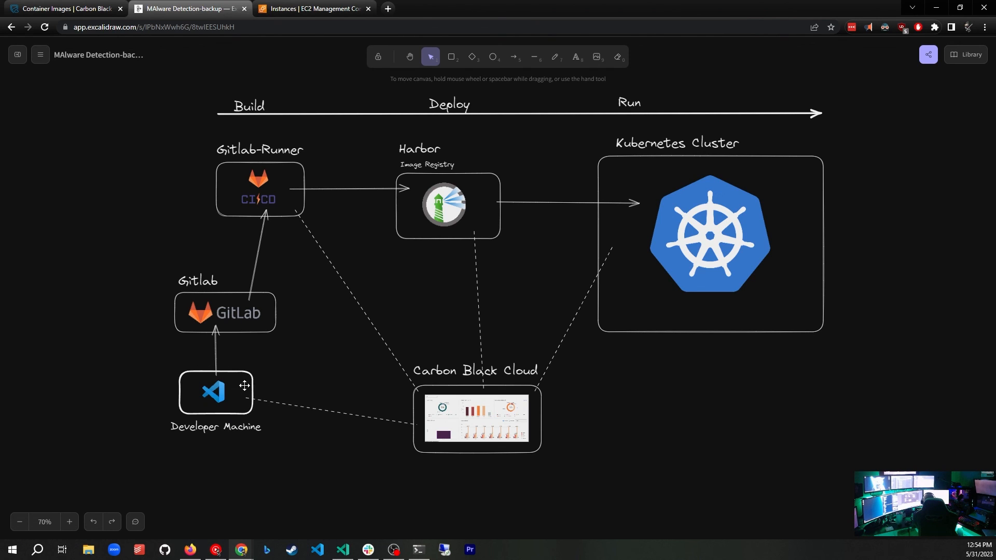